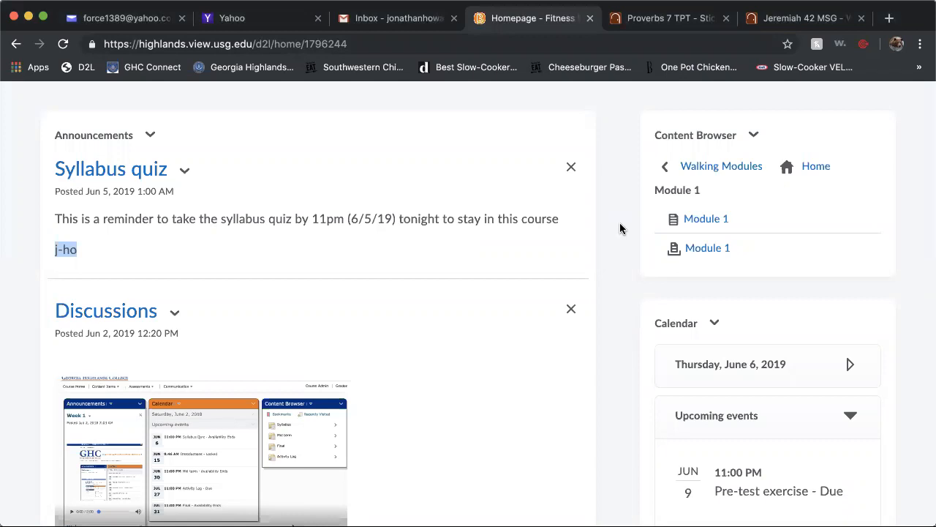
{"action": "mouse_move", "coordinate": [745, 219]}
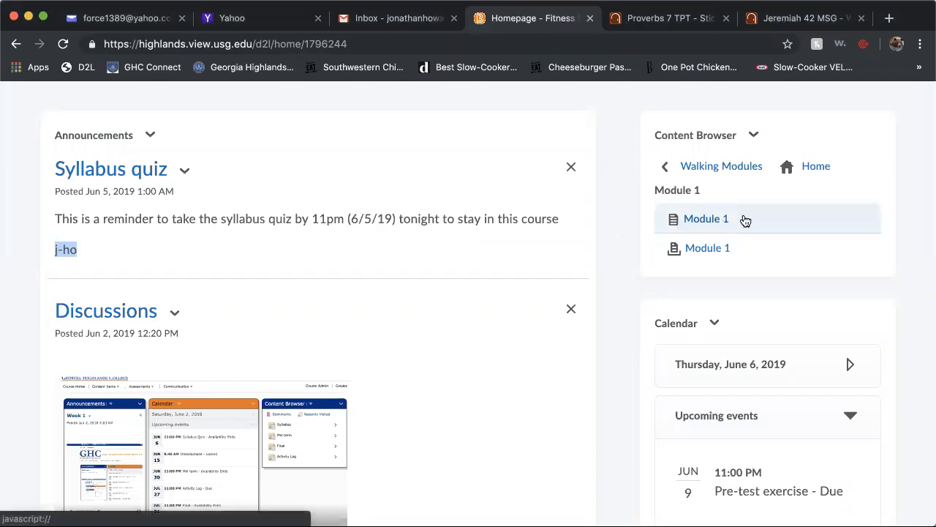
{"action": "mouse_move", "coordinate": [711, 221]}
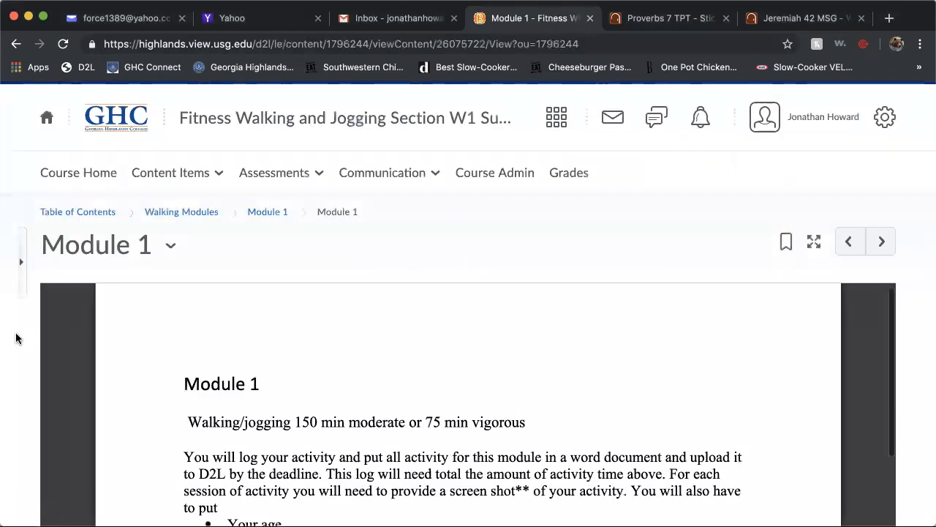
{"action": "scroll", "scroll_direction": "down", "scroll_amount": 3}
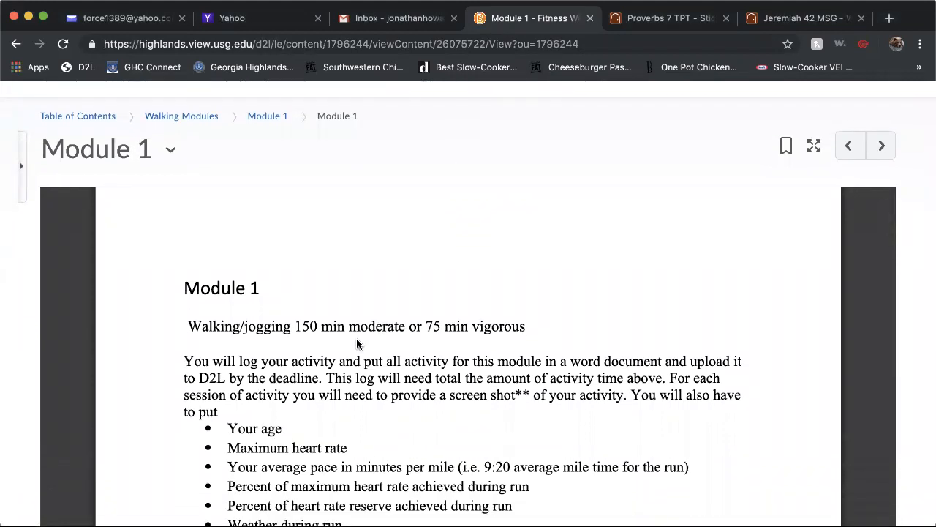
{"action": "mouse_move", "coordinate": [541, 314]}
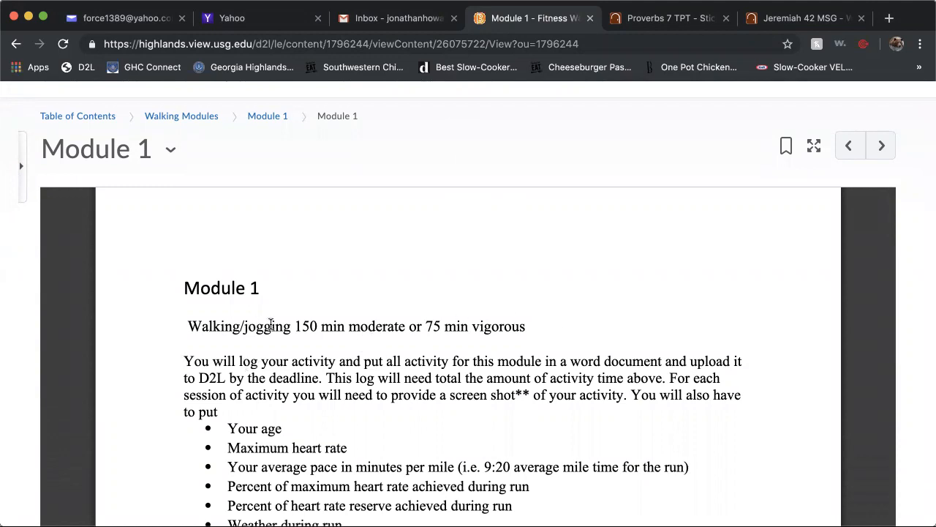
{"action": "mouse_move", "coordinate": [366, 317]}
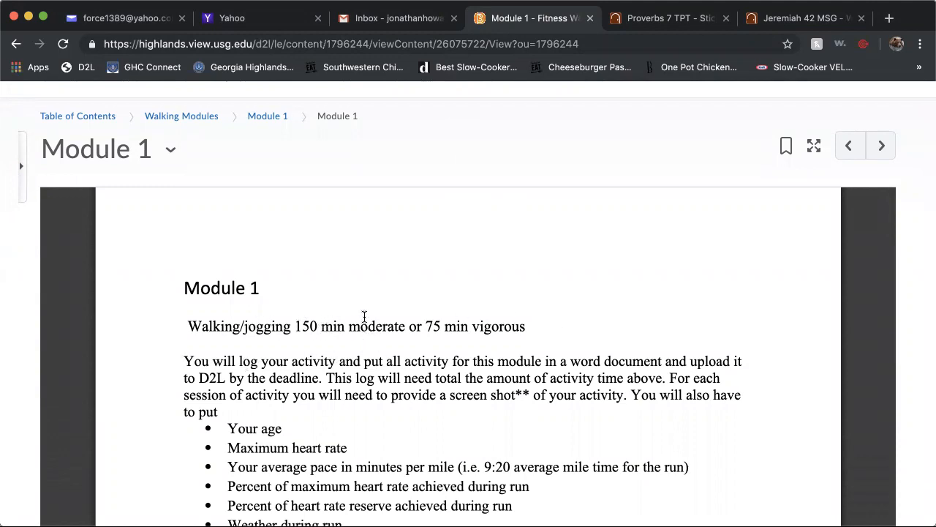
{"action": "mouse_move", "coordinate": [401, 288]}
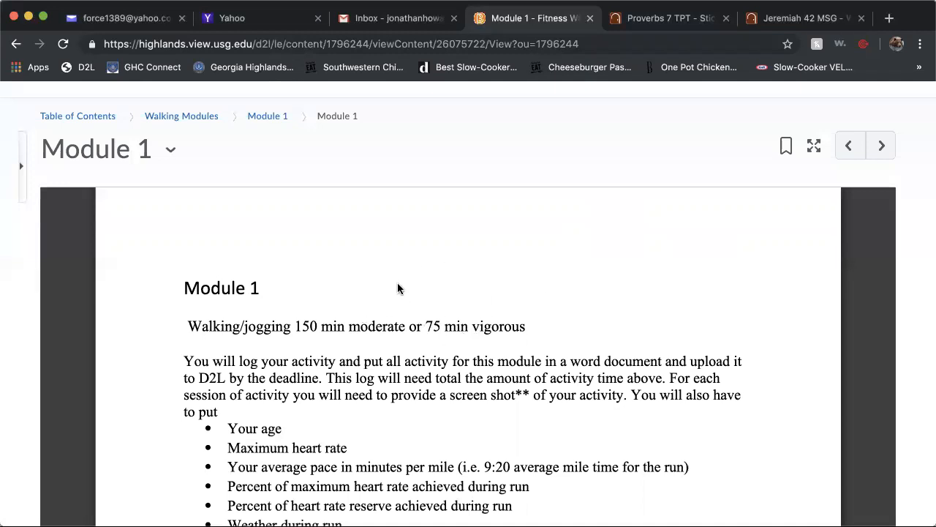
{"action": "mouse_move", "coordinate": [623, 295]}
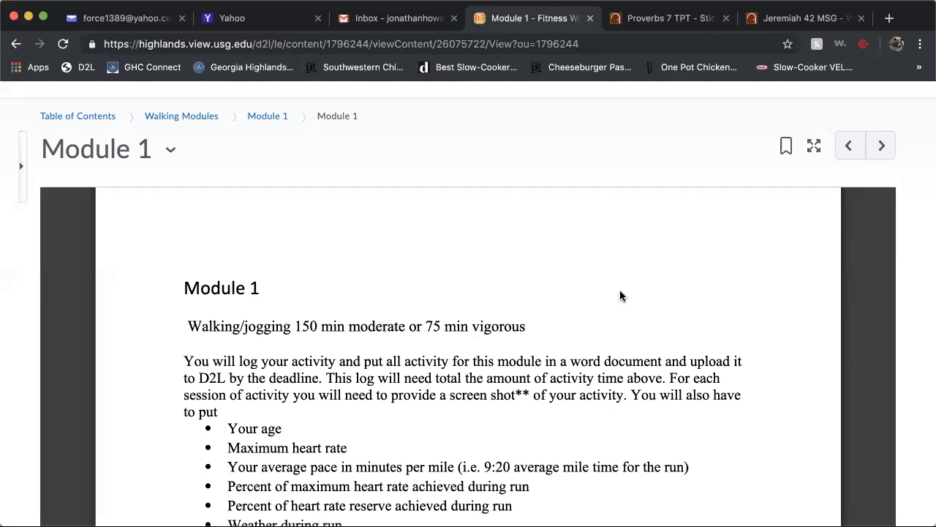
{"action": "mouse_move", "coordinate": [406, 500]}
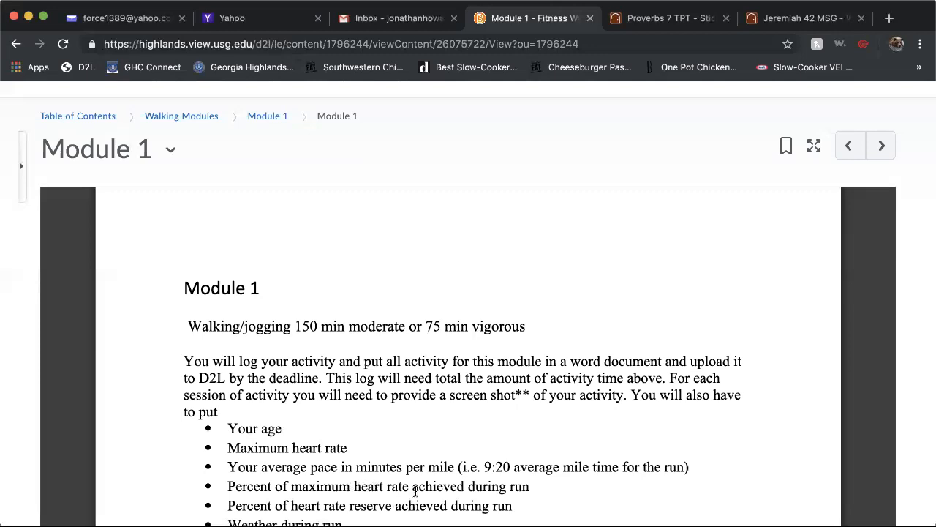
{"action": "mouse_move", "coordinate": [564, 500]}
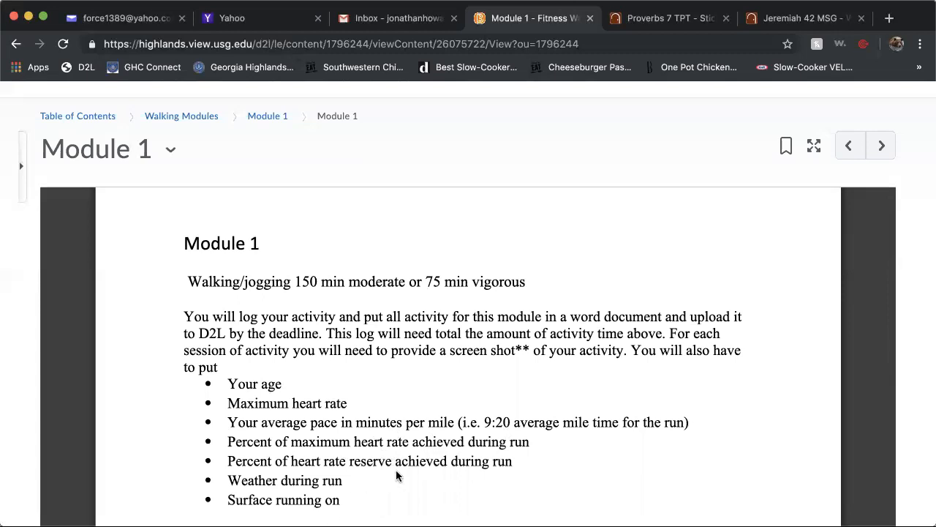
{"action": "mouse_move", "coordinate": [612, 475]}
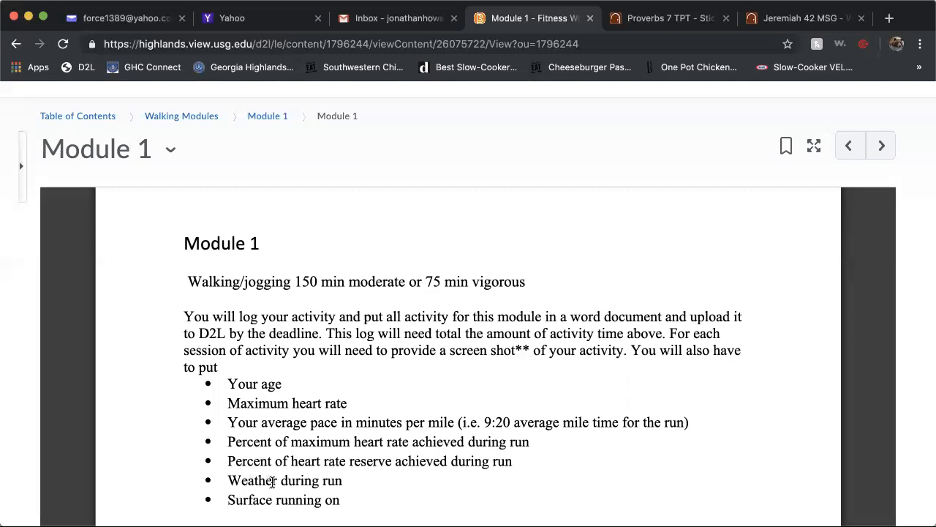
{"action": "mouse_move", "coordinate": [424, 483]}
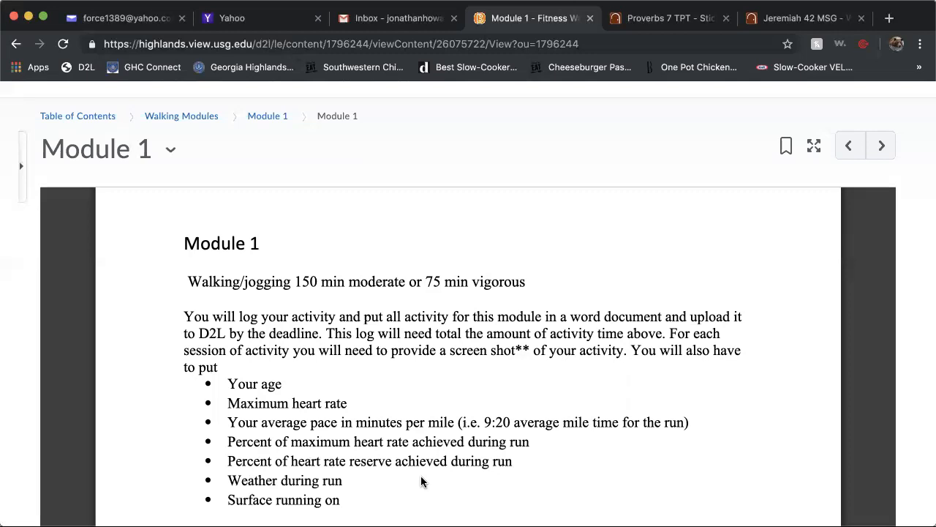
{"action": "scroll", "scroll_direction": "down", "scroll_amount": 3}
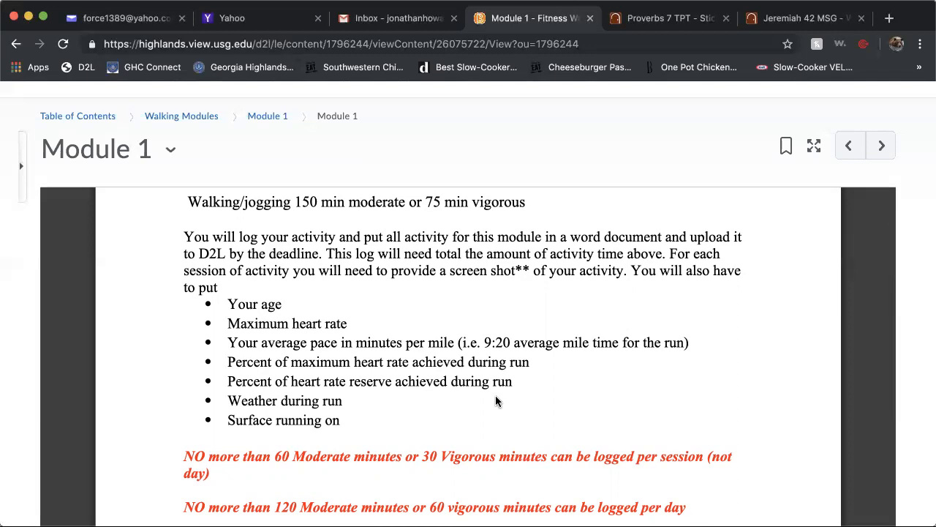
{"action": "mouse_move", "coordinate": [488, 398]}
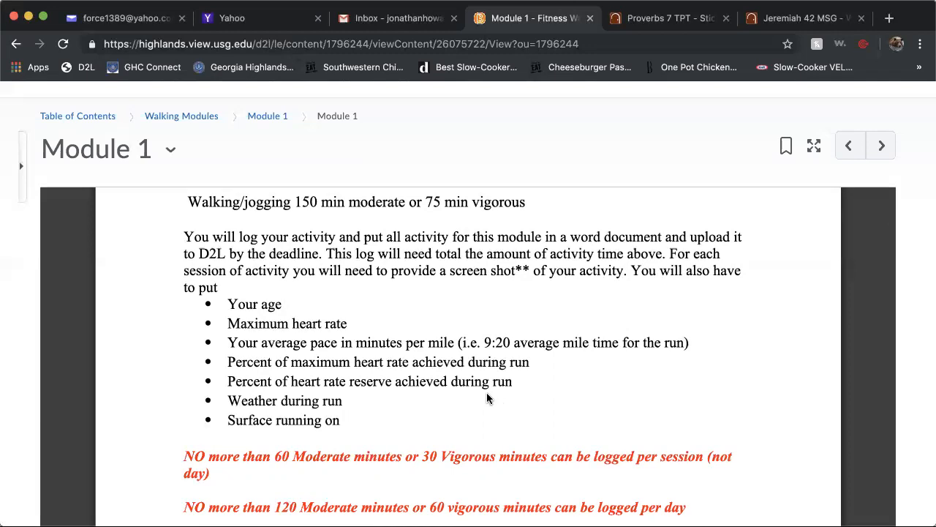
{"action": "scroll", "scroll_direction": "down", "scroll_amount": 3}
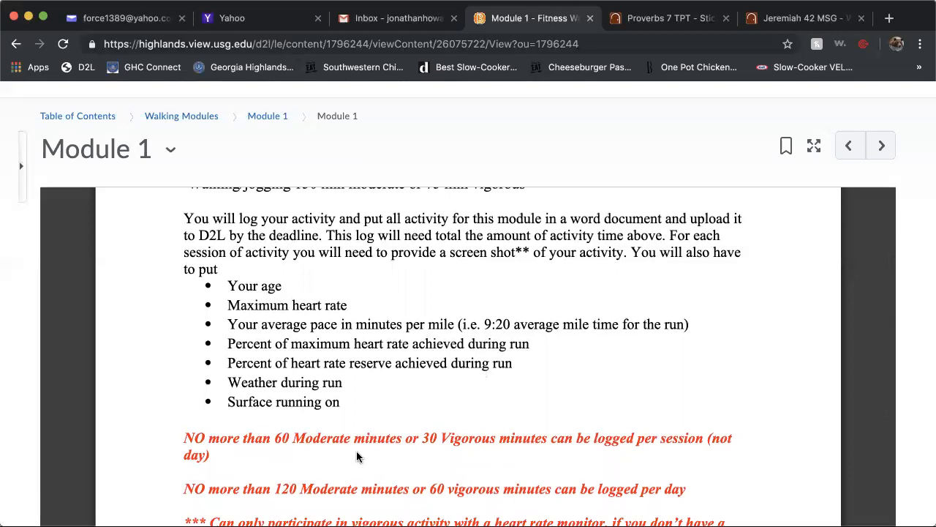
{"action": "mouse_move", "coordinate": [469, 417]}
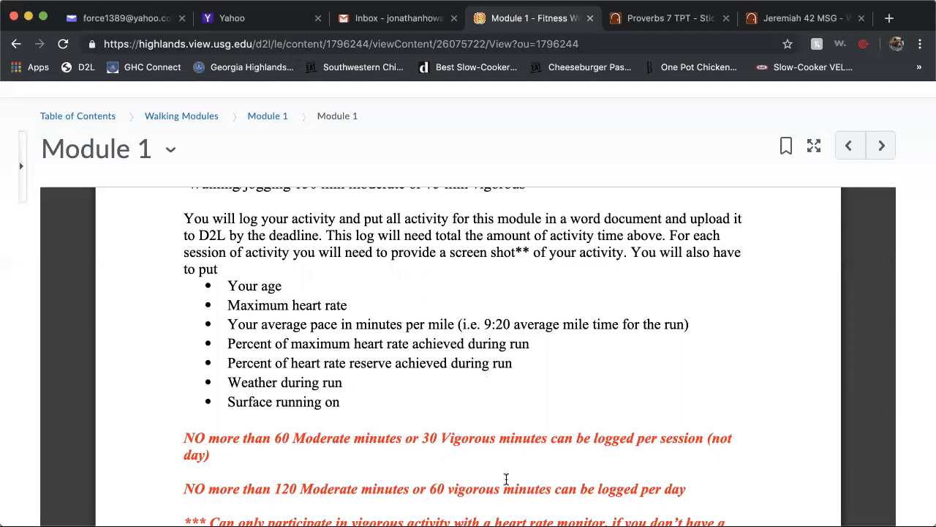
{"action": "mouse_move", "coordinate": [683, 484]}
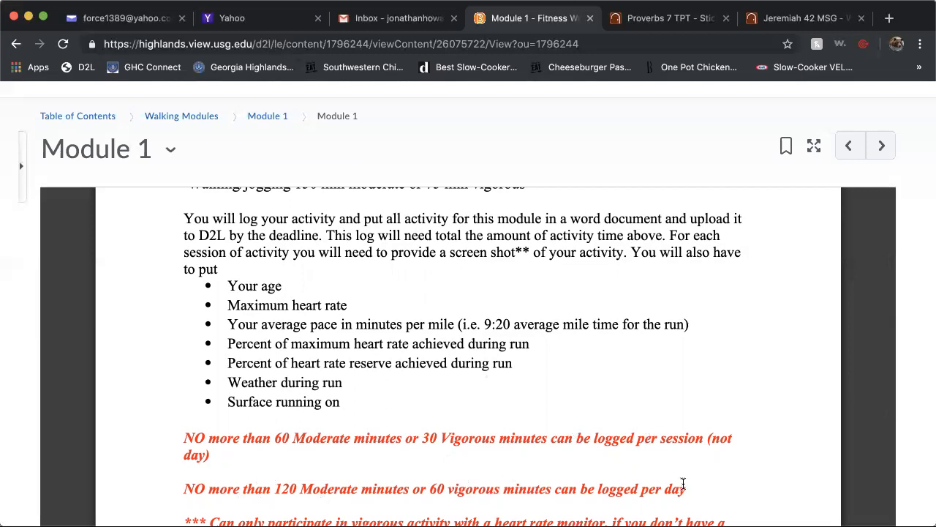
{"action": "mouse_move", "coordinate": [755, 487]}
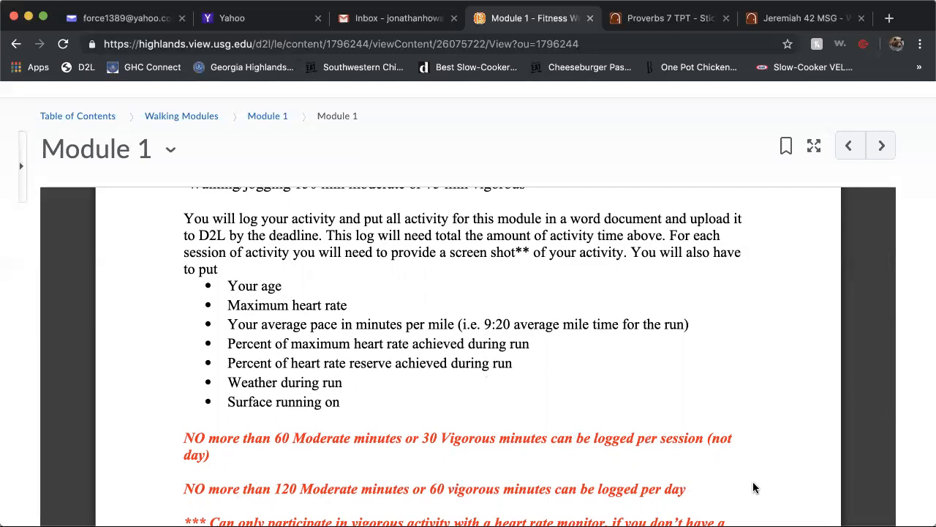
{"action": "mouse_move", "coordinate": [500, 474]}
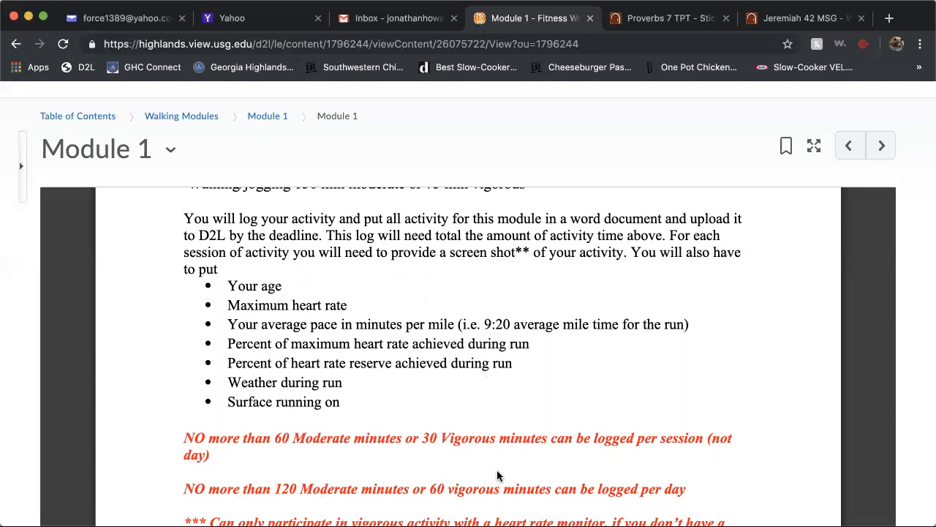
{"action": "mouse_move", "coordinate": [777, 468]}
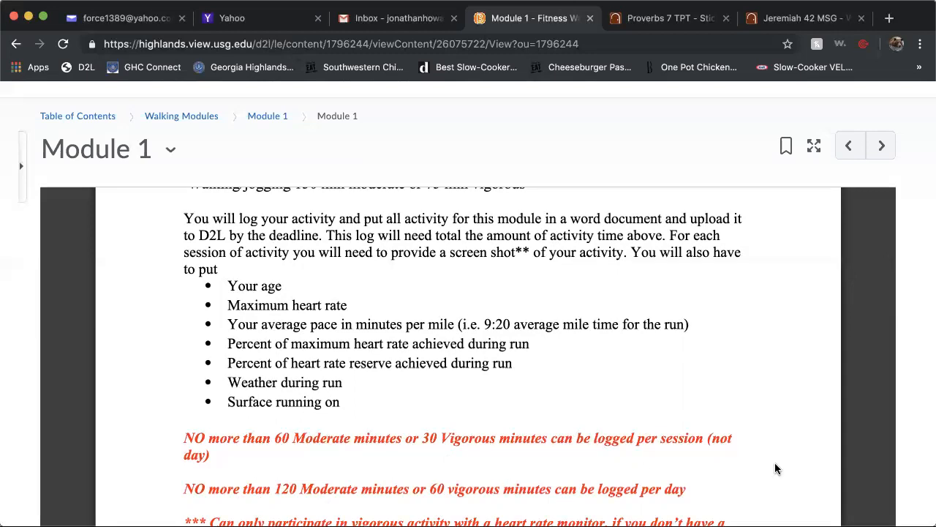
{"action": "scroll", "scroll_direction": "down", "scroll_amount": 3}
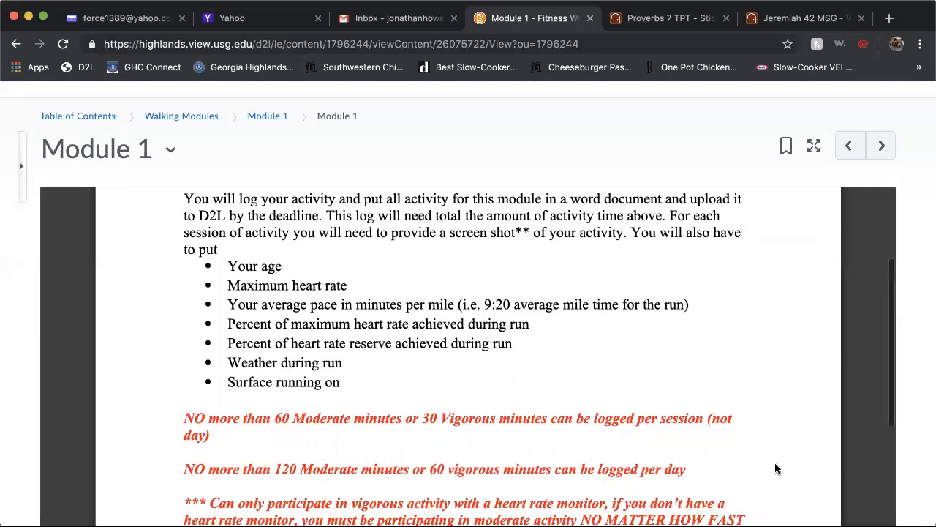
{"action": "scroll", "scroll_direction": "down", "scroll_amount": 3}
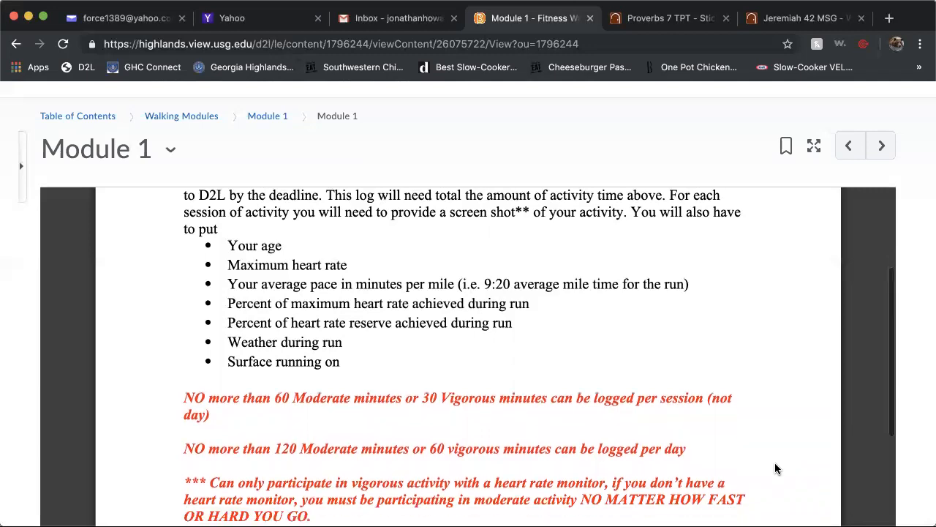
{"action": "scroll", "scroll_direction": "down", "scroll_amount": 3}
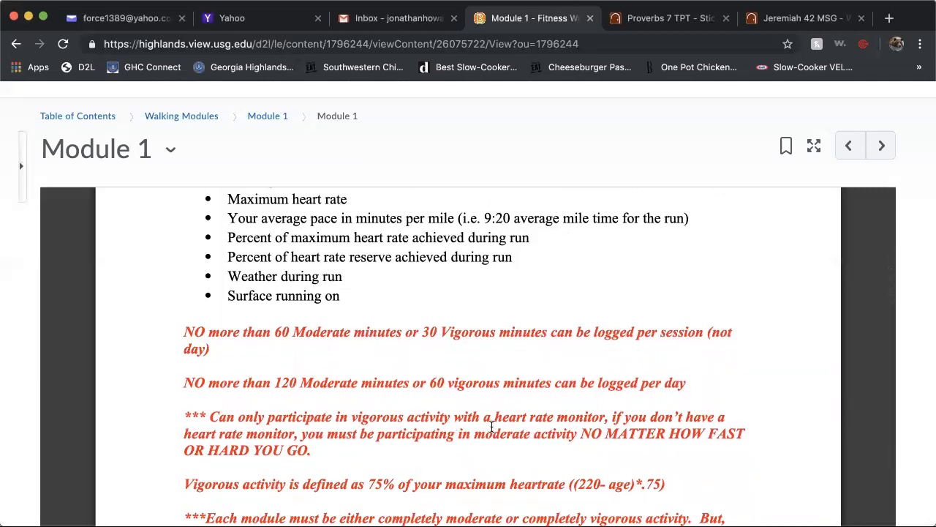
{"action": "mouse_move", "coordinate": [488, 425]}
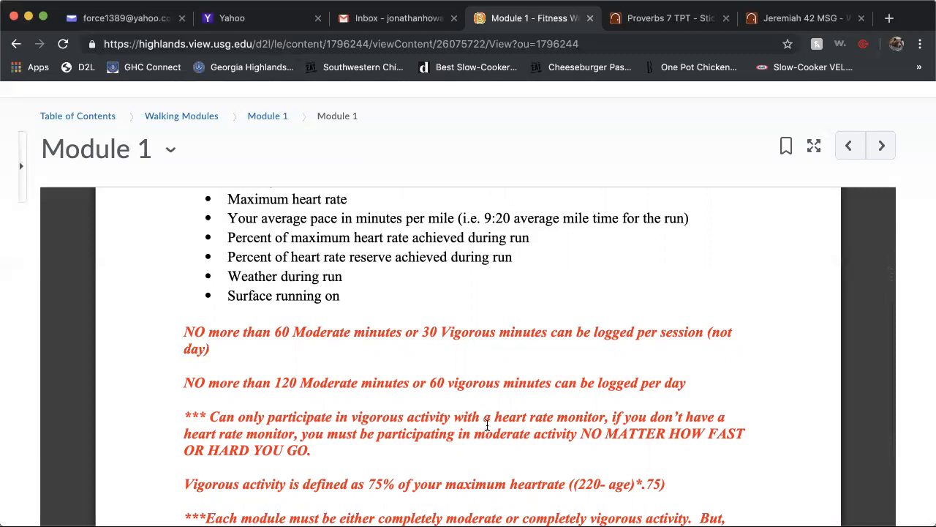
{"action": "mouse_move", "coordinate": [497, 470]}
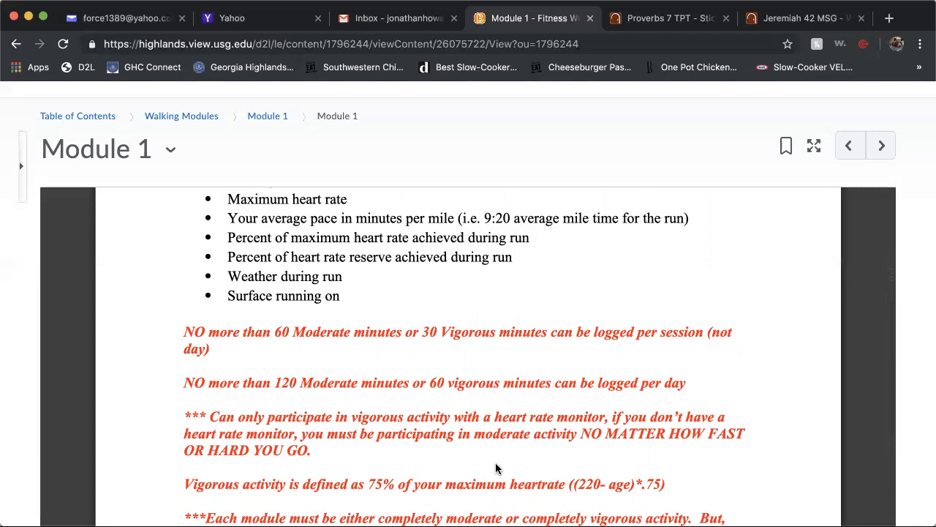
{"action": "mouse_move", "coordinate": [670, 373]}
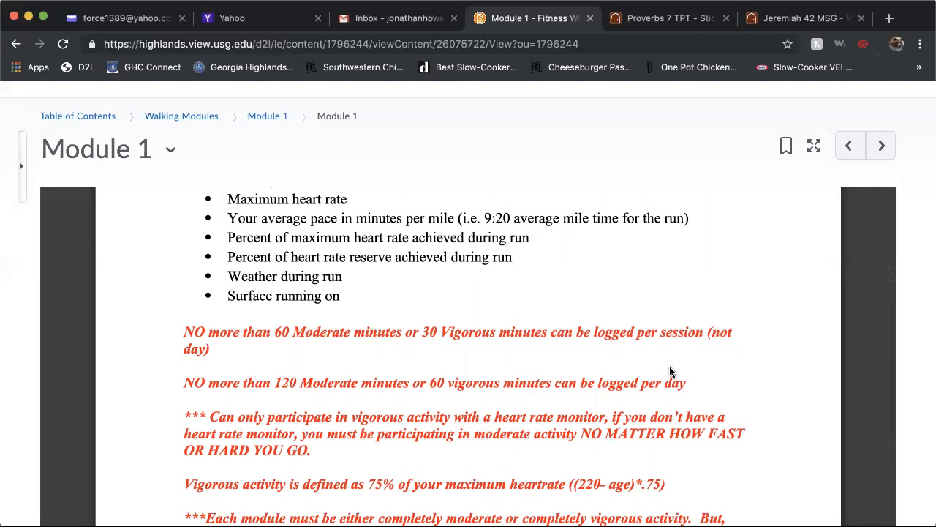
{"action": "mouse_move", "coordinate": [388, 459]}
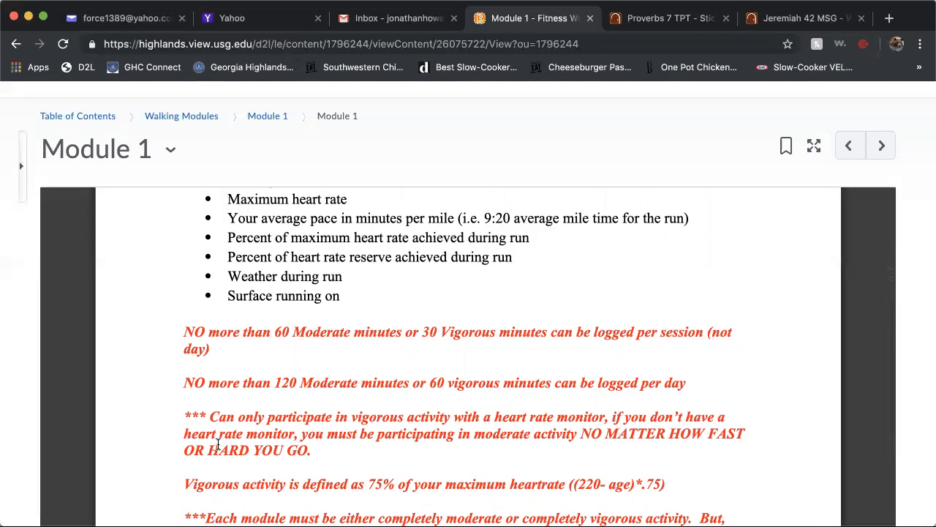
{"action": "mouse_move", "coordinate": [542, 436]}
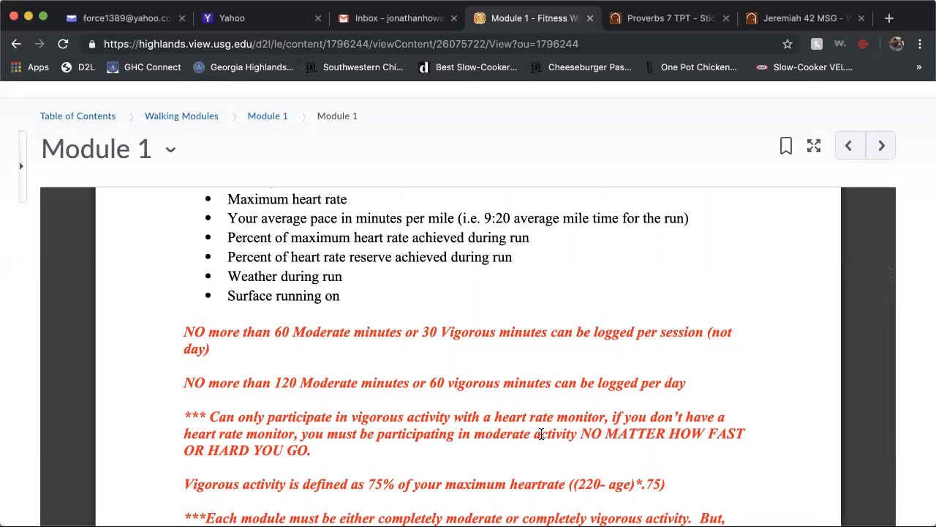
{"action": "mouse_move", "coordinate": [505, 457]}
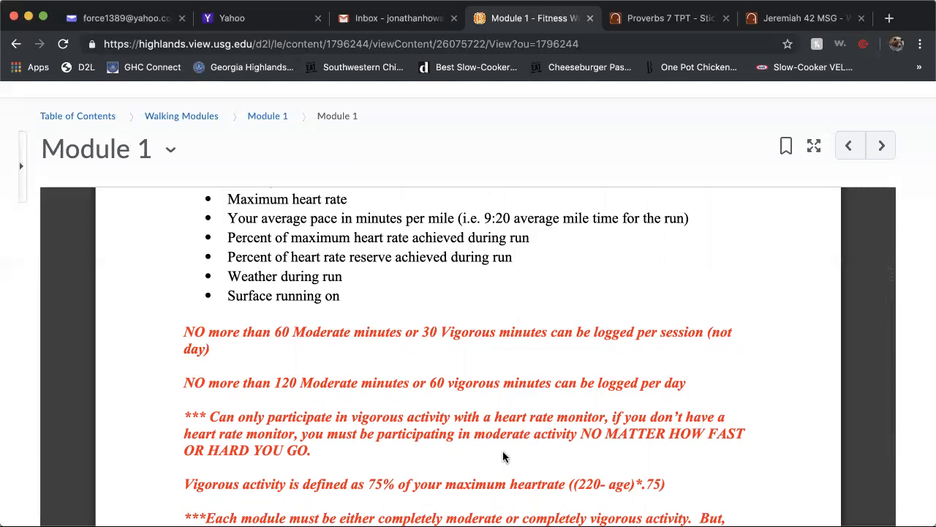
{"action": "mouse_move", "coordinate": [559, 428]}
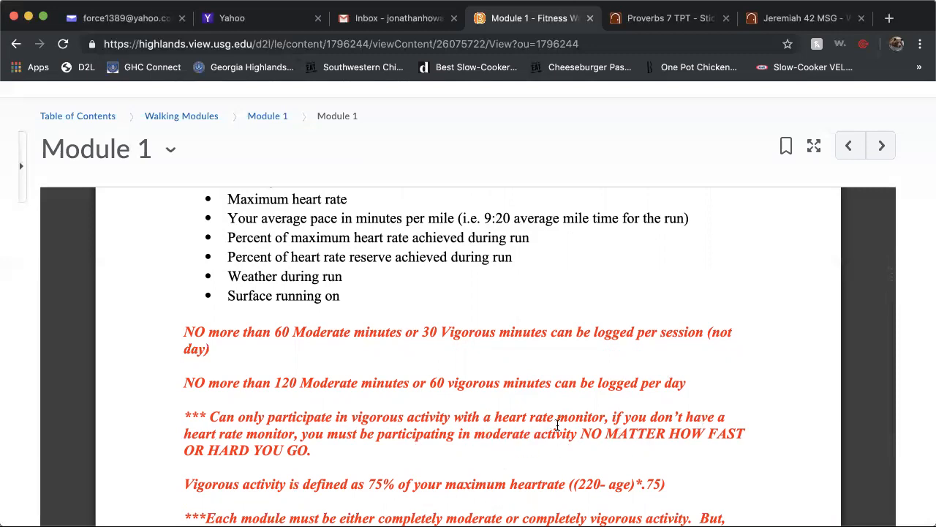
{"action": "mouse_move", "coordinate": [225, 469]}
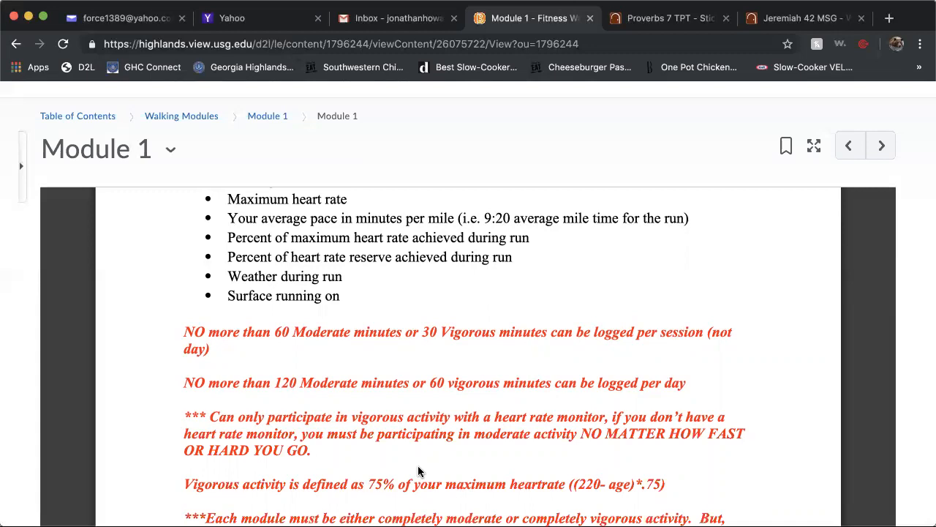
{"action": "mouse_move", "coordinate": [586, 495]}
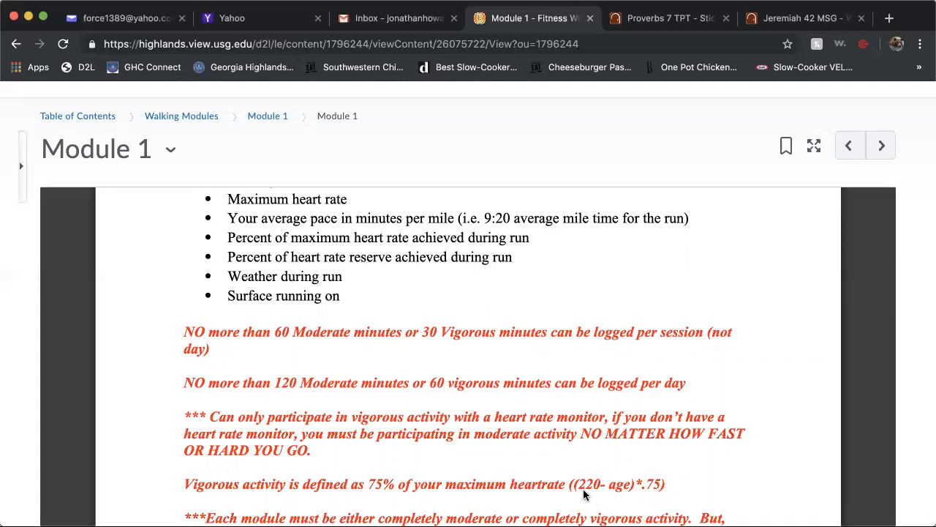
{"action": "mouse_move", "coordinate": [744, 469]}
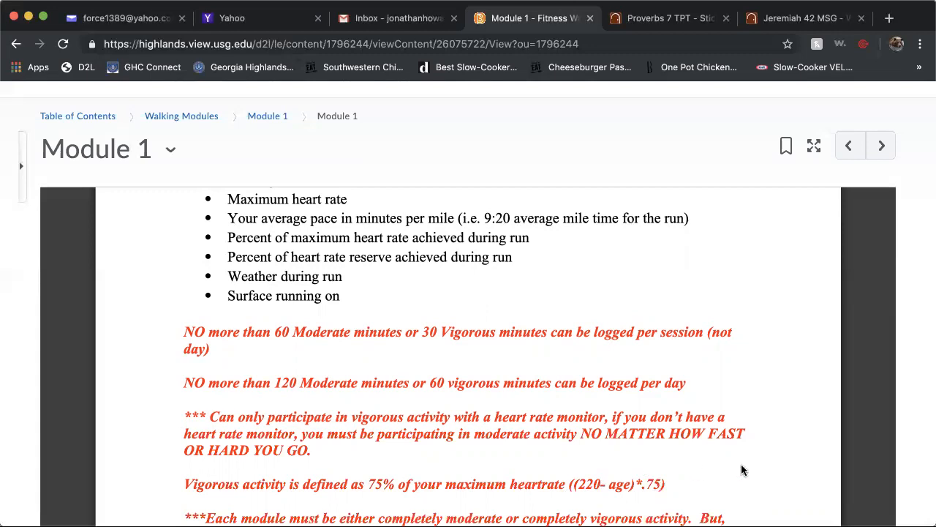
{"action": "mouse_move", "coordinate": [691, 483]}
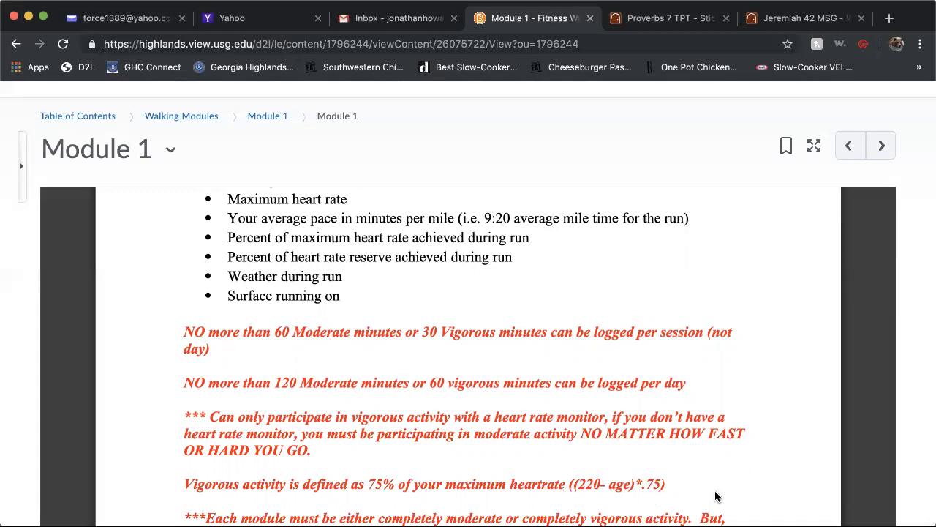
{"action": "scroll", "scroll_direction": "down", "scroll_amount": 3}
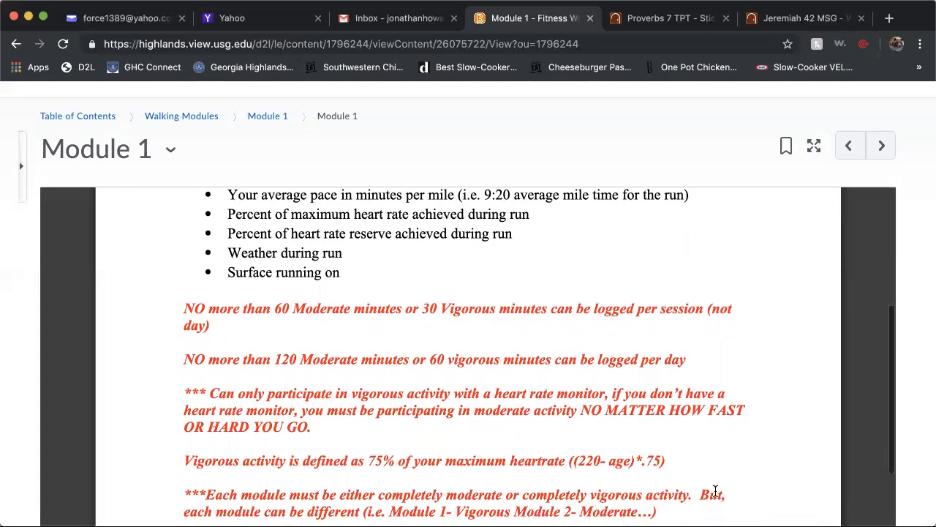
{"action": "scroll", "scroll_direction": "down", "scroll_amount": 3}
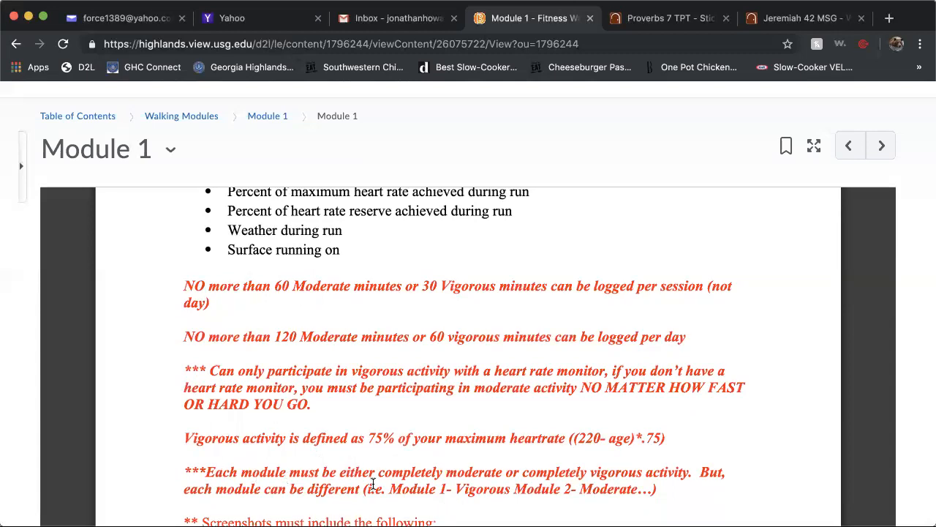
{"action": "mouse_move", "coordinate": [644, 508]}
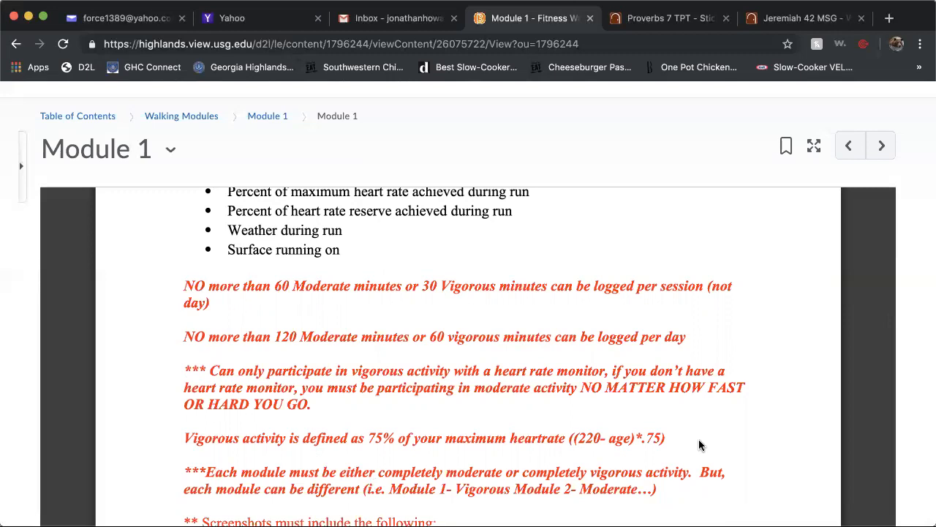
{"action": "mouse_move", "coordinate": [726, 445]}
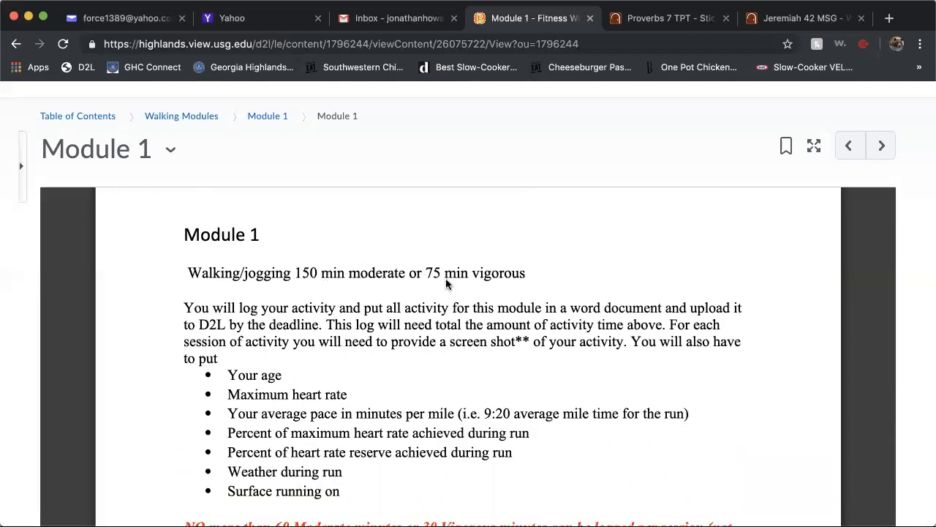
{"action": "scroll", "scroll_direction": "down", "scroll_amount": 3}
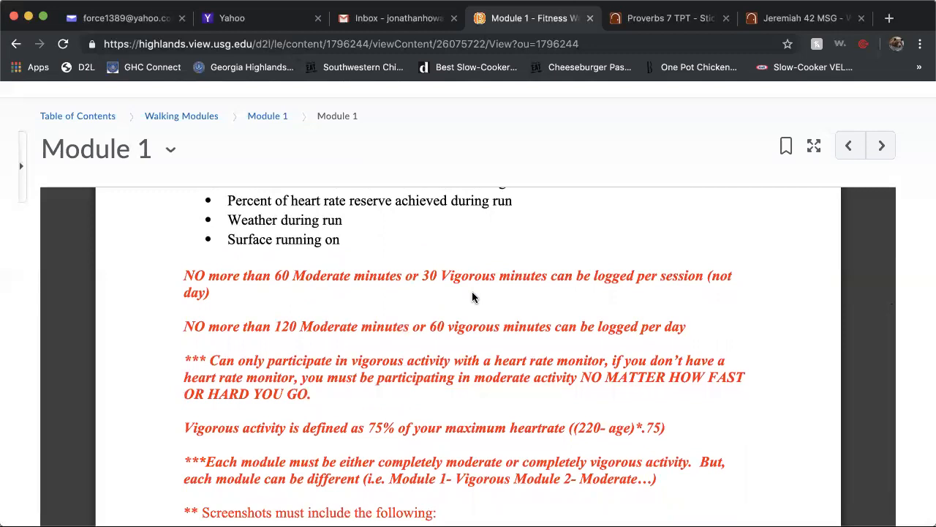
{"action": "scroll", "scroll_direction": "down", "scroll_amount": 3}
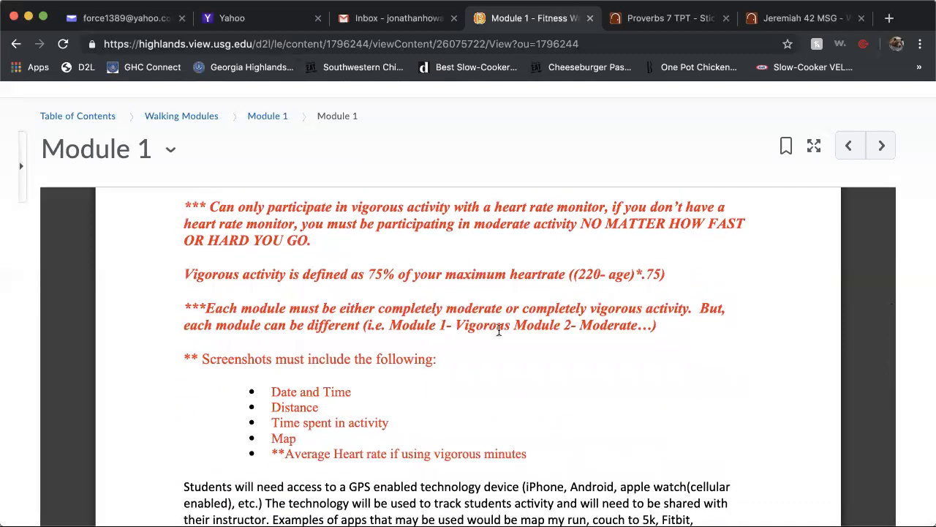
{"action": "mouse_move", "coordinate": [546, 348]}
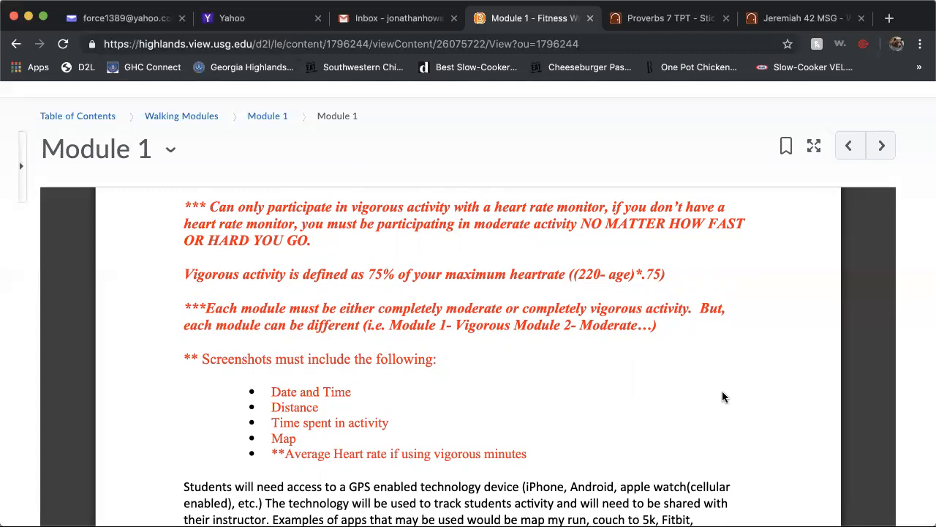
{"action": "mouse_move", "coordinate": [468, 367]}
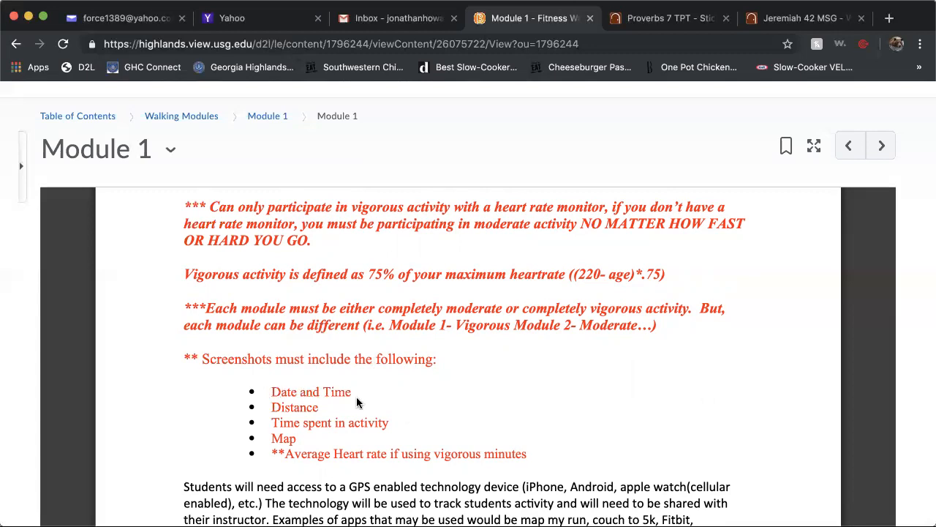
{"action": "mouse_move", "coordinate": [375, 402]}
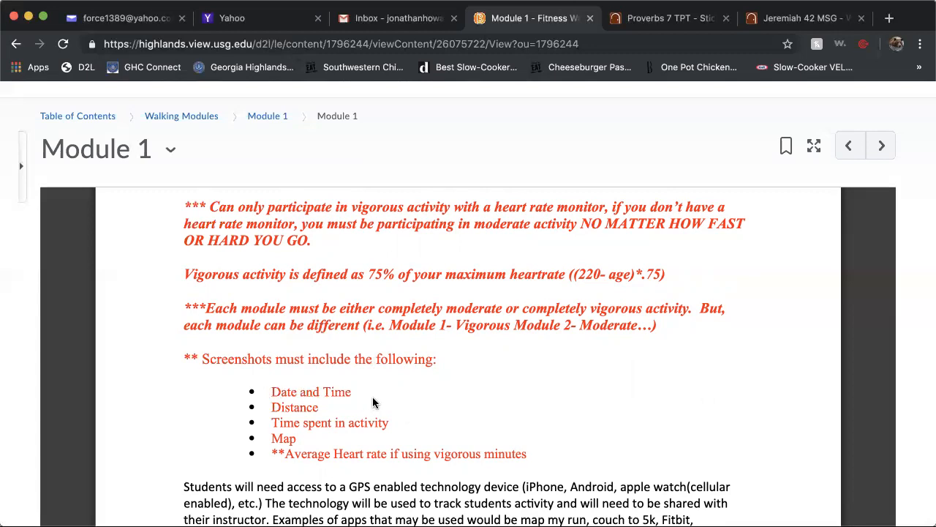
{"action": "mouse_move", "coordinate": [328, 412]}
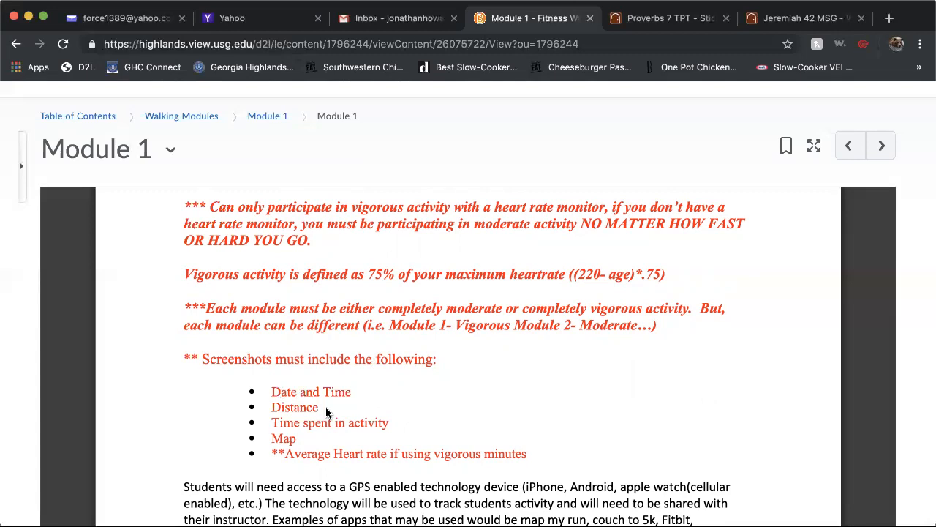
{"action": "mouse_move", "coordinate": [321, 425]}
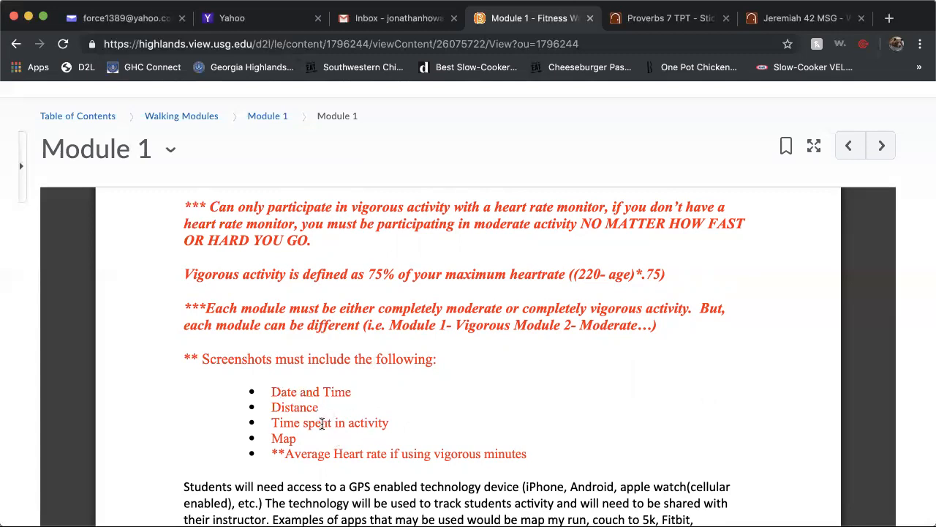
{"action": "mouse_move", "coordinate": [548, 427]}
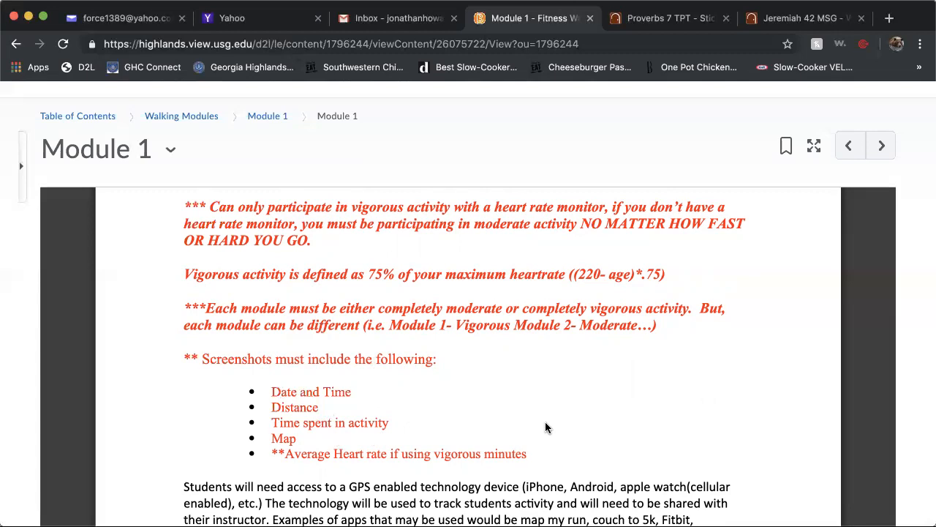
{"action": "mouse_move", "coordinate": [281, 439]}
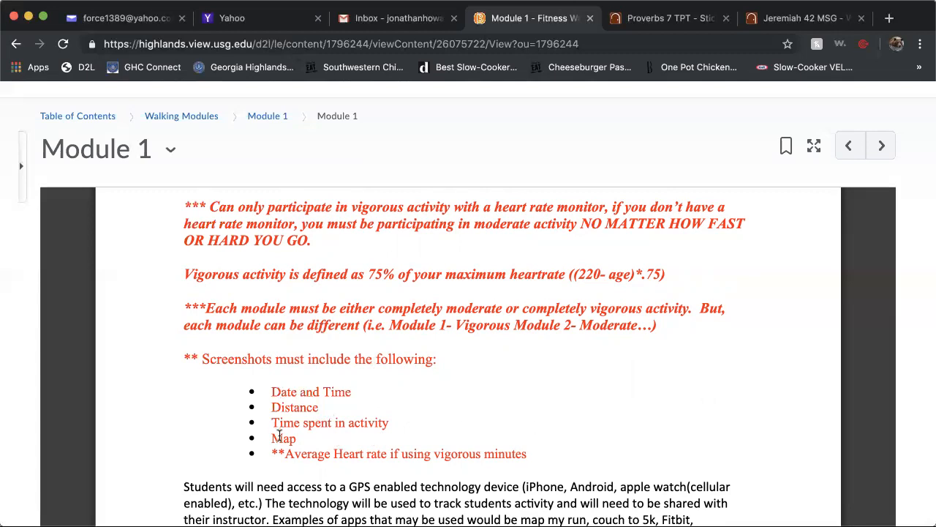
{"action": "mouse_move", "coordinate": [301, 439]}
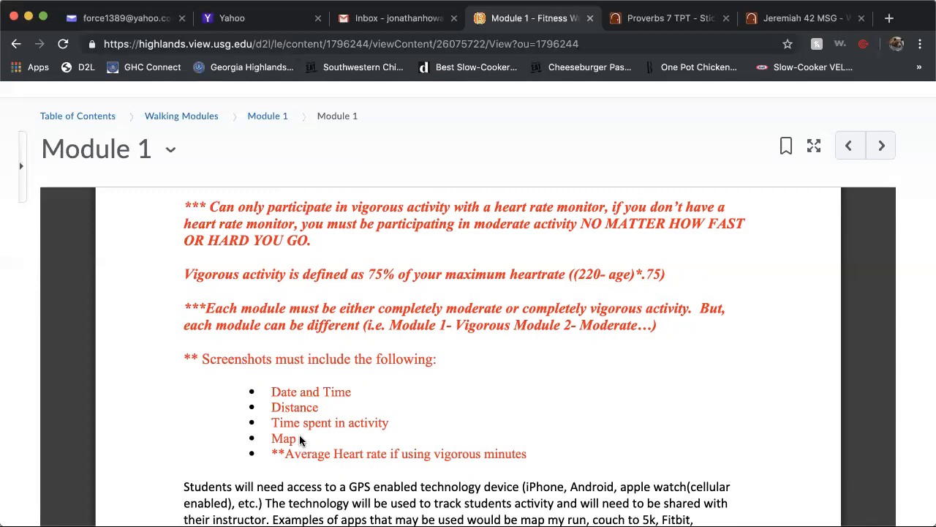
{"action": "mouse_move", "coordinate": [305, 442]}
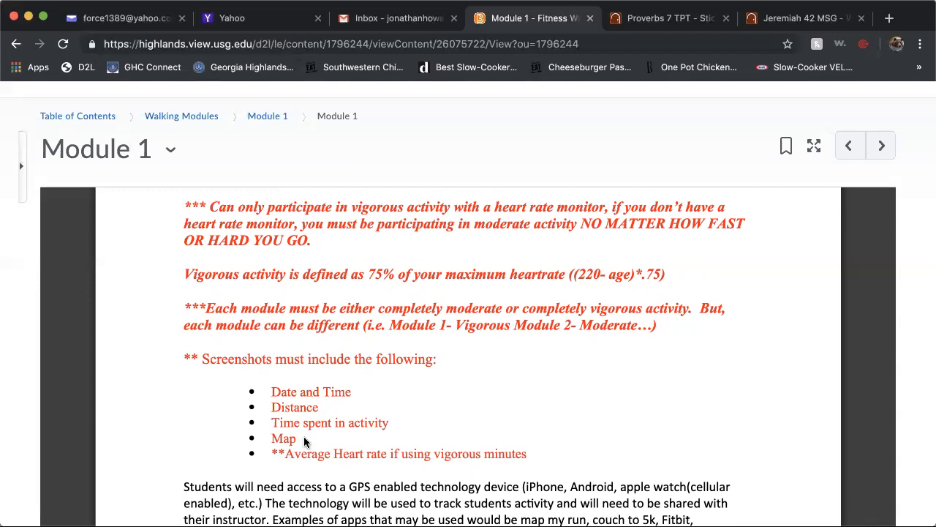
{"action": "mouse_move", "coordinate": [299, 439]}
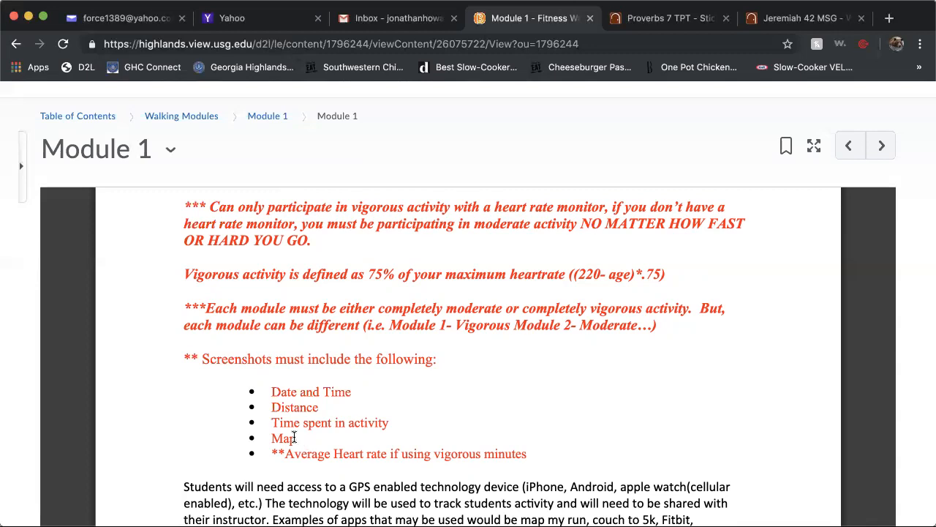
{"action": "mouse_move", "coordinate": [280, 439]}
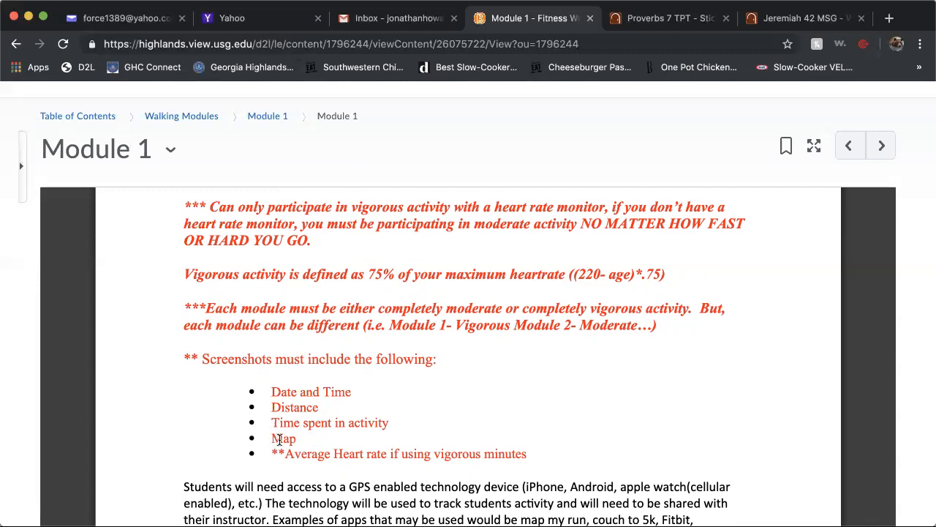
{"action": "mouse_move", "coordinate": [379, 454]}
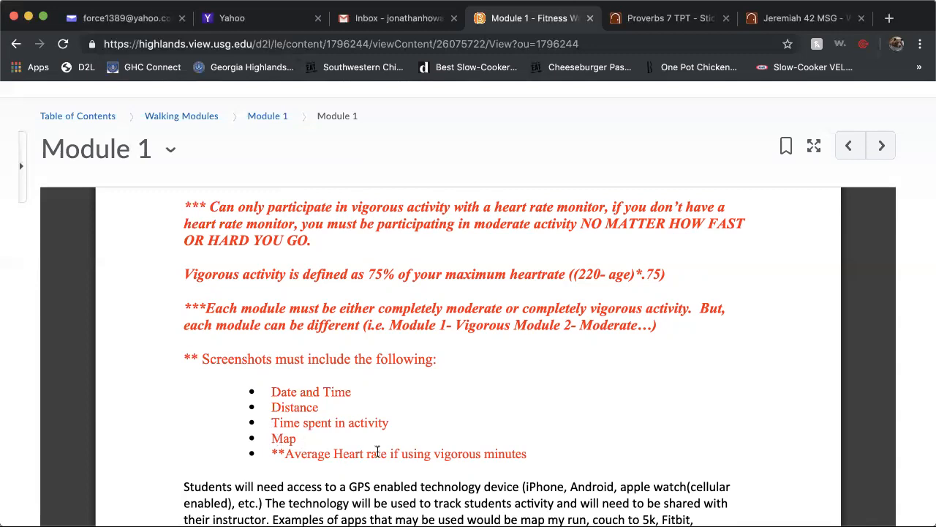
{"action": "mouse_move", "coordinate": [466, 454]}
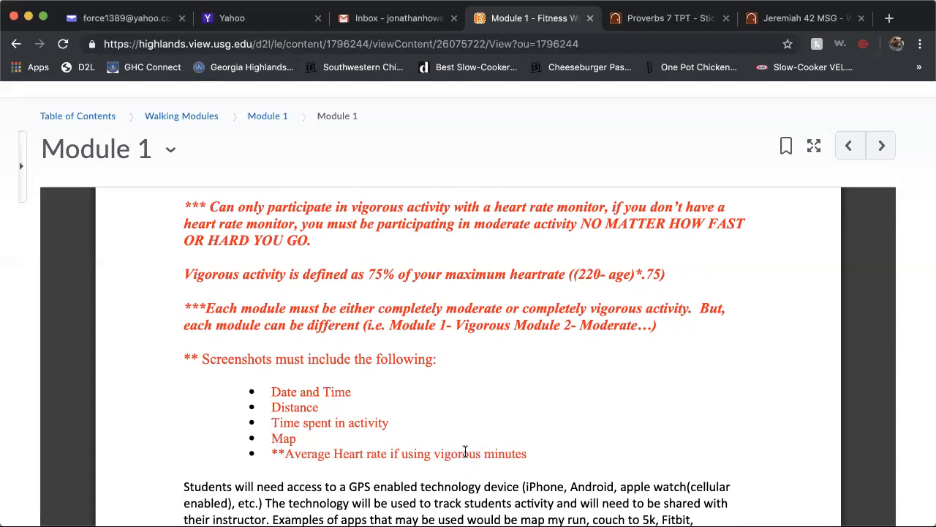
{"action": "mouse_move", "coordinate": [708, 454]}
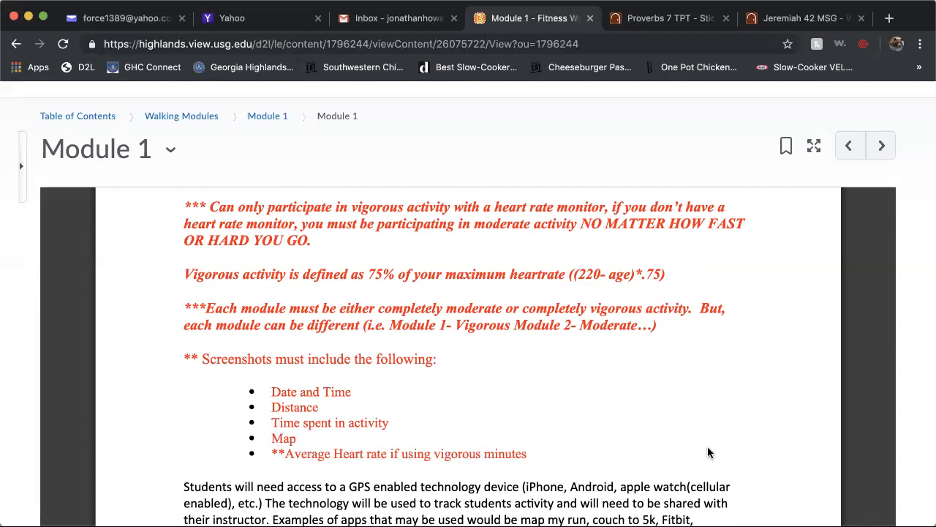
{"action": "scroll", "scroll_direction": "down", "scroll_amount": 3}
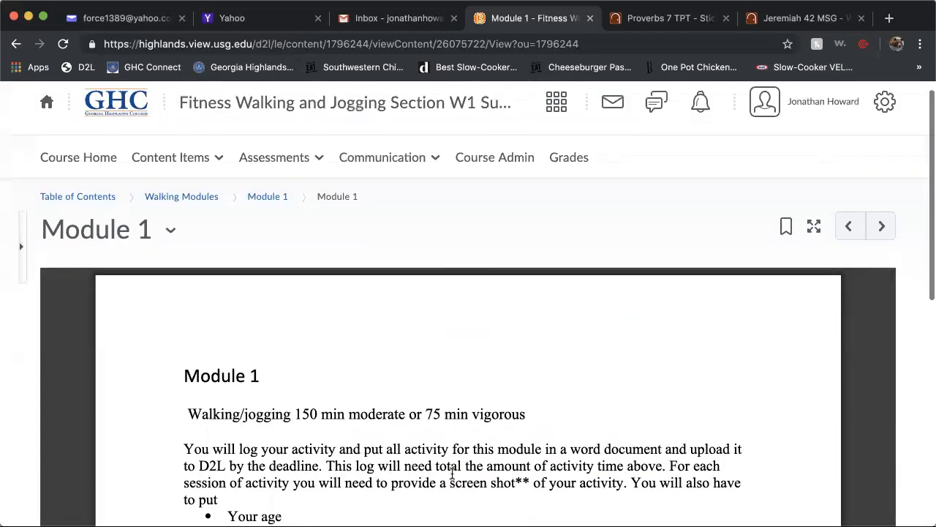
{"action": "scroll", "scroll_direction": "down", "scroll_amount": 3}
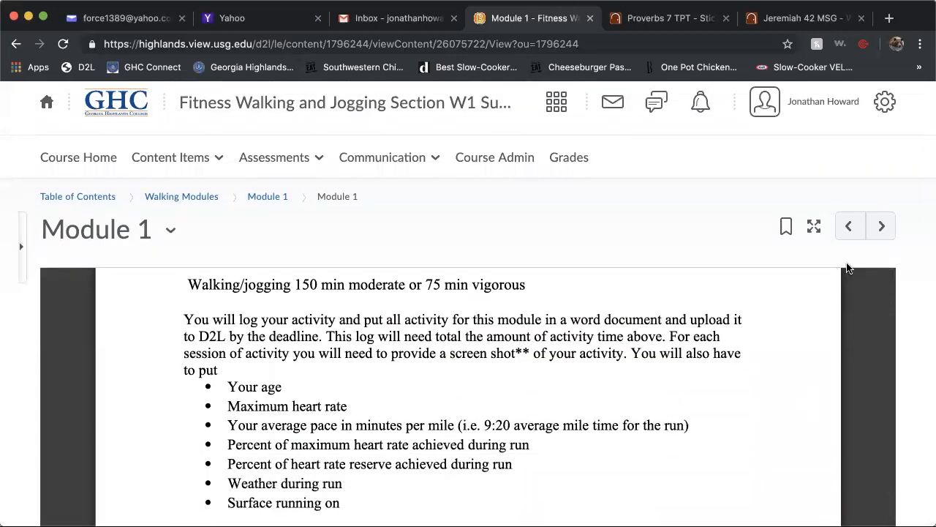
{"action": "mouse_move", "coordinate": [890, 203]}
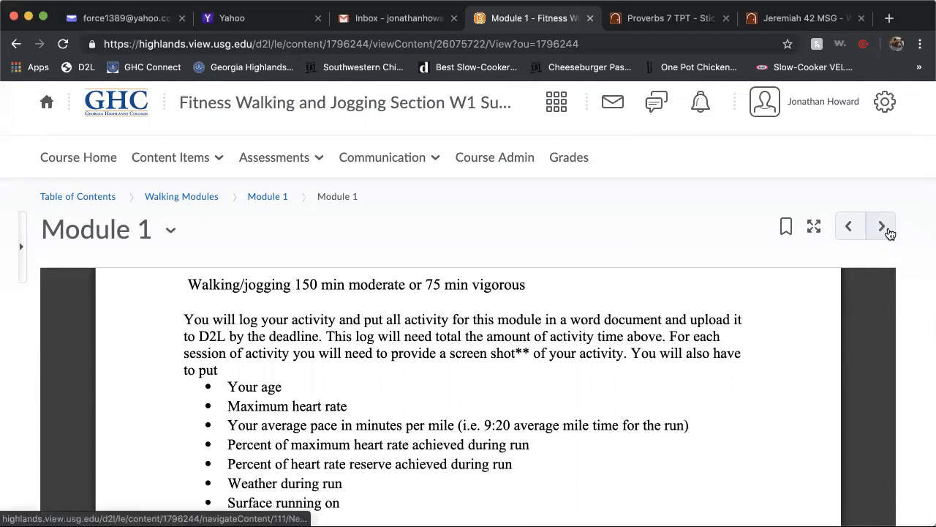
{"action": "left_click", "coordinate": [881, 226]}
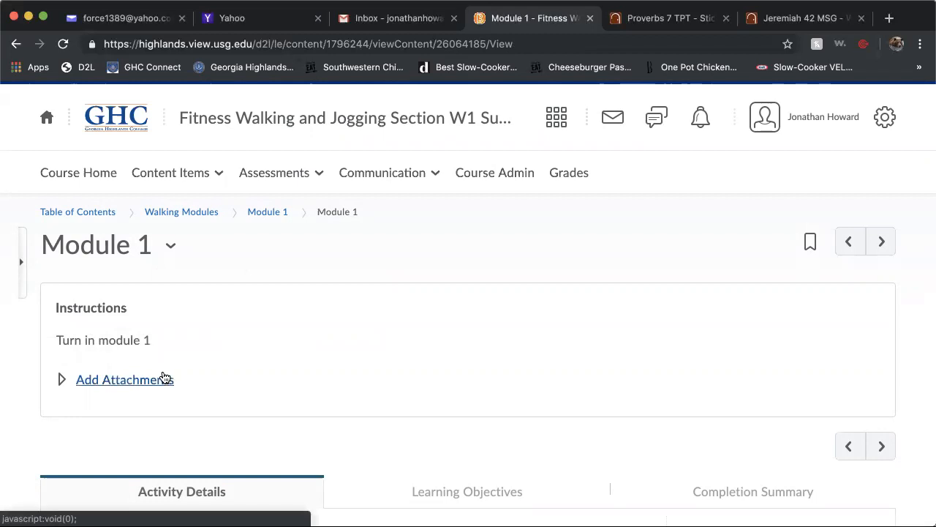
{"action": "mouse_move", "coordinate": [215, 388]}
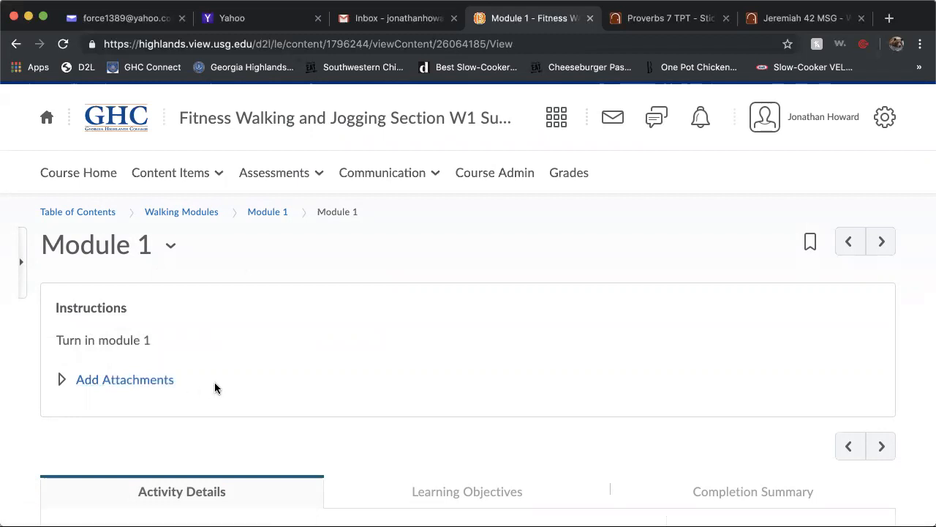
{"action": "mouse_move", "coordinate": [196, 312]}
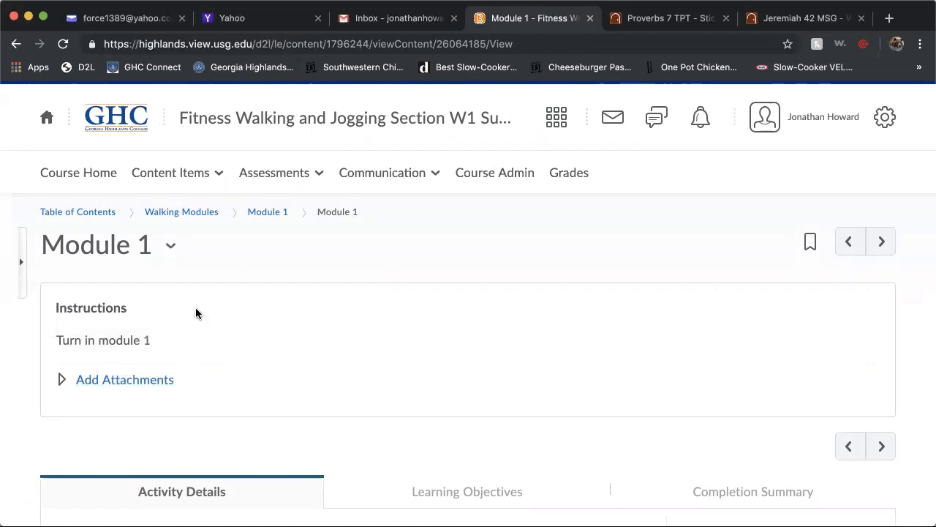
{"action": "scroll", "scroll_direction": "down", "scroll_amount": 3}
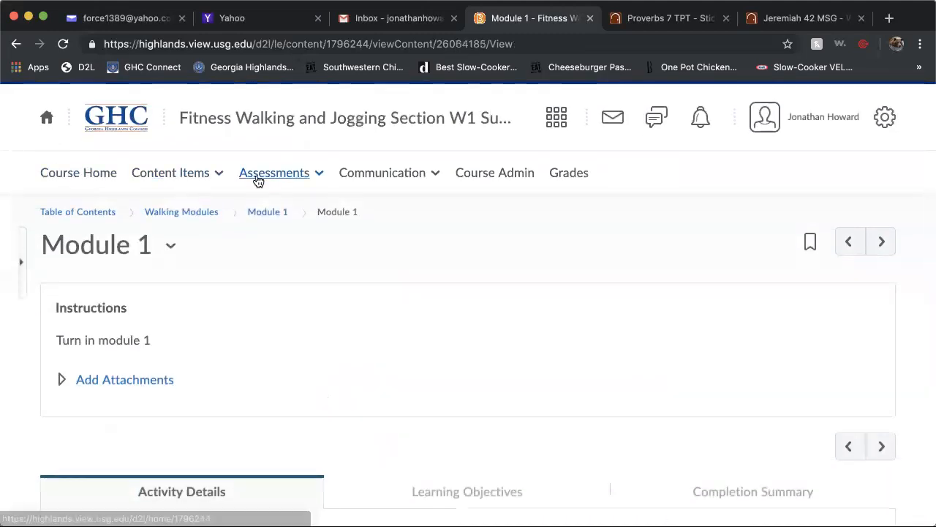
- From Course Home, navigate Walking Modules > Module 2 and view its 200/100-minute instructions
{"action": "left_click", "coordinate": [79, 172]}
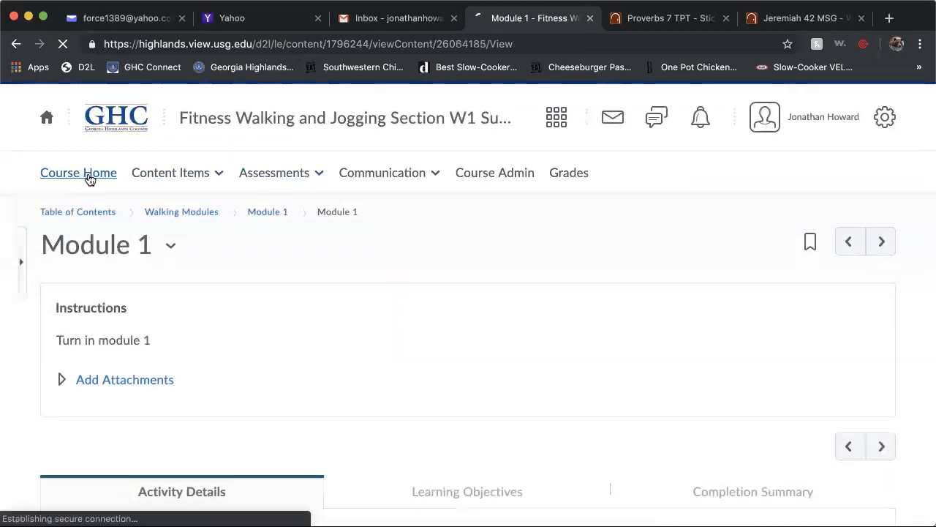
{"action": "left_click", "coordinate": [78, 172]}
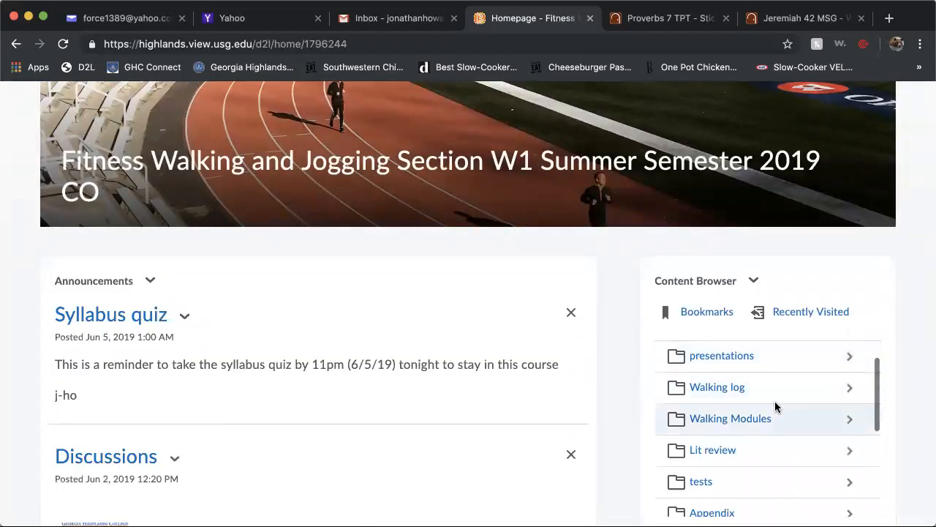
{"action": "left_click", "coordinate": [729, 418]}
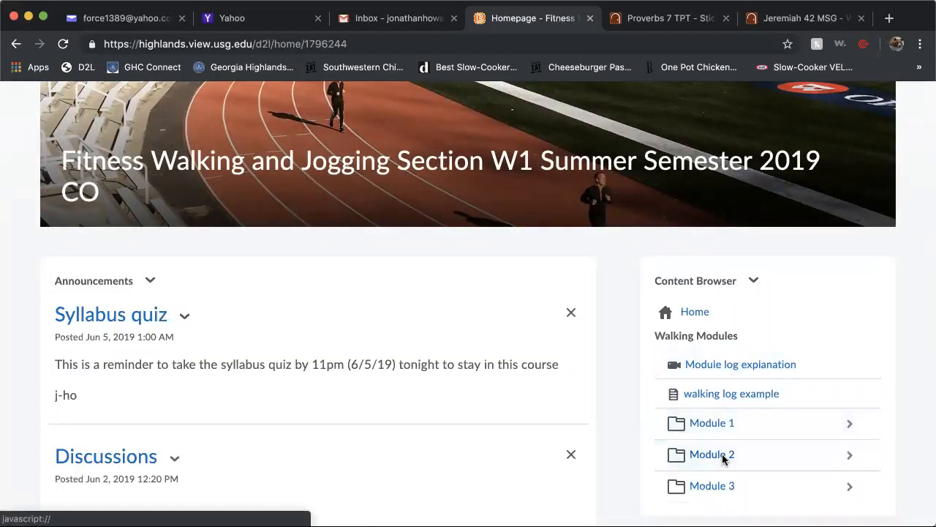
{"action": "left_click", "coordinate": [711, 454]}
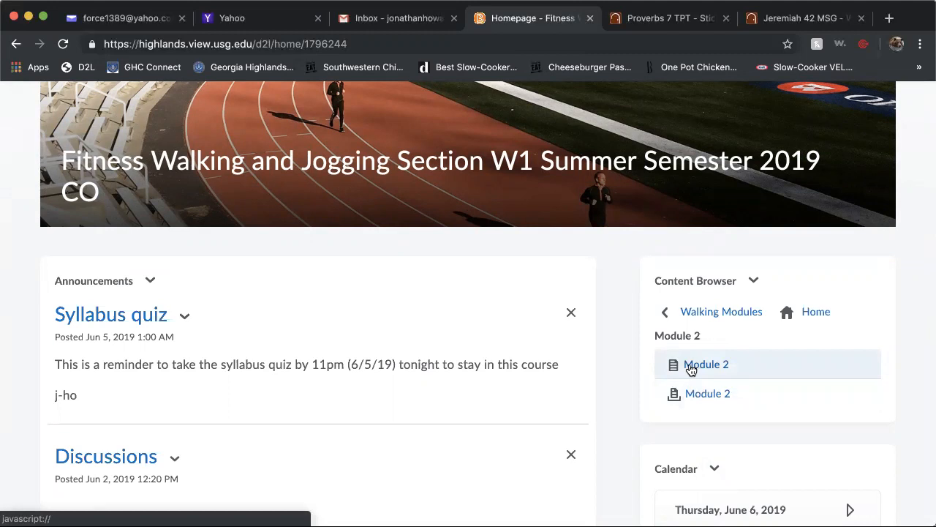
{"action": "left_click", "coordinate": [705, 365]}
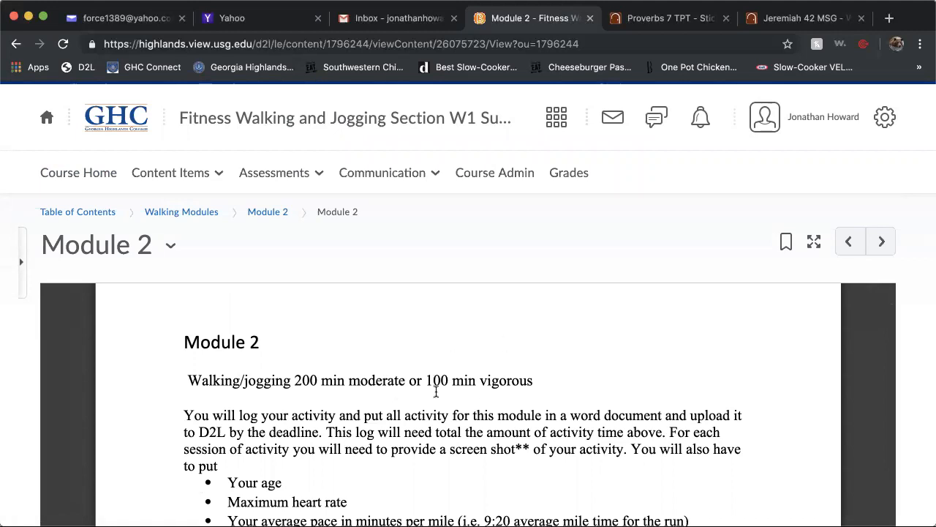
{"action": "mouse_move", "coordinate": [462, 381]}
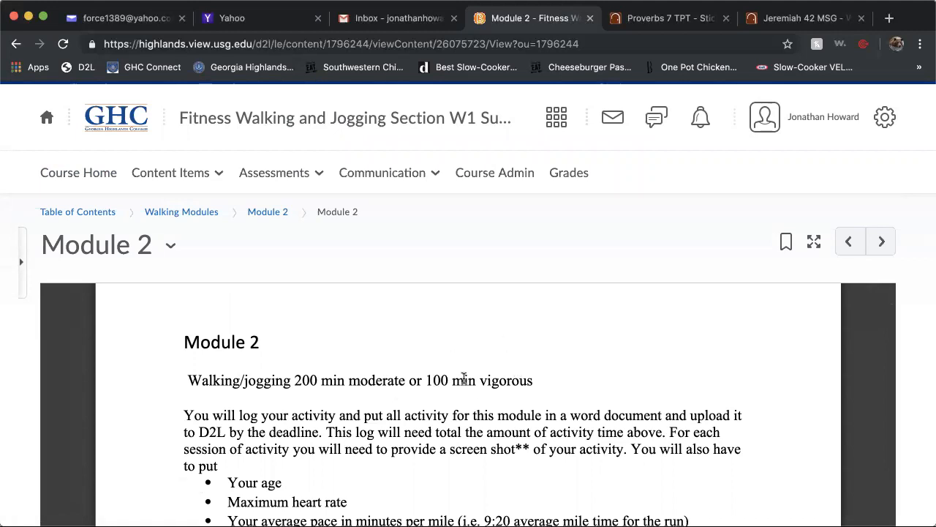
{"action": "scroll", "scroll_direction": "down", "scroll_amount": 3}
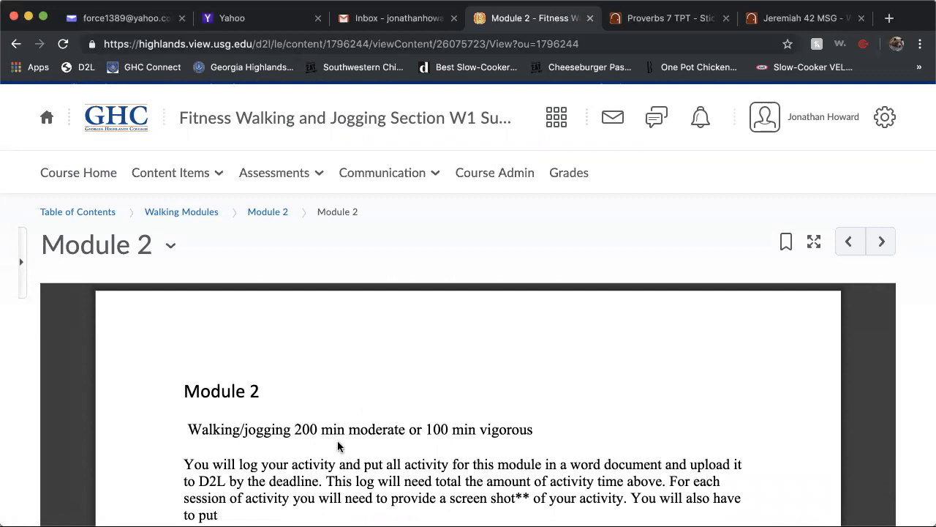
{"action": "mouse_move", "coordinate": [342, 430]}
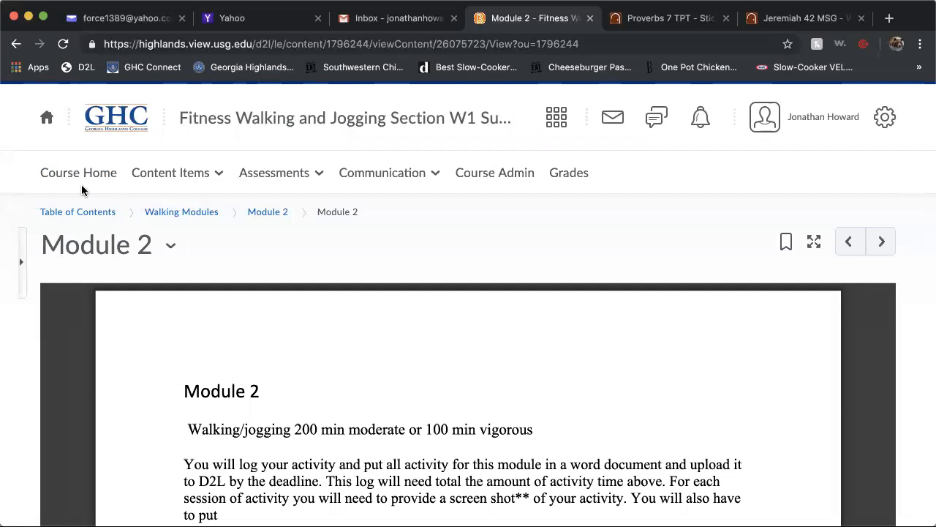
- From Course Home, navigate Walking Modules and view the walking log example showing Module 1's 150 minutes
{"action": "left_click", "coordinate": [79, 173]}
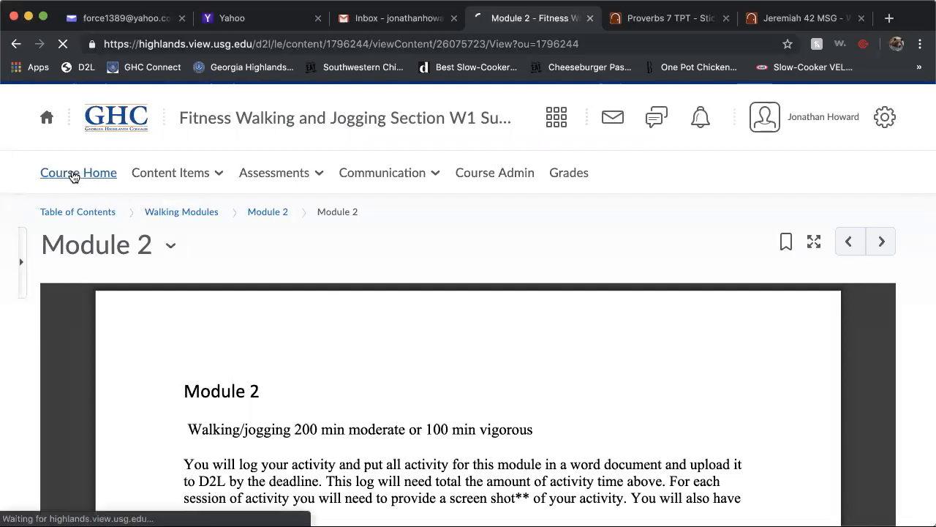
{"action": "left_click", "coordinate": [79, 172]}
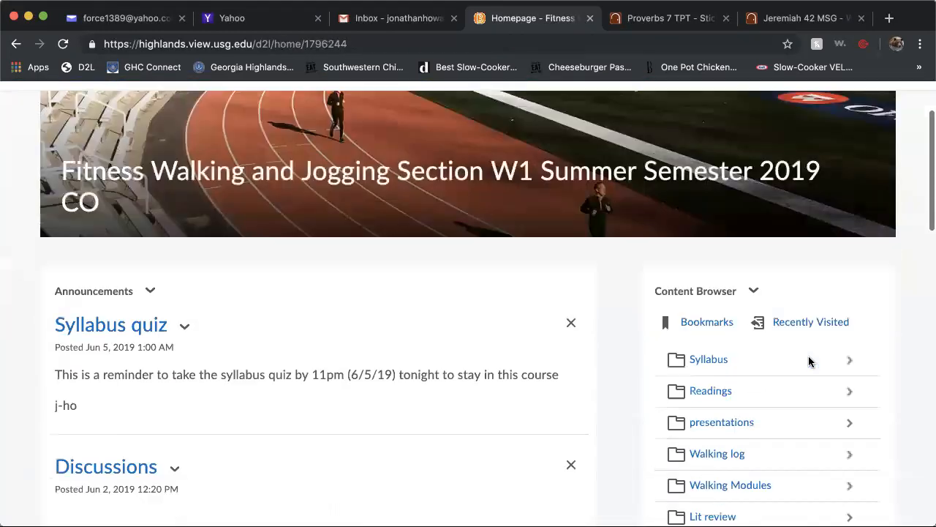
{"action": "left_click", "coordinate": [731, 485]}
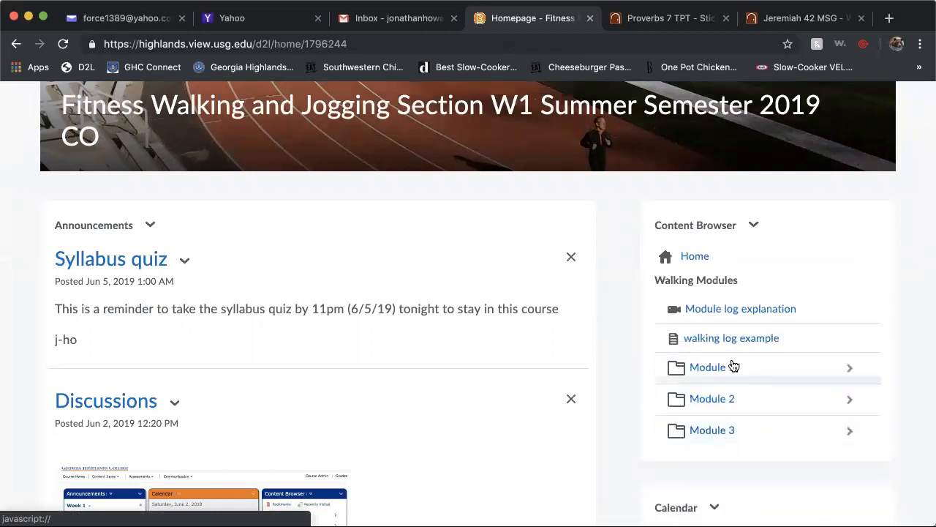
{"action": "left_click", "coordinate": [731, 338]}
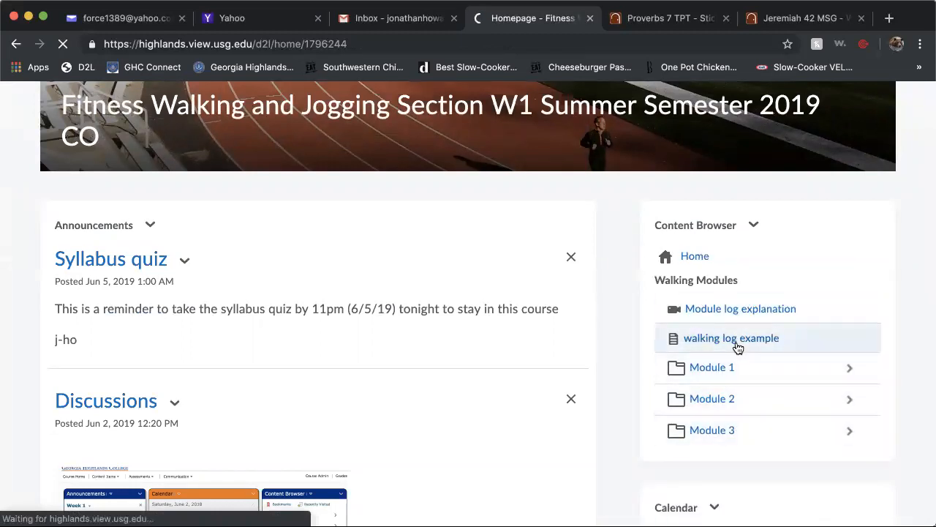
{"action": "left_click", "coordinate": [731, 338]}
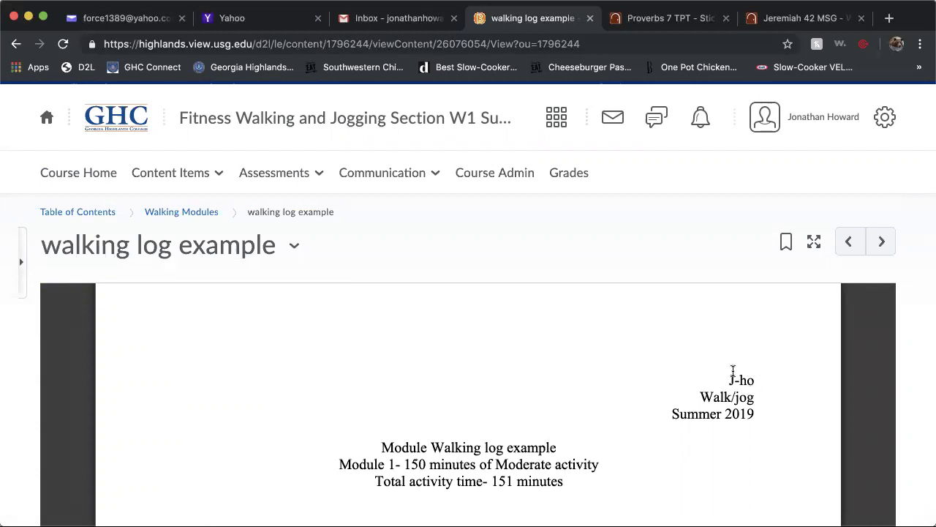
{"action": "mouse_move", "coordinate": [766, 401]}
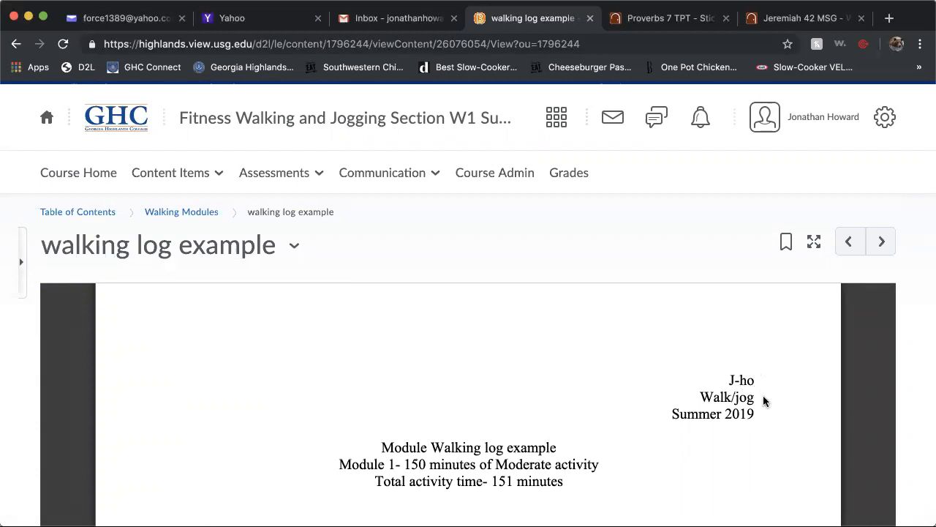
{"action": "mouse_move", "coordinate": [609, 381]}
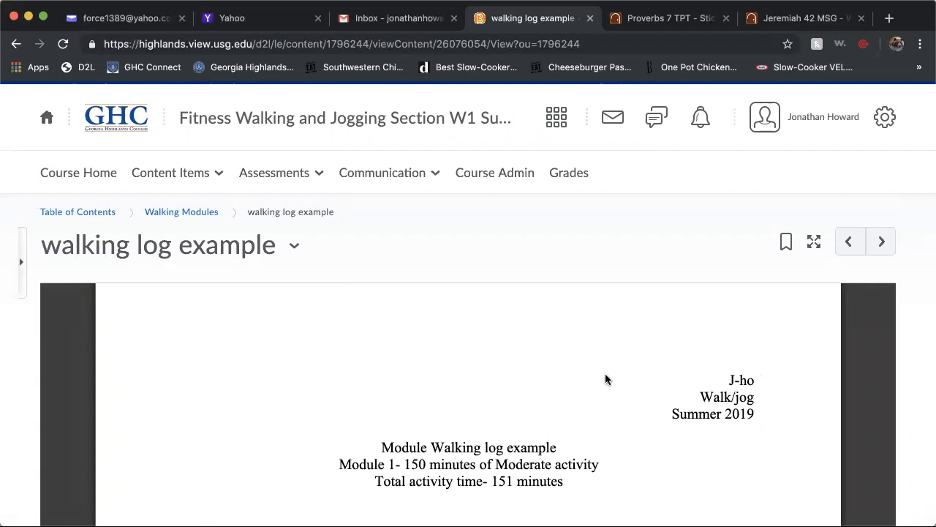
{"action": "scroll", "scroll_direction": "down", "scroll_amount": 3}
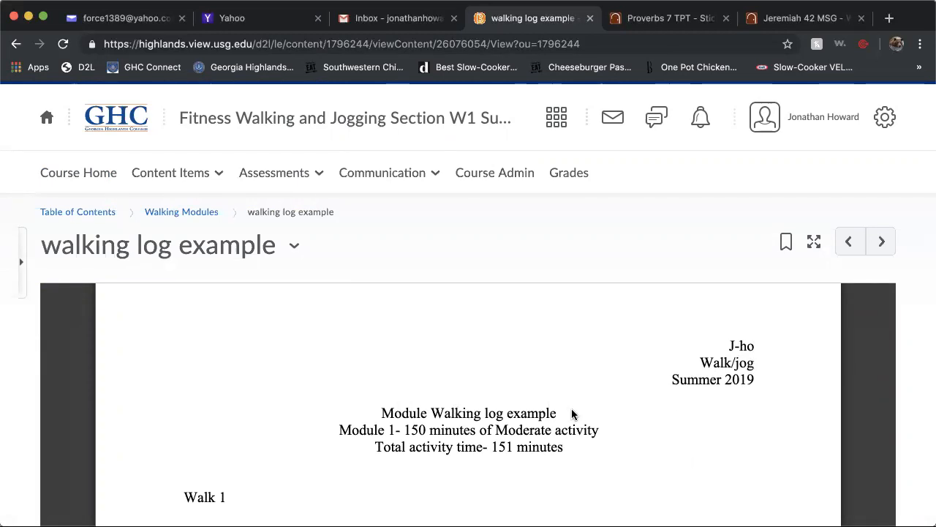
{"action": "mouse_move", "coordinate": [378, 433]}
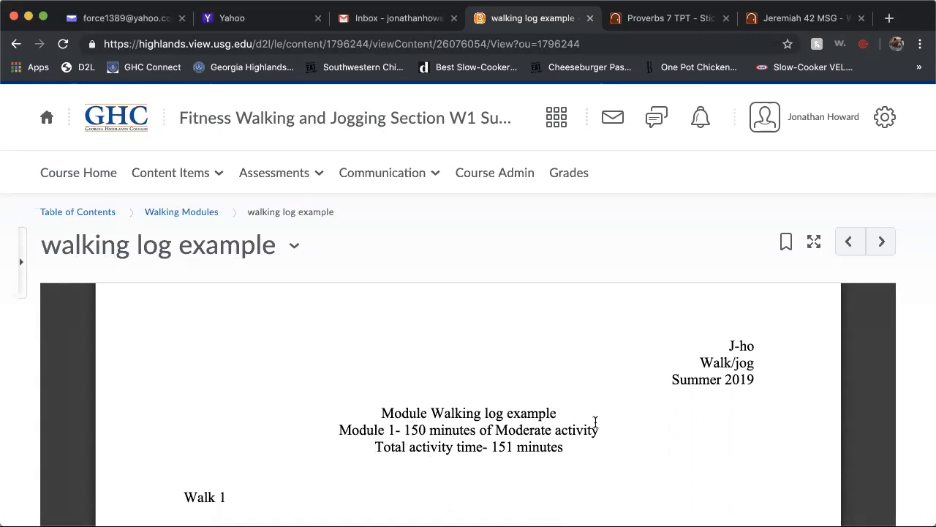
{"action": "mouse_move", "coordinate": [641, 455]}
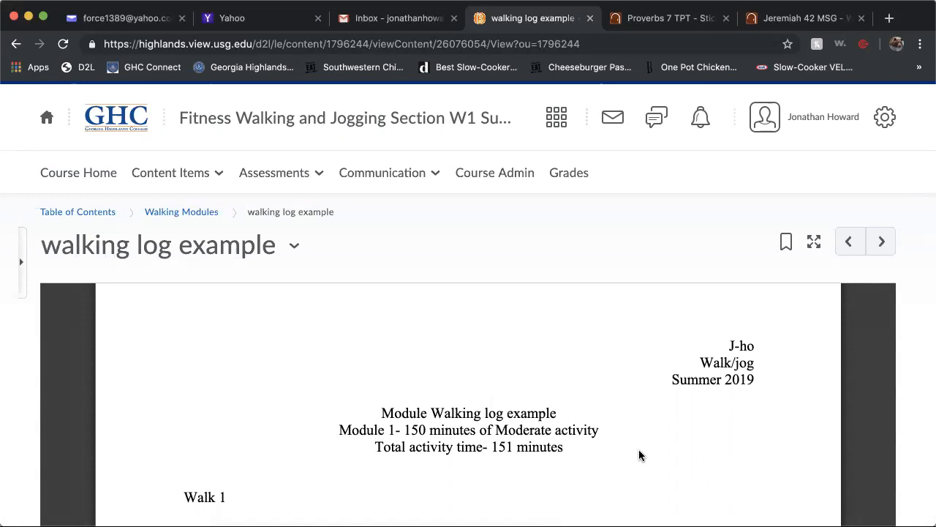
{"action": "mouse_move", "coordinate": [442, 436]}
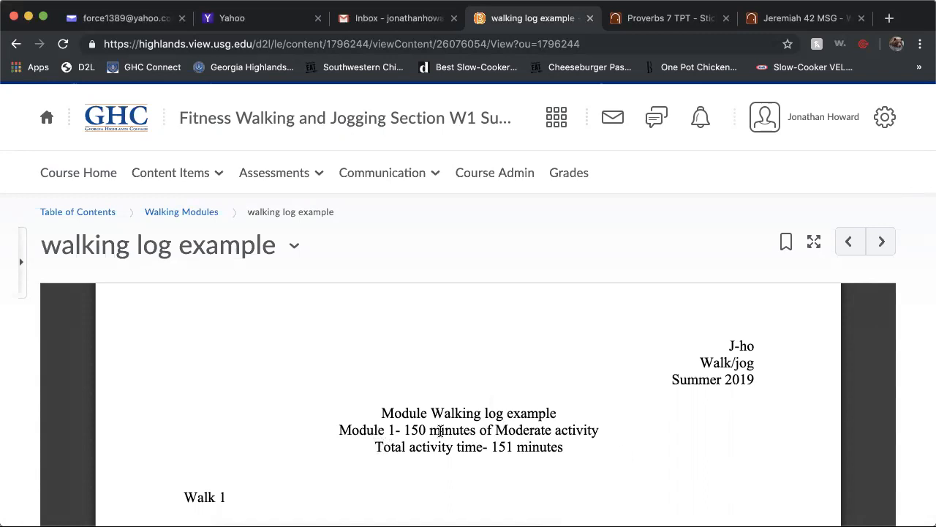
{"action": "mouse_move", "coordinate": [608, 447]}
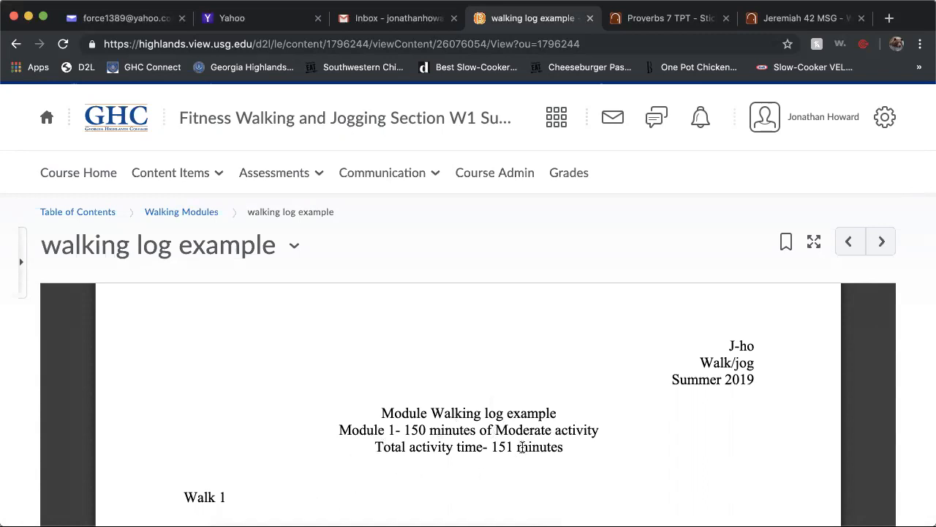
{"action": "scroll", "scroll_direction": "down", "scroll_amount": 3}
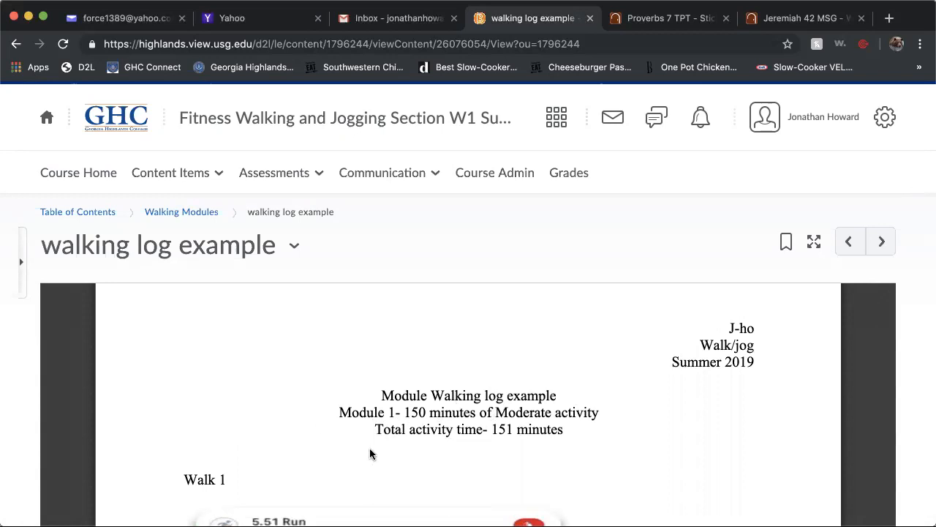
{"action": "mouse_move", "coordinate": [585, 456]}
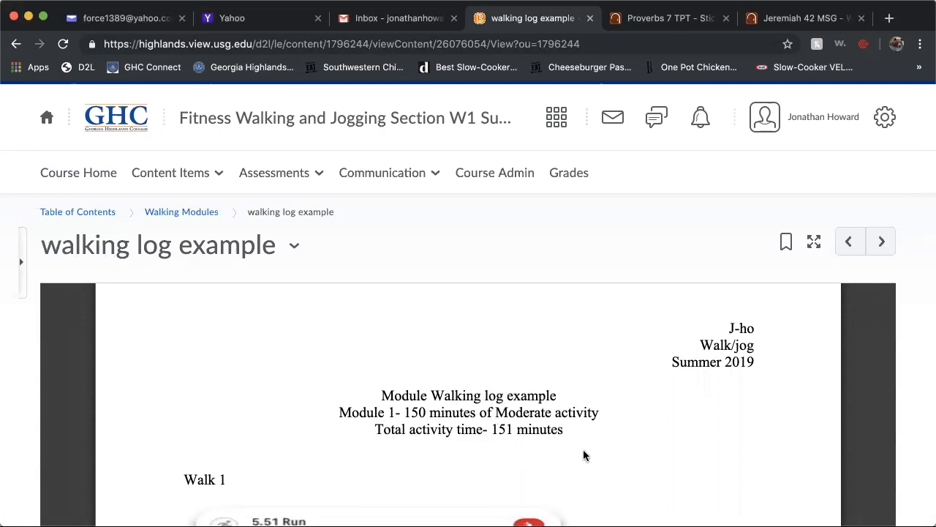
{"action": "scroll", "scroll_direction": "down", "scroll_amount": 3}
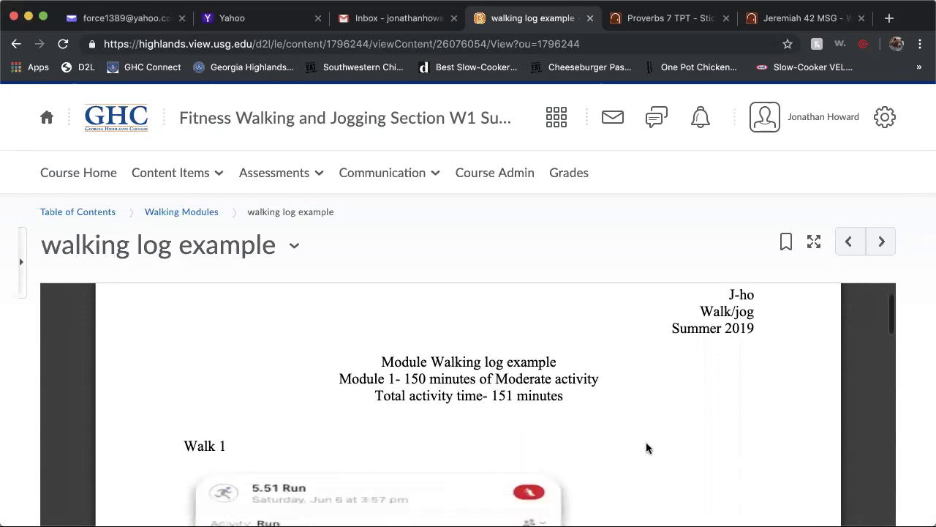
{"action": "mouse_move", "coordinate": [202, 456]}
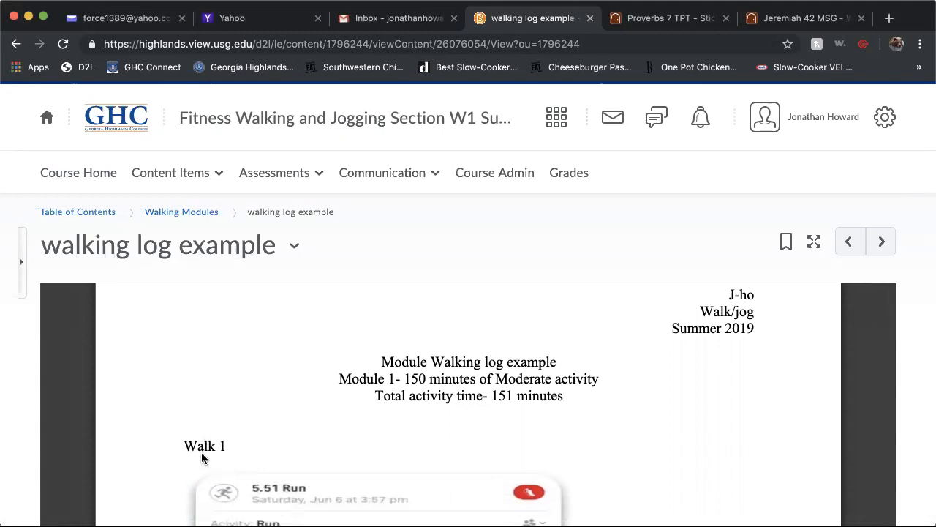
- Scroll through Walk 1's route map, run stats and logged answers (age 27, concrete surface) to the Walk 2 heading
{"action": "scroll", "scroll_direction": "down", "scroll_amount": 3}
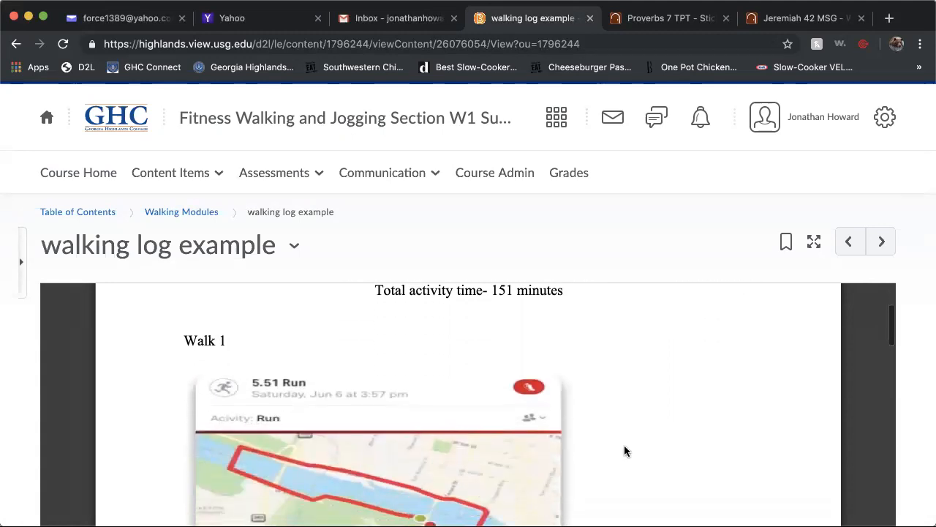
{"action": "scroll", "scroll_direction": "down", "scroll_amount": 3}
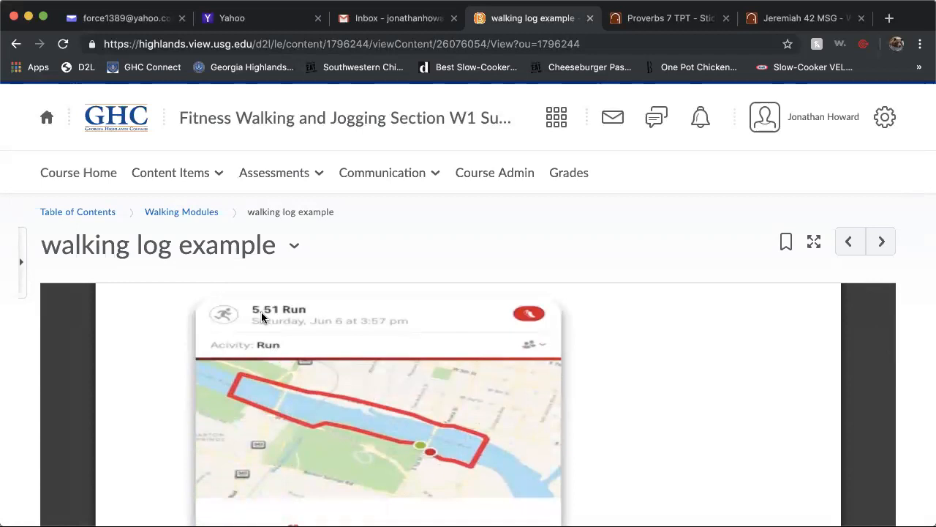
{"action": "mouse_move", "coordinate": [389, 329]}
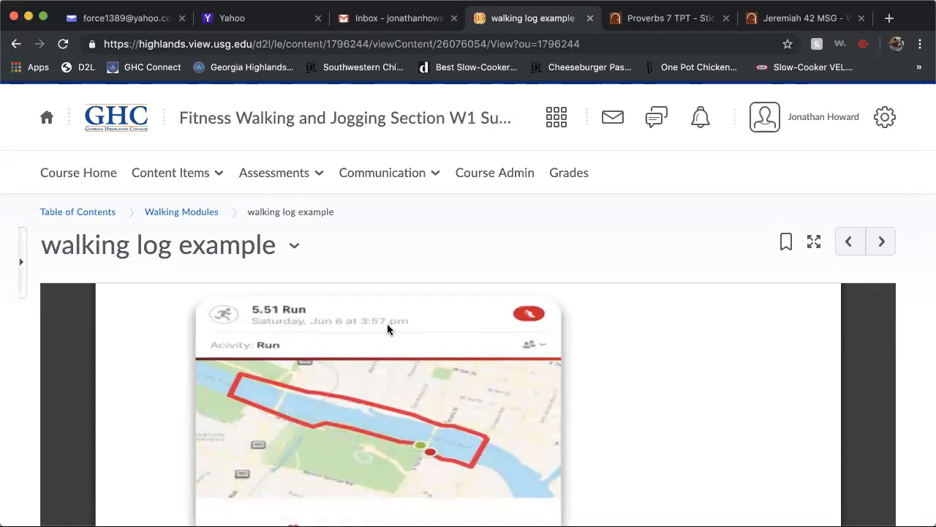
{"action": "mouse_move", "coordinate": [319, 329]}
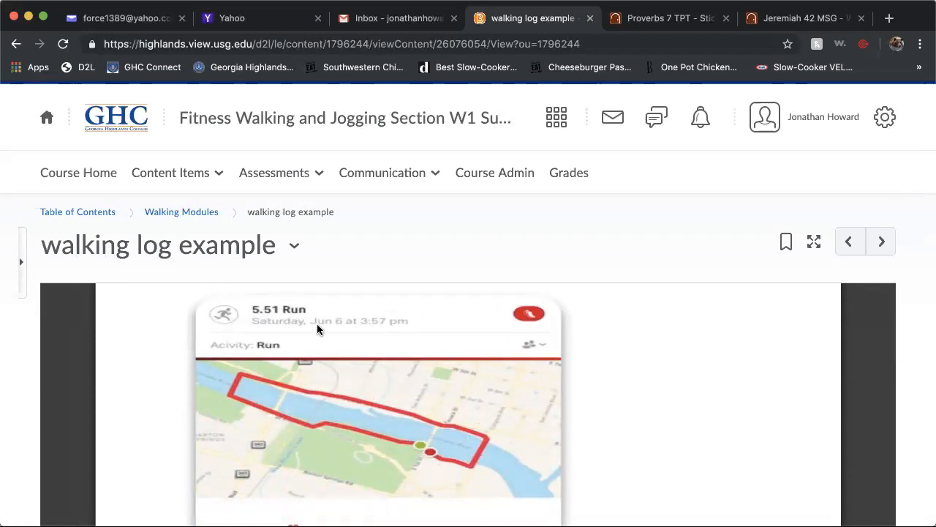
{"action": "mouse_move", "coordinate": [258, 313]}
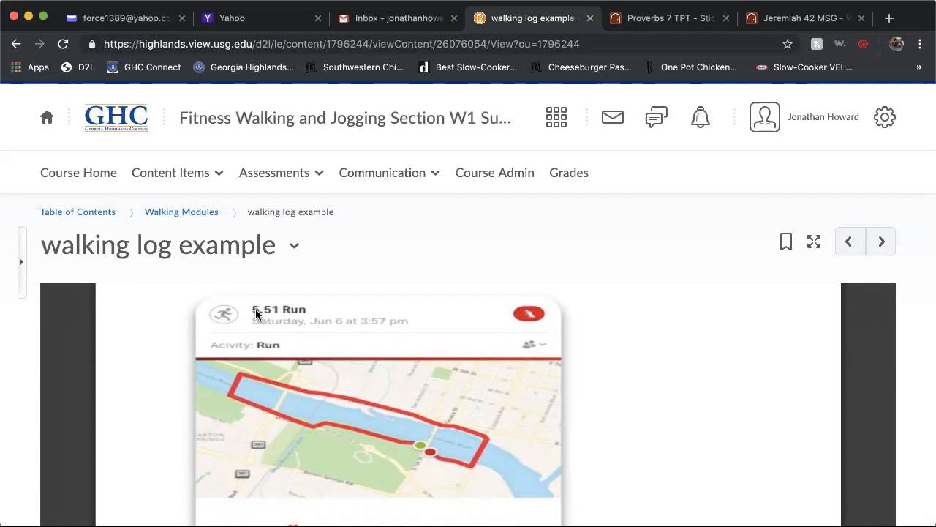
{"action": "mouse_move", "coordinate": [305, 313]}
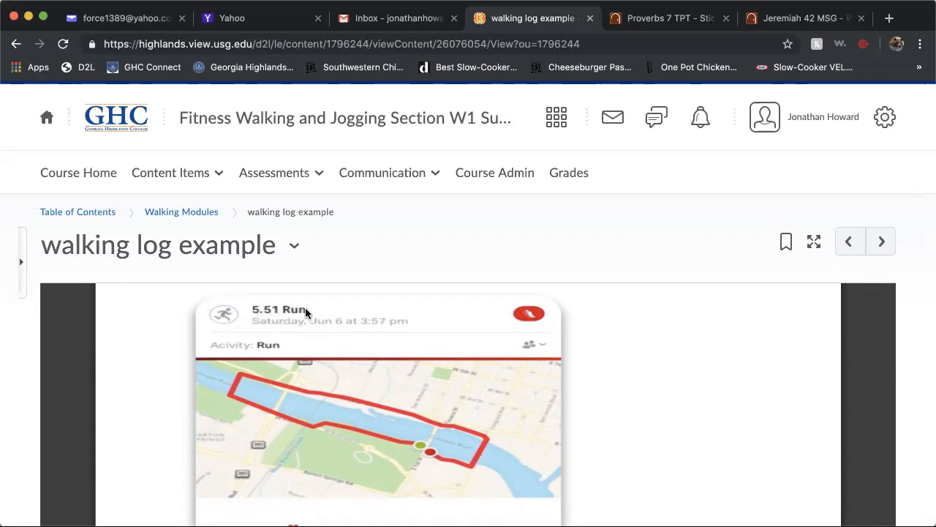
{"action": "mouse_move", "coordinate": [424, 444]}
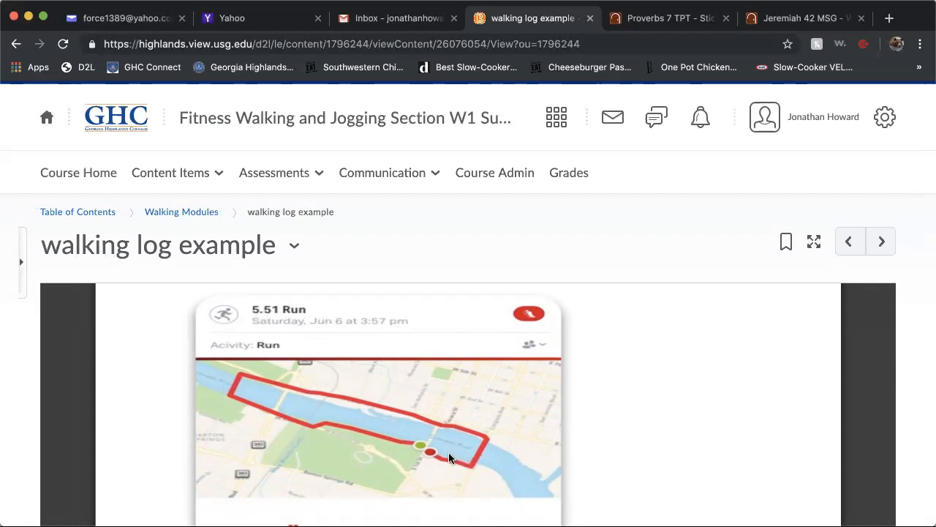
{"action": "mouse_move", "coordinate": [580, 477]}
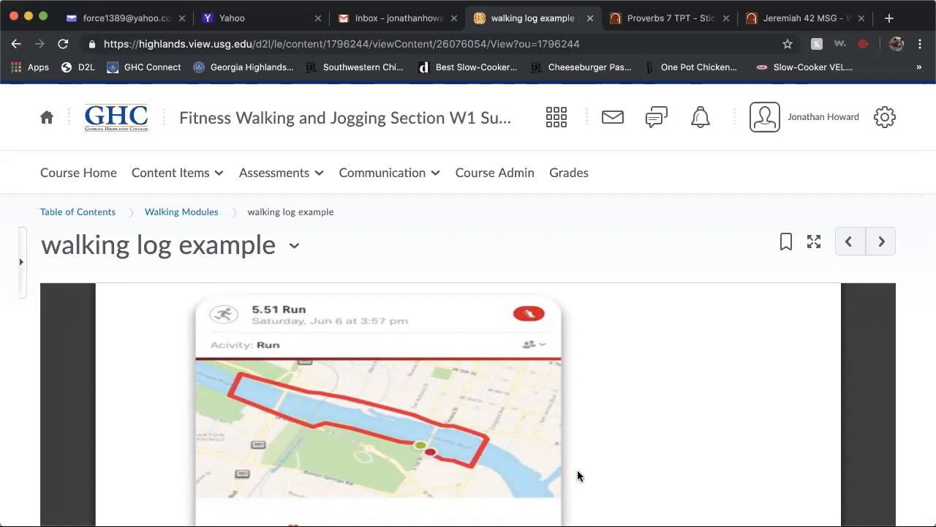
{"action": "mouse_move", "coordinate": [553, 417]}
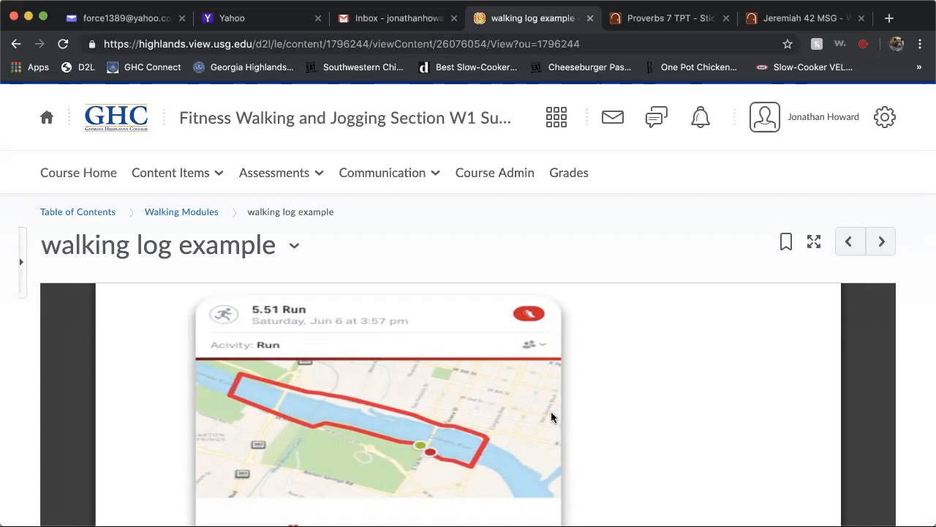
{"action": "scroll", "scroll_direction": "down", "scroll_amount": 3}
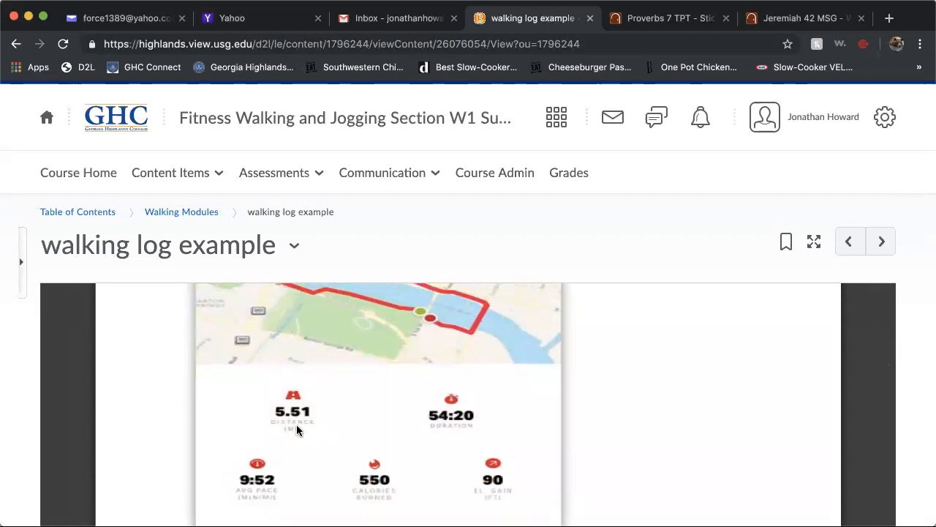
{"action": "mouse_move", "coordinate": [480, 419]}
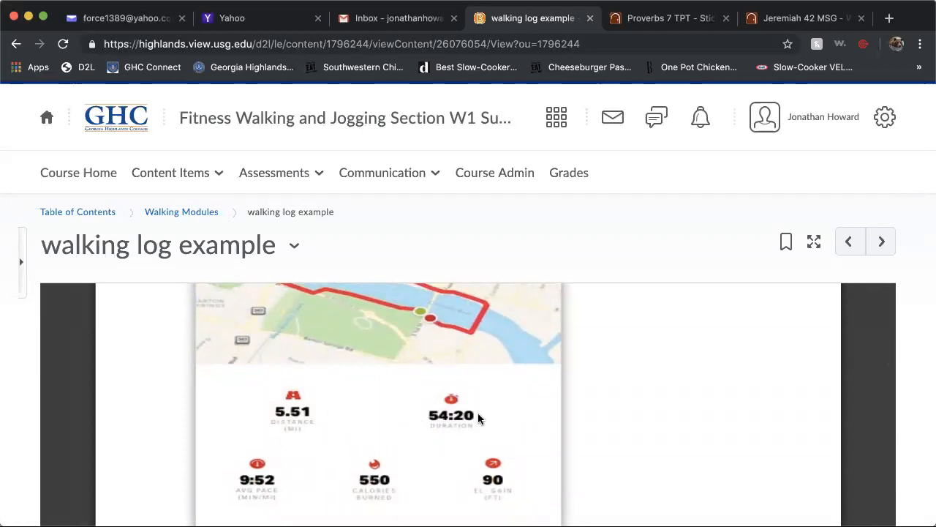
{"action": "mouse_move", "coordinate": [352, 401]}
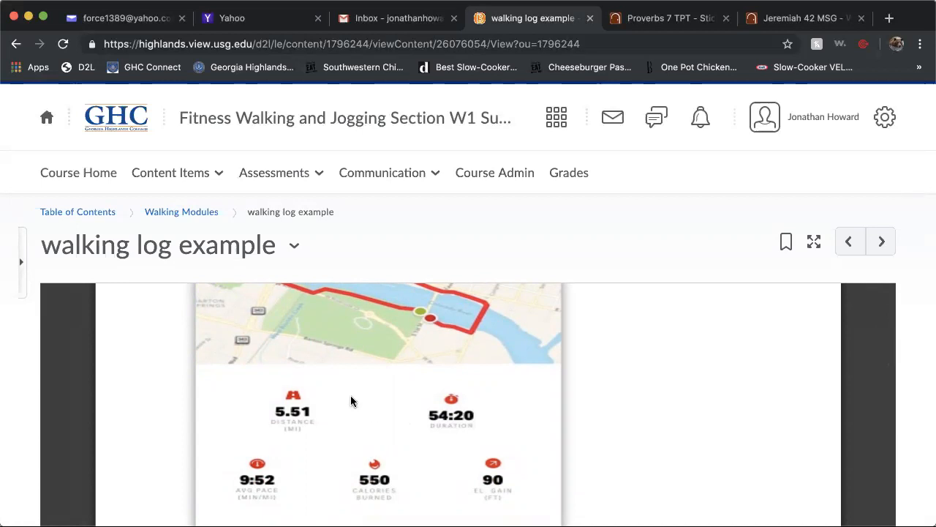
{"action": "scroll", "scroll_direction": "down", "scroll_amount": 3}
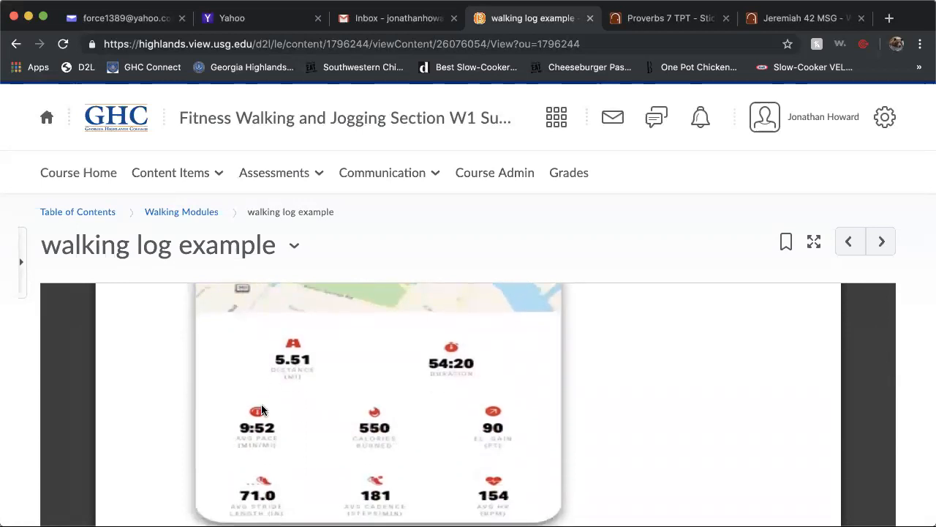
{"action": "scroll", "scroll_direction": "down", "scroll_amount": 3}
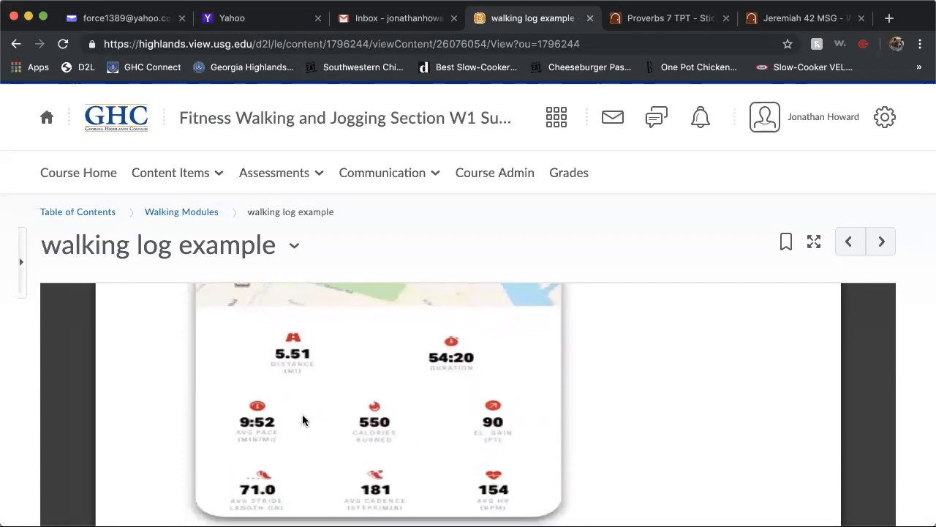
{"action": "scroll", "scroll_direction": "down", "scroll_amount": 3}
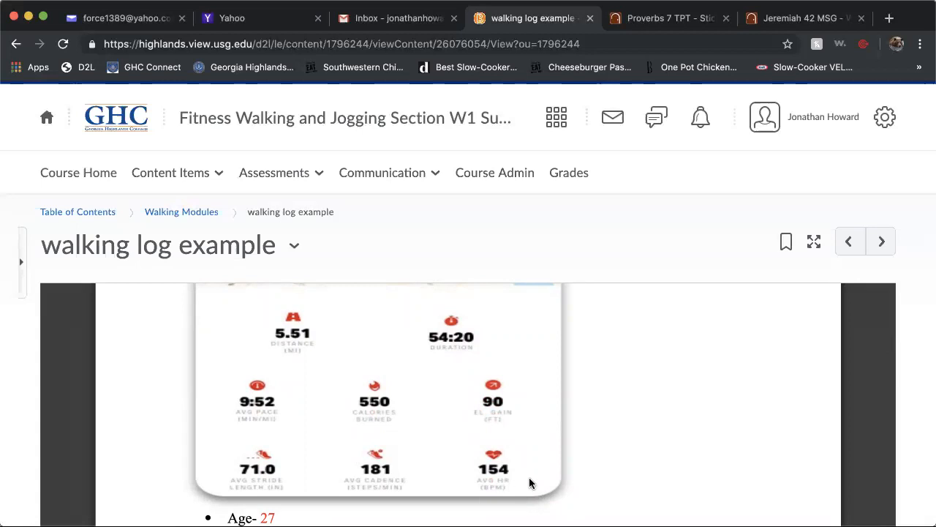
{"action": "mouse_move", "coordinate": [457, 471]}
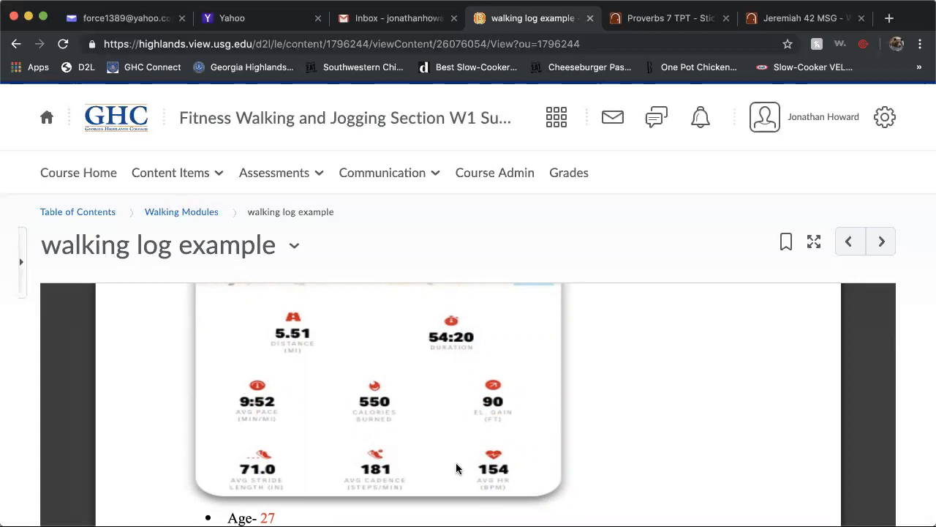
{"action": "scroll", "scroll_direction": "down", "scroll_amount": 3}
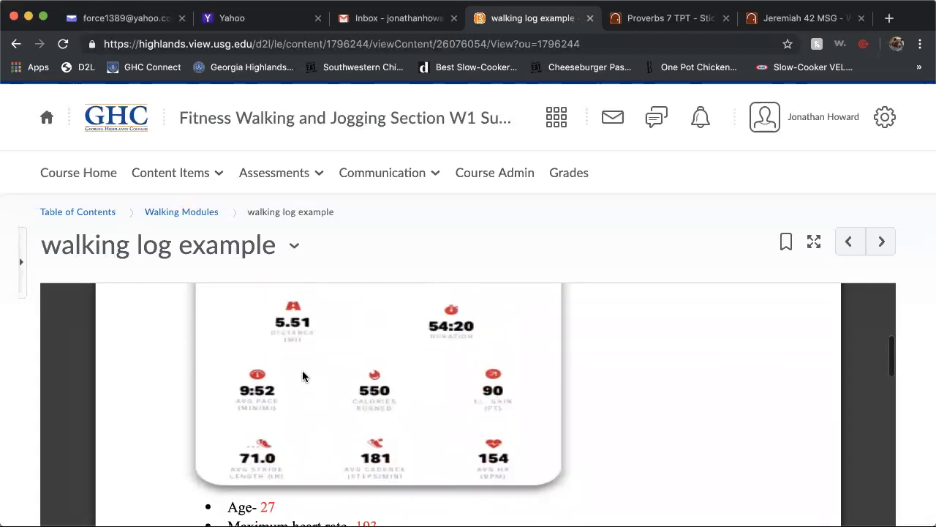
{"action": "mouse_move", "coordinate": [442, 404]}
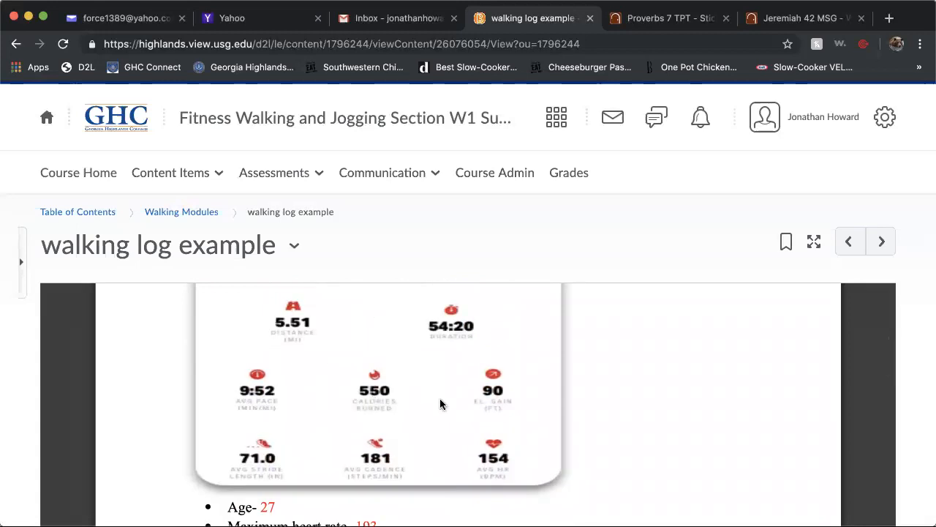
{"action": "scroll", "scroll_direction": "down", "scroll_amount": 3}
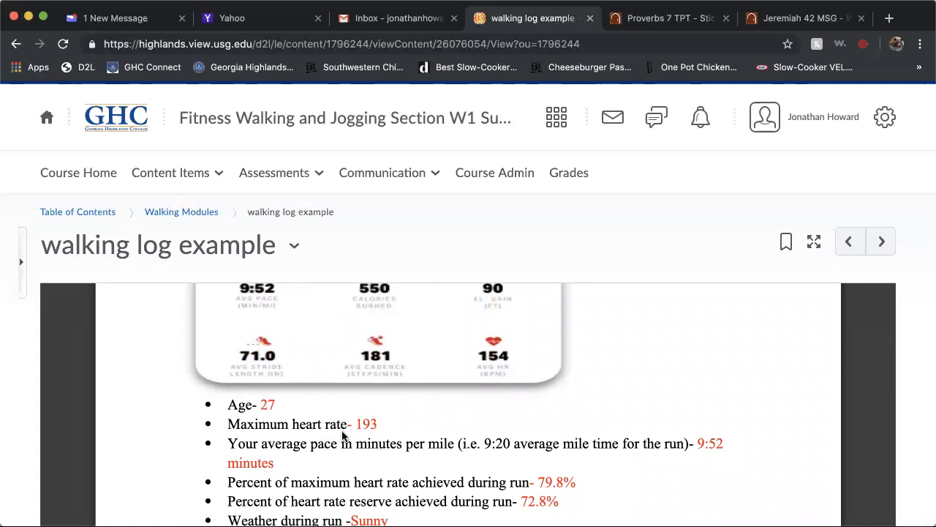
{"action": "mouse_move", "coordinate": [381, 456]}
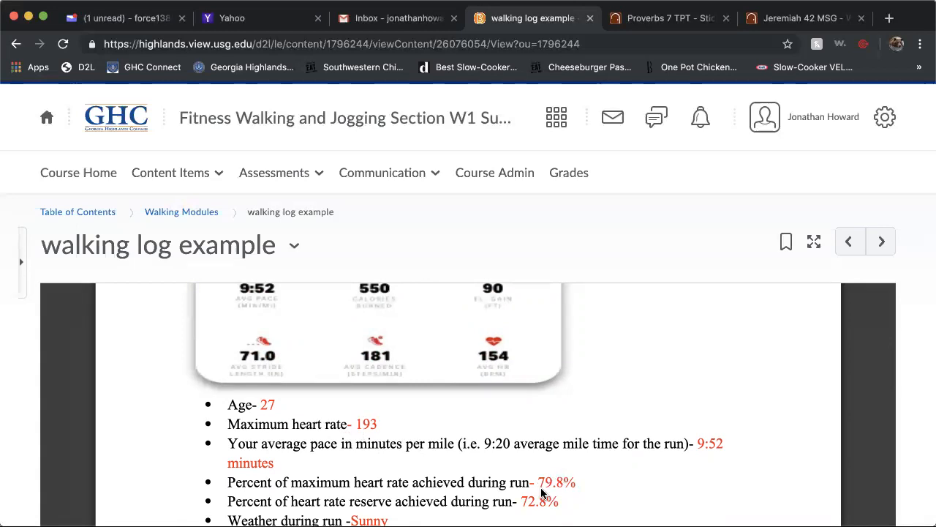
{"action": "scroll", "scroll_direction": "down", "scroll_amount": 3}
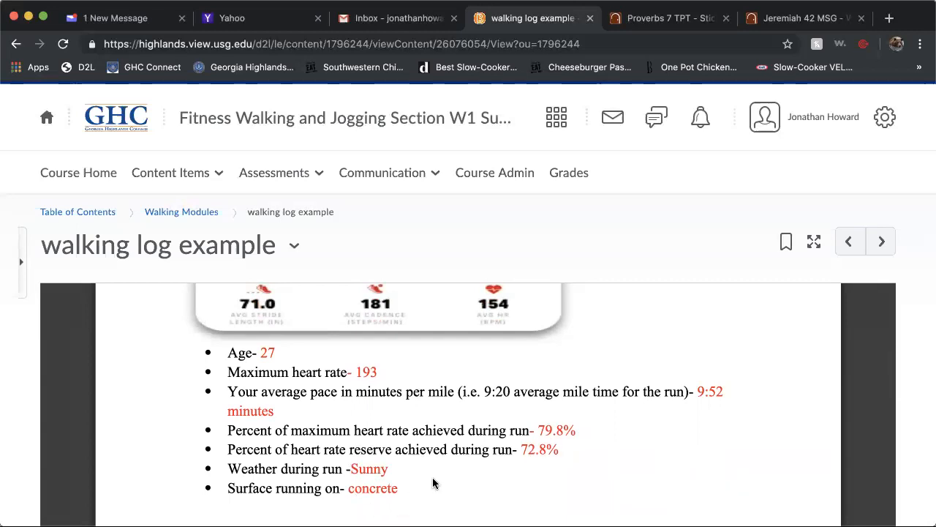
{"action": "scroll", "scroll_direction": "down", "scroll_amount": 3}
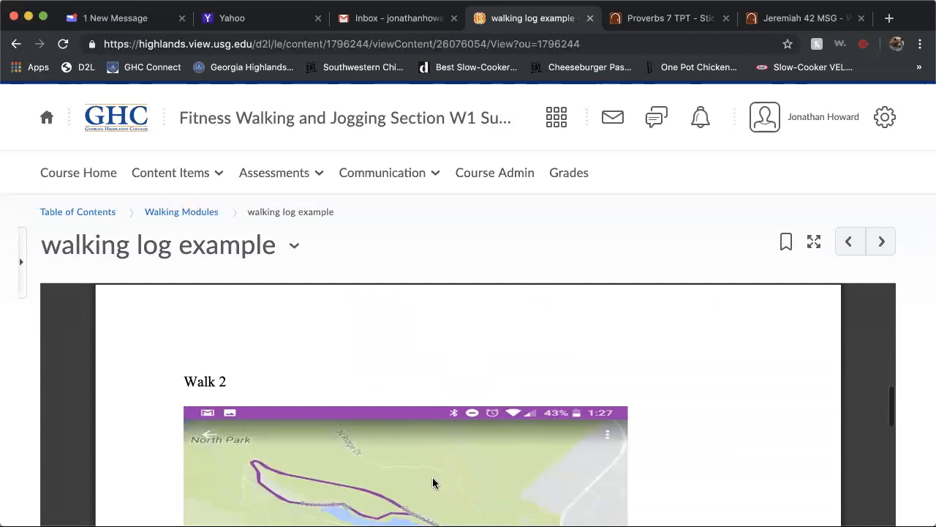
- Scroll through Walk 2's 4.16-mile run with 7:05 pace and dirt surface to the next walk's screenshots
{"action": "scroll", "scroll_direction": "down", "scroll_amount": 3}
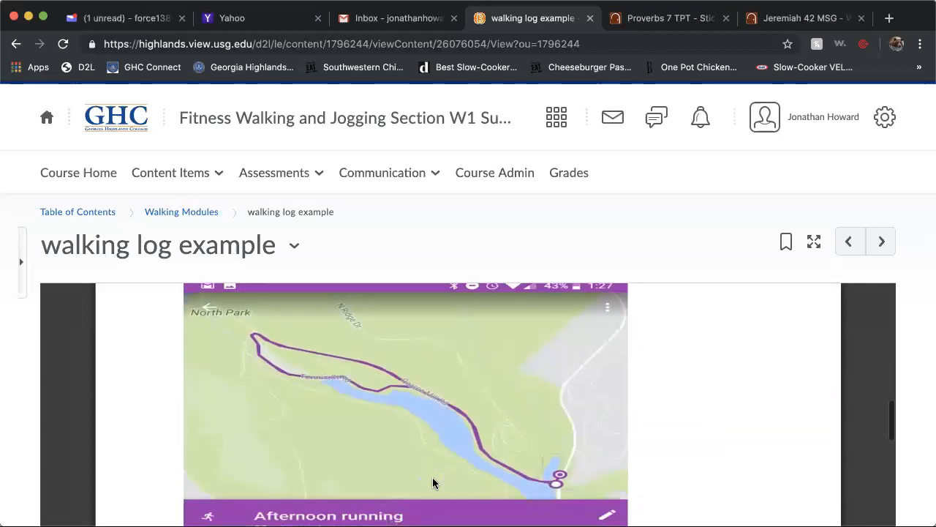
{"action": "scroll", "scroll_direction": "down", "scroll_amount": 3}
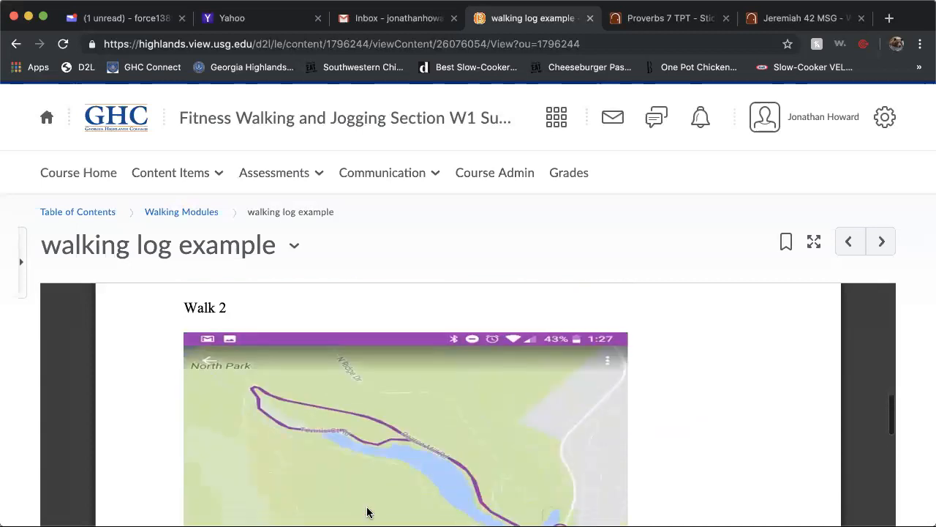
{"action": "scroll", "scroll_direction": "down", "scroll_amount": 3}
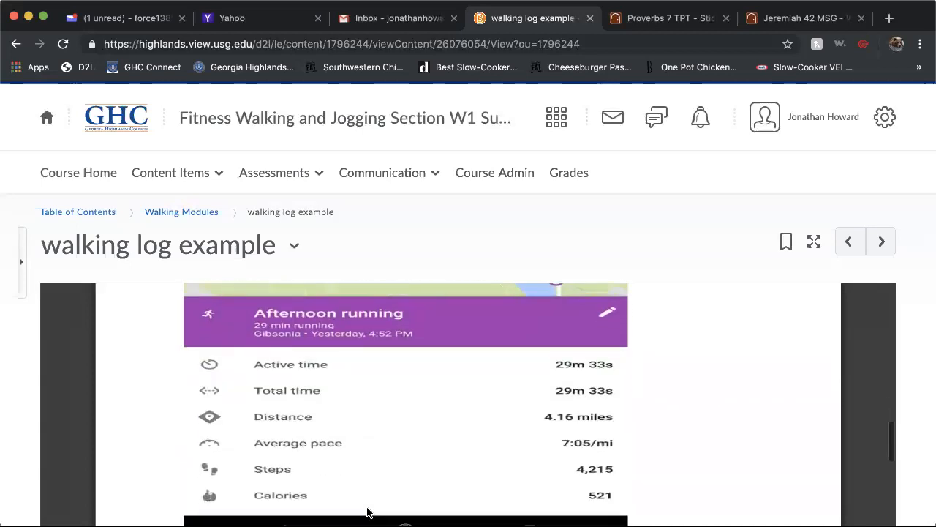
{"action": "scroll", "scroll_direction": "down", "scroll_amount": 3}
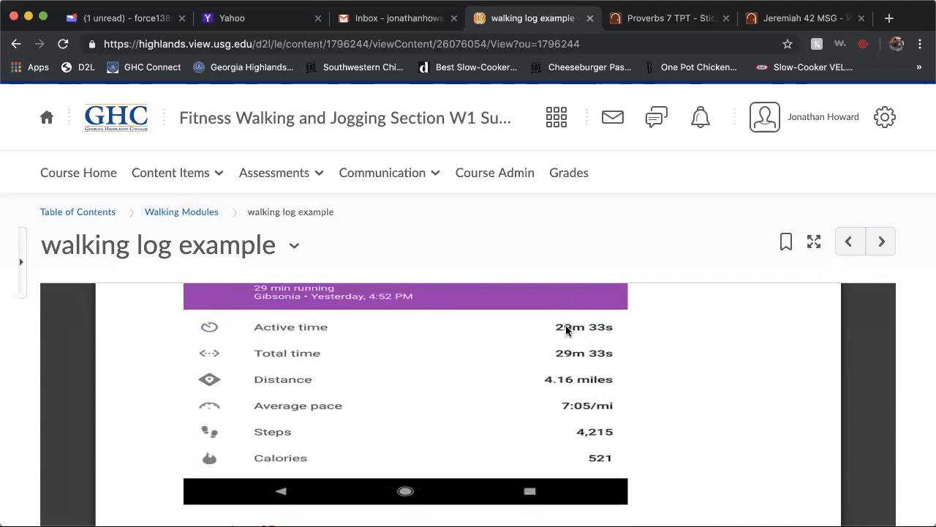
{"action": "mouse_move", "coordinate": [570, 385]}
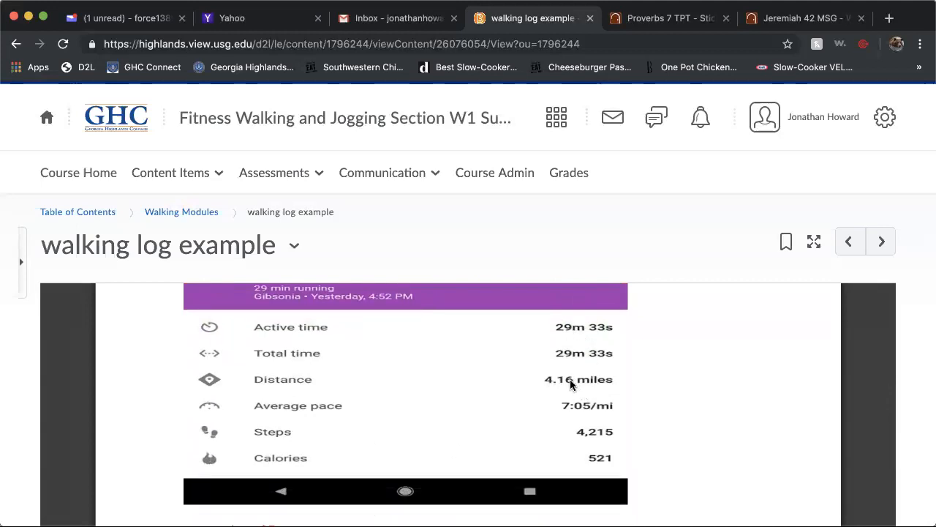
{"action": "mouse_move", "coordinate": [494, 436]}
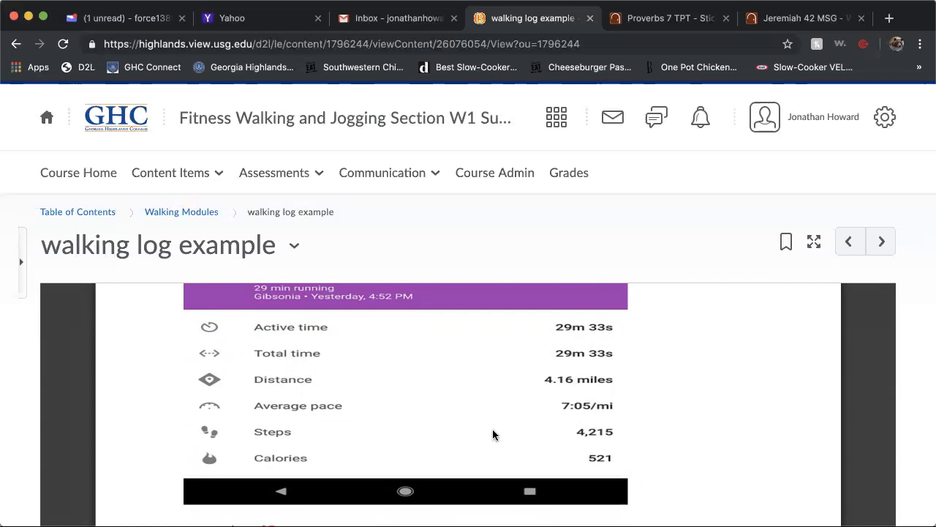
{"action": "scroll", "scroll_direction": "down", "scroll_amount": 3}
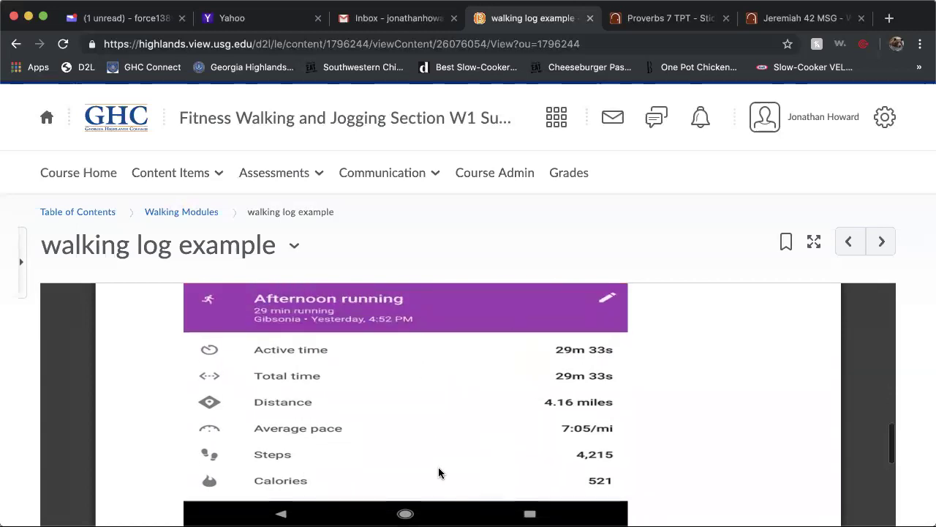
{"action": "scroll", "scroll_direction": "down", "scroll_amount": 3}
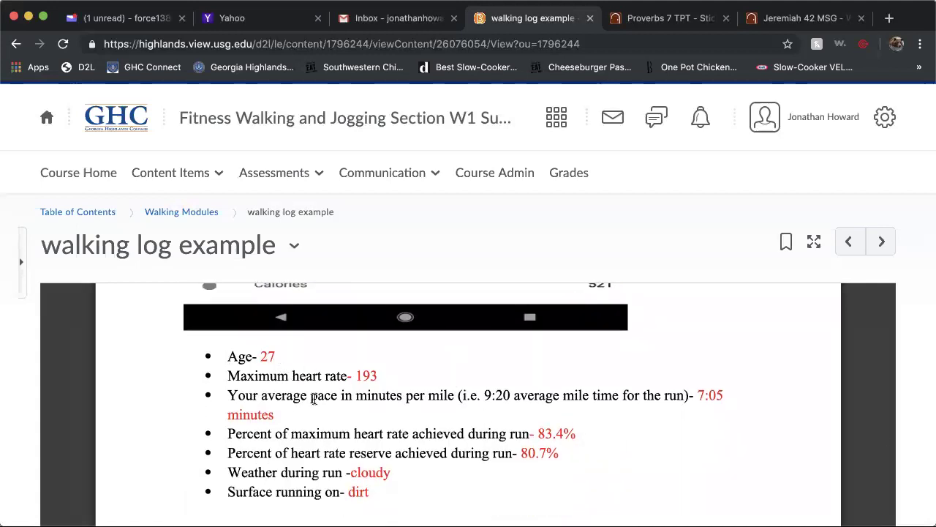
{"action": "mouse_move", "coordinate": [635, 480]}
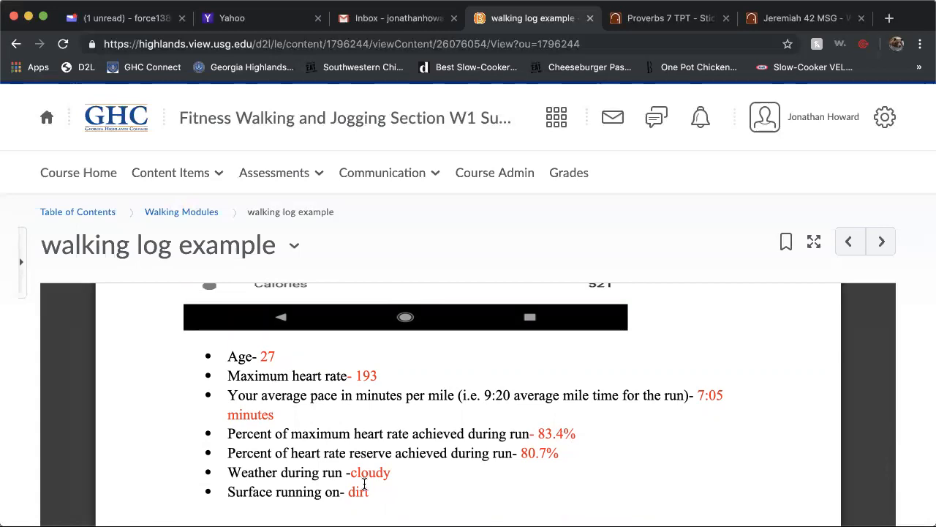
{"action": "mouse_move", "coordinate": [577, 445]}
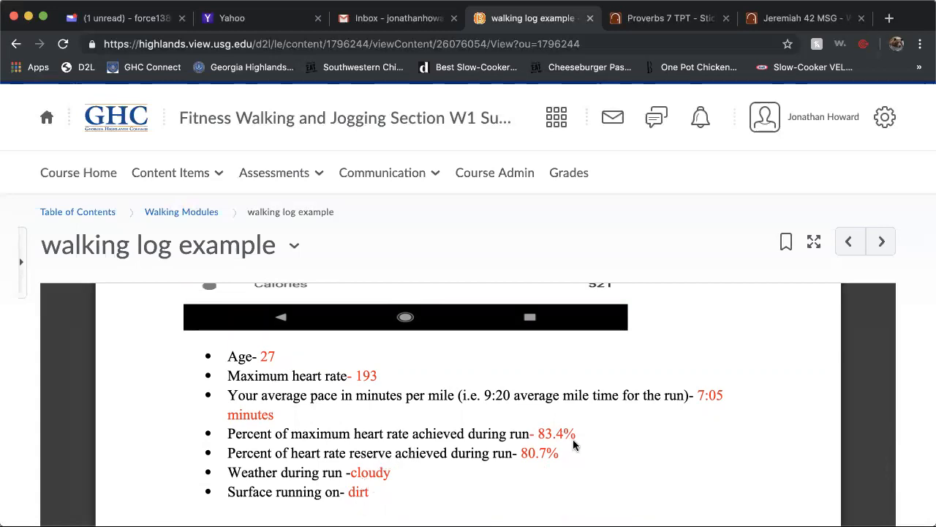
{"action": "scroll", "scroll_direction": "down", "scroll_amount": 3}
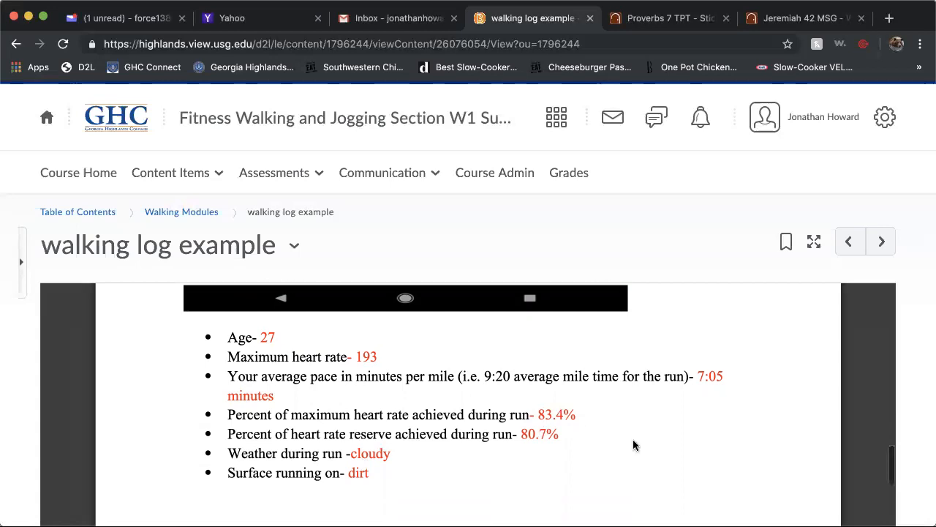
{"action": "scroll", "scroll_direction": "down", "scroll_amount": 3}
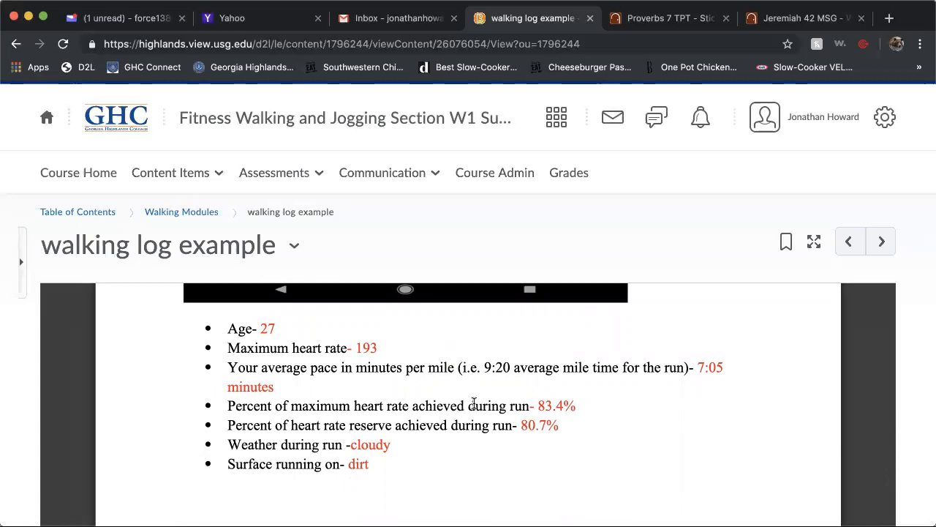
{"action": "scroll", "scroll_direction": "down", "scroll_amount": 3}
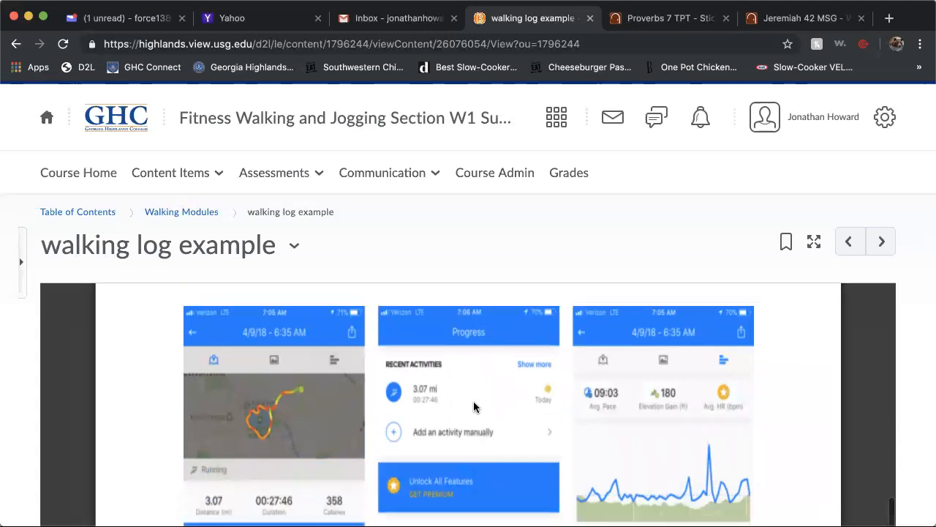
- Scroll through the 3.07-mile walk's stats, 9:03 pace and hot sunny weather to the April 6 running screenshot
{"action": "scroll", "scroll_direction": "down", "scroll_amount": 3}
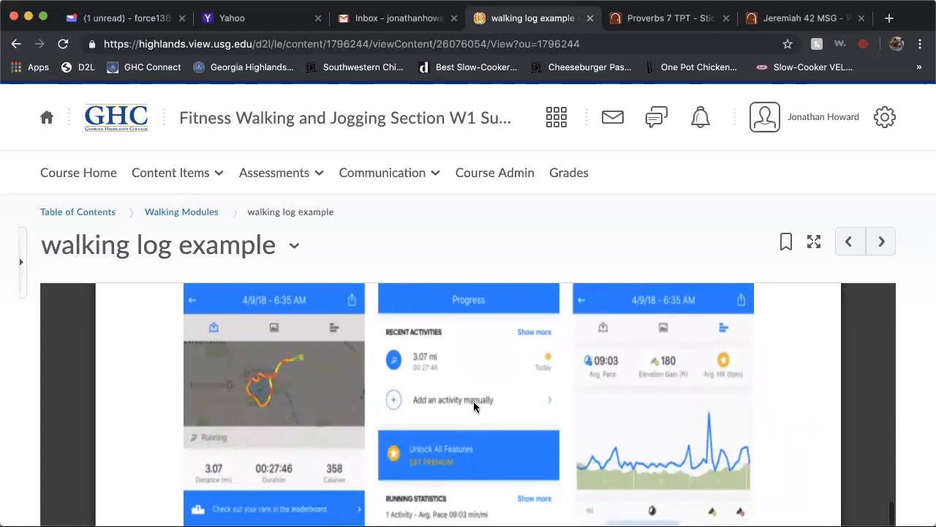
{"action": "scroll", "scroll_direction": "down", "scroll_amount": 3}
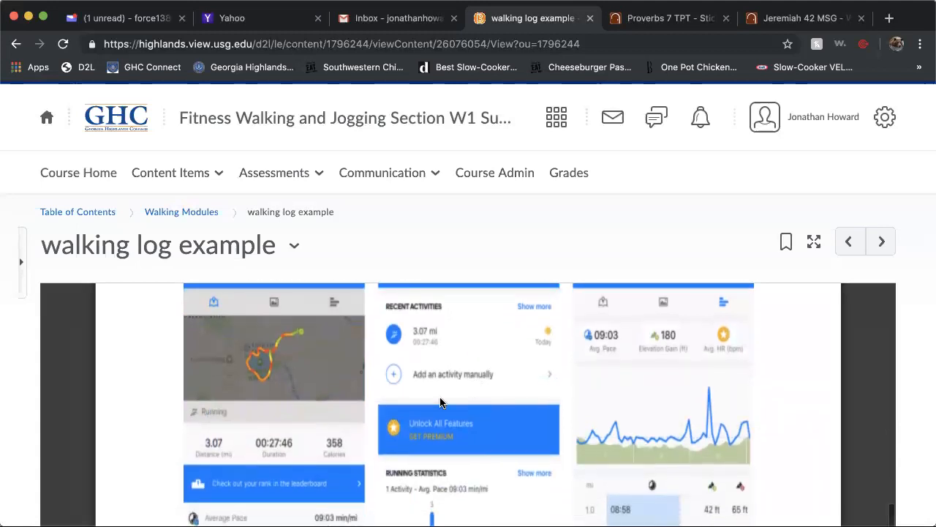
{"action": "scroll", "scroll_direction": "down", "scroll_amount": 3}
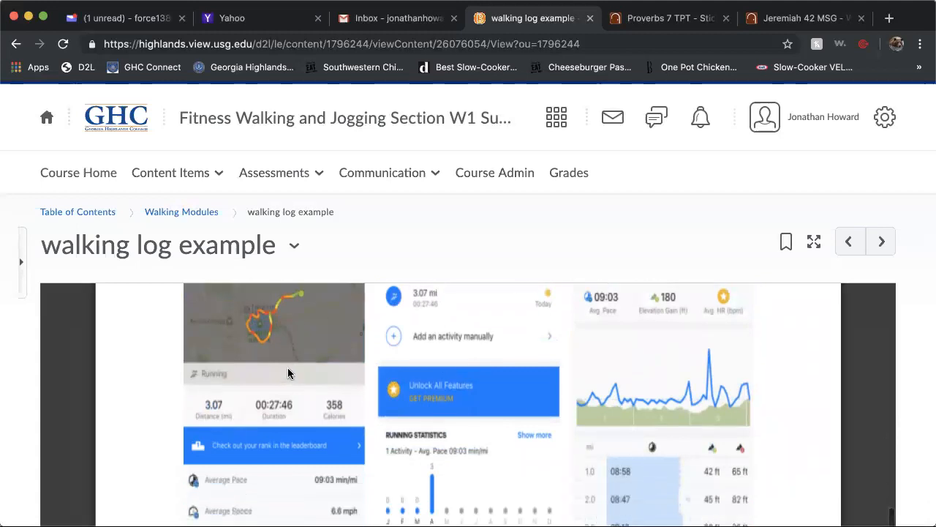
{"action": "scroll", "scroll_direction": "down", "scroll_amount": 3}
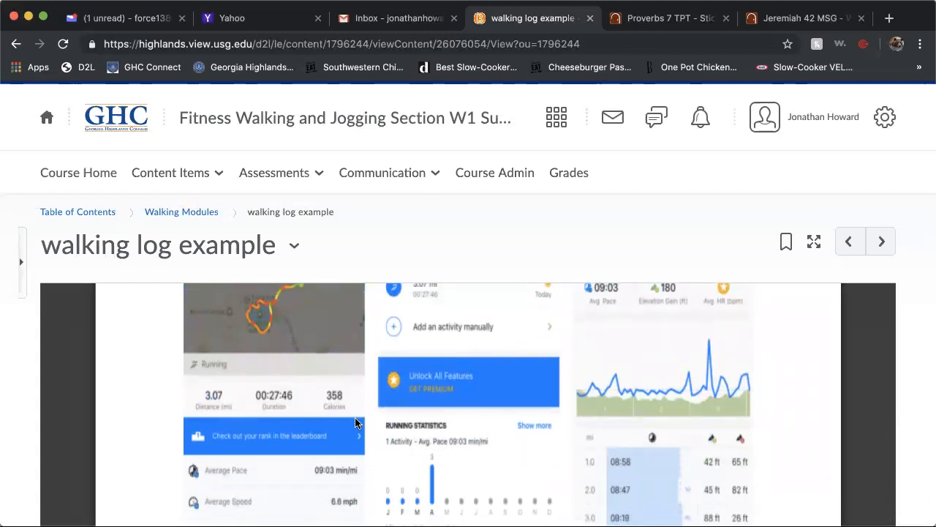
{"action": "scroll", "scroll_direction": "down", "scroll_amount": 3}
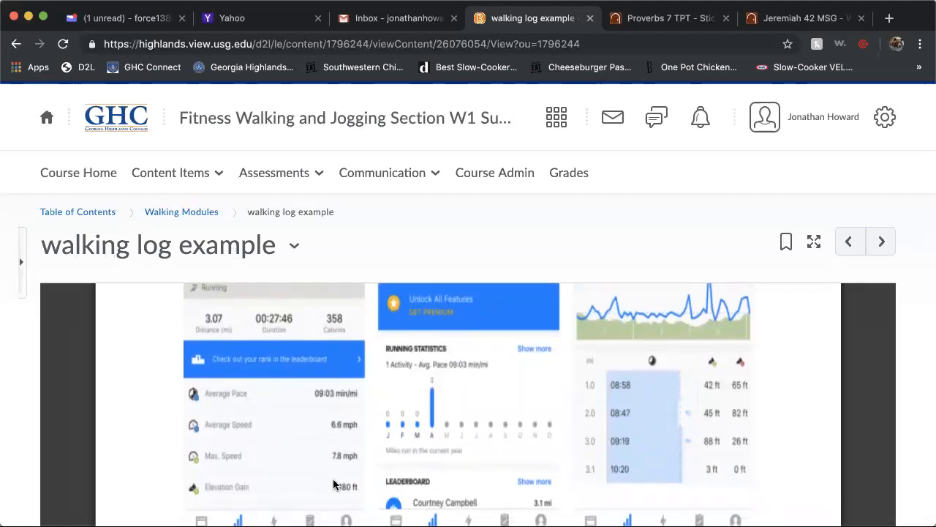
{"action": "scroll", "scroll_direction": "down", "scroll_amount": 3}
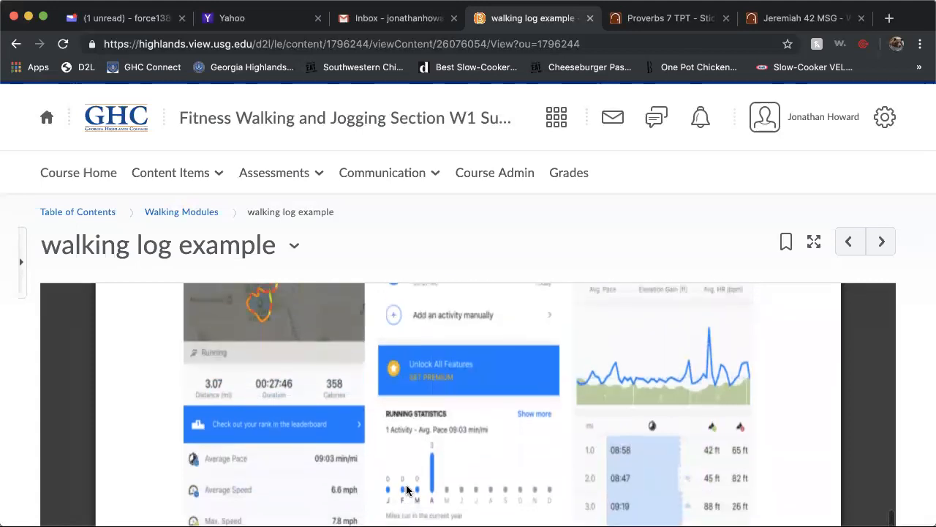
{"action": "mouse_move", "coordinate": [532, 482]}
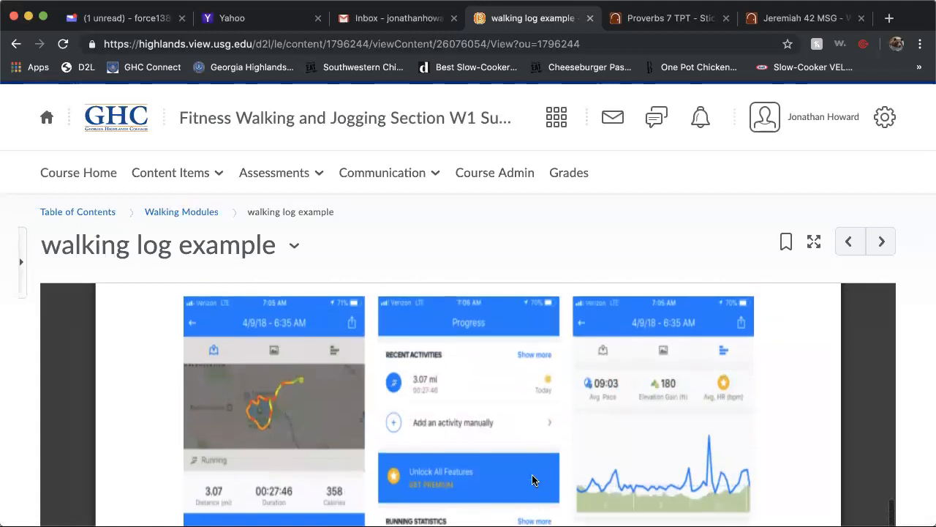
{"action": "mouse_move", "coordinate": [320, 357]}
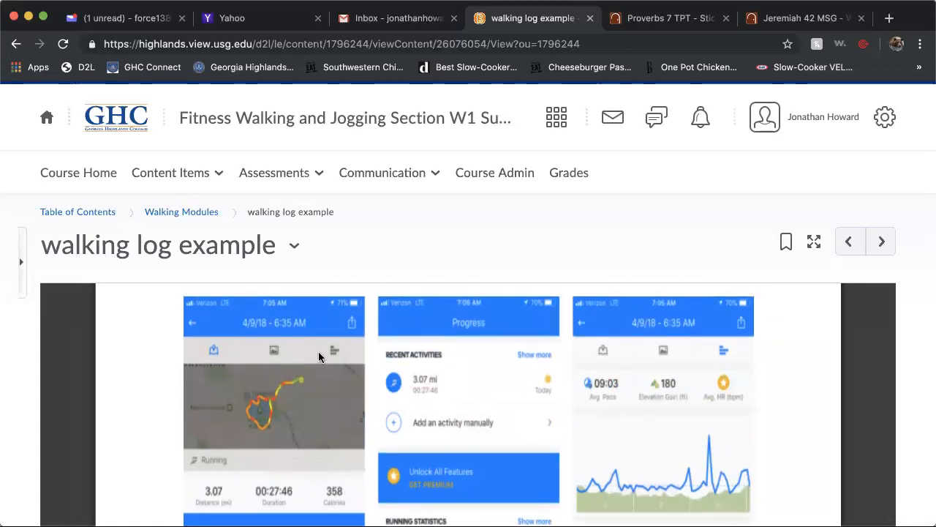
{"action": "mouse_move", "coordinate": [717, 432]}
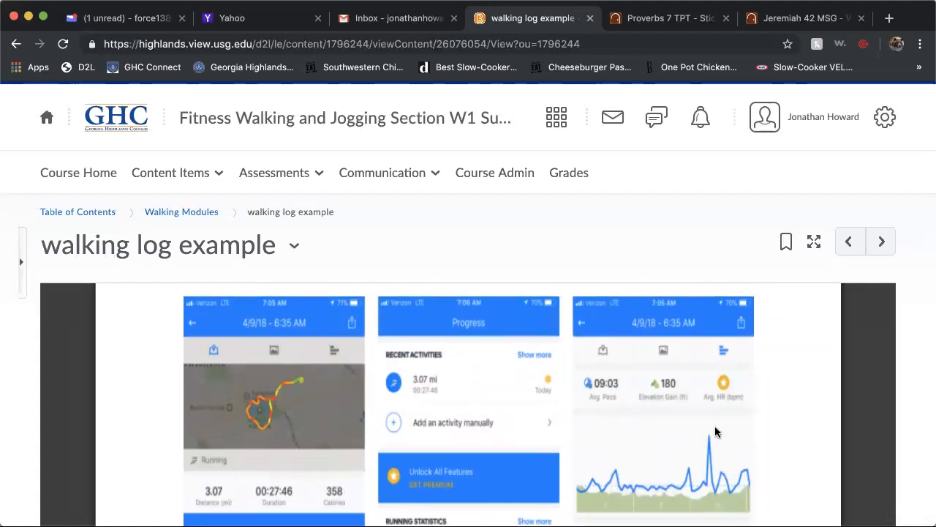
{"action": "scroll", "scroll_direction": "down", "scroll_amount": 3}
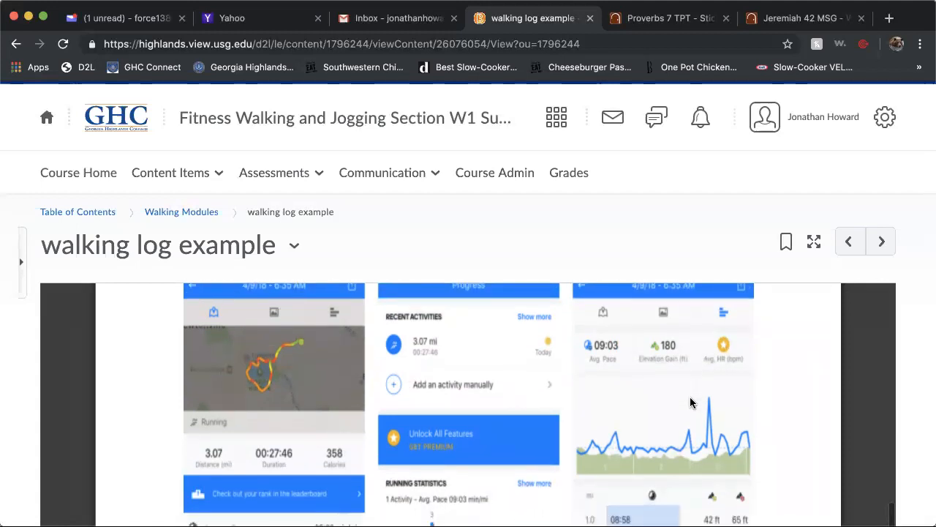
{"action": "scroll", "scroll_direction": "down", "scroll_amount": 3}
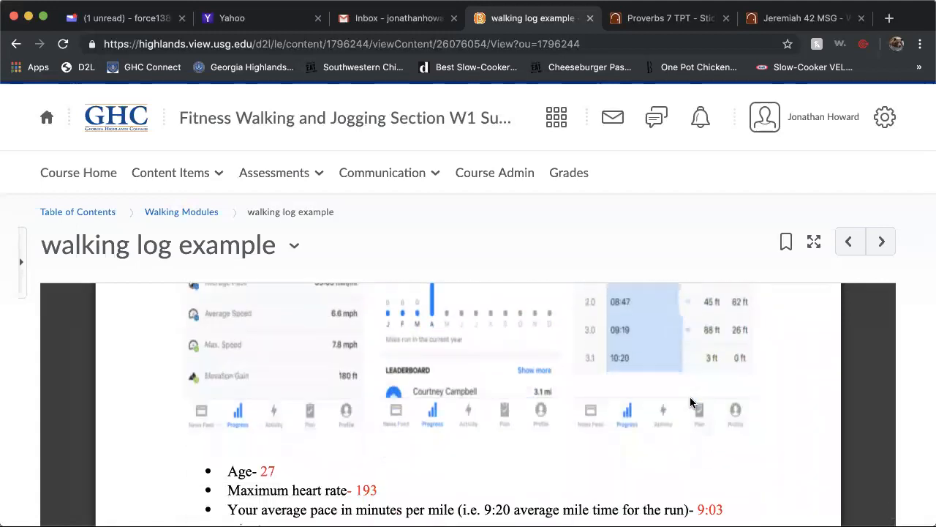
{"action": "scroll", "scroll_direction": "down", "scroll_amount": 3}
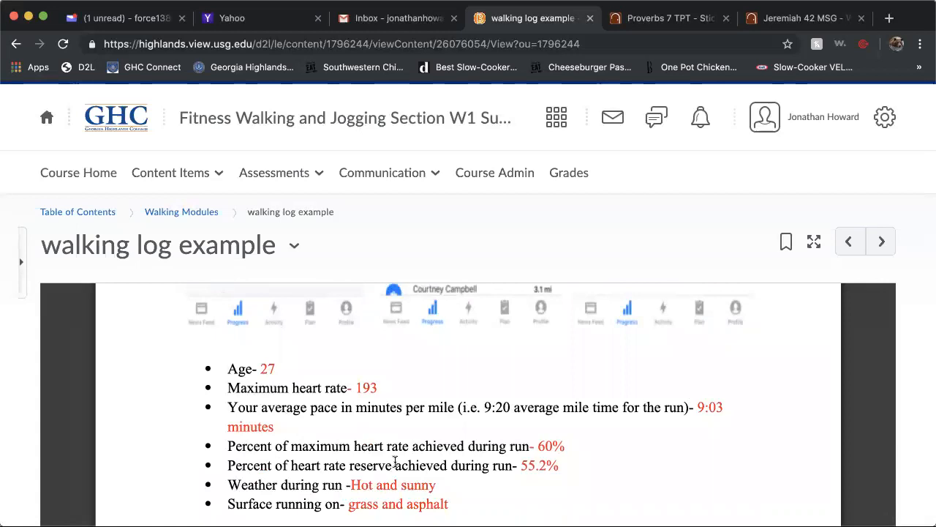
{"action": "scroll", "scroll_direction": "down", "scroll_amount": 3}
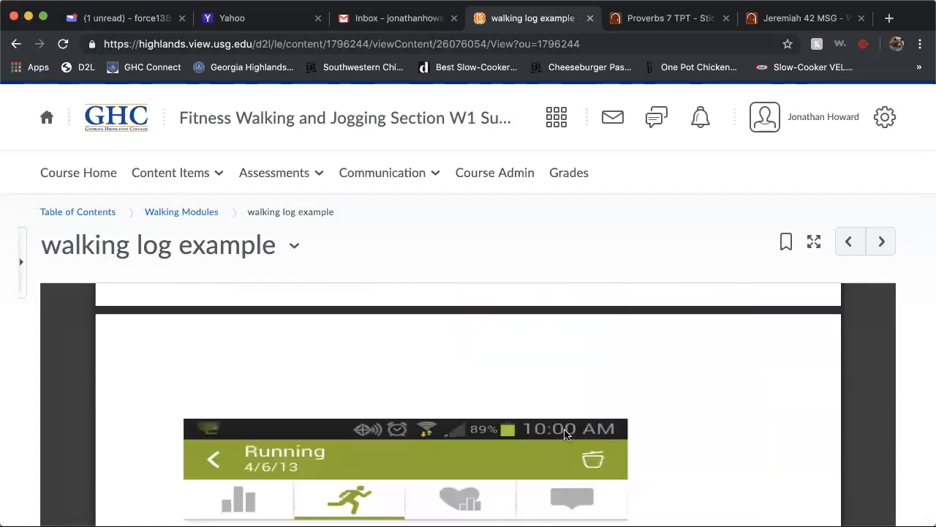
- Scroll through the April 6 2.38-mile run with 17:08 pace and wet weather, then back to the top
{"action": "scroll", "scroll_direction": "down", "scroll_amount": 3}
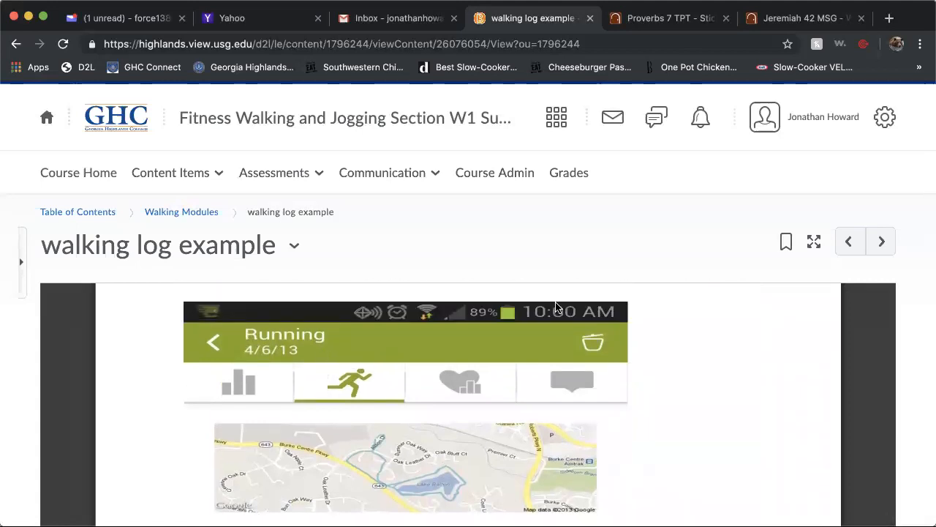
{"action": "scroll", "scroll_direction": "down", "scroll_amount": 3}
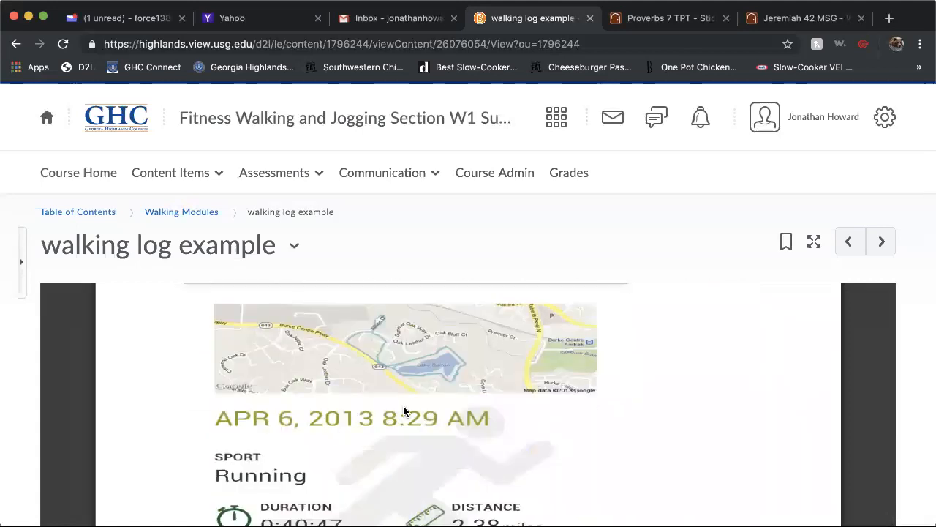
{"action": "scroll", "scroll_direction": "down", "scroll_amount": 3}
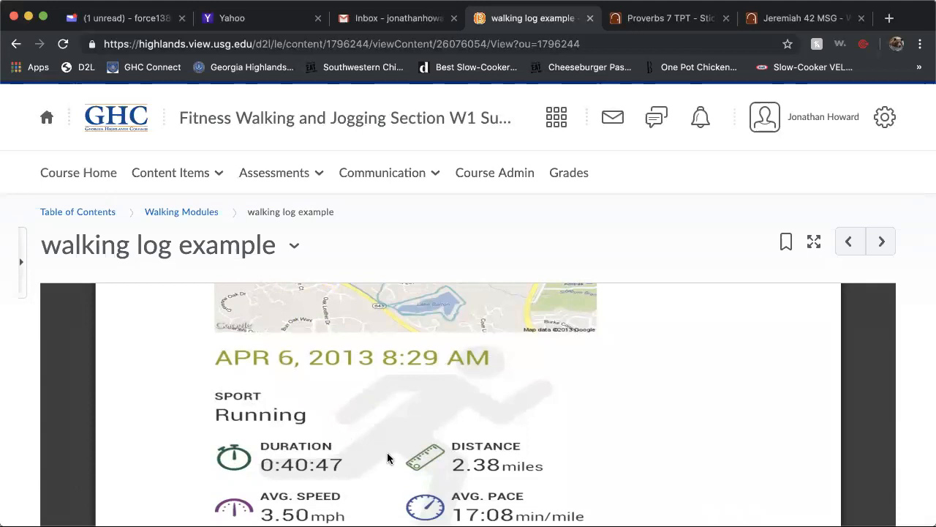
{"action": "scroll", "scroll_direction": "down", "scroll_amount": 3}
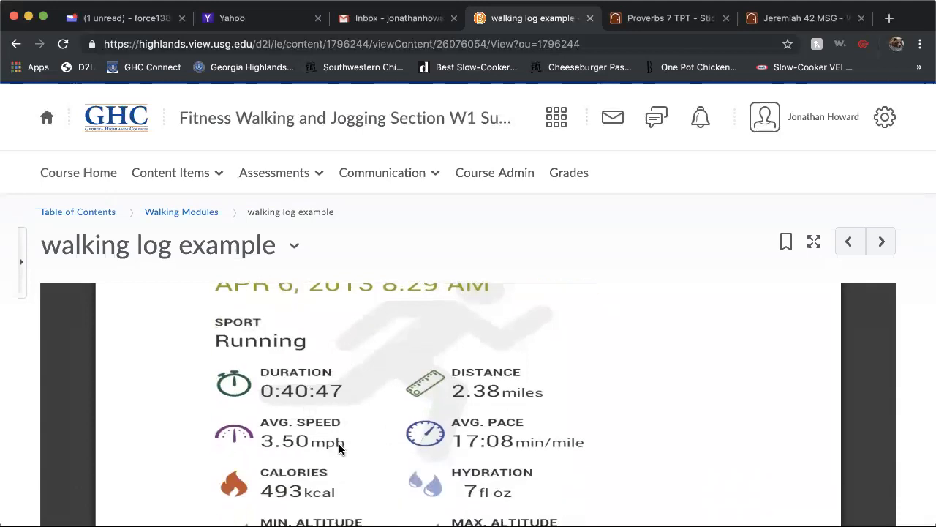
{"action": "scroll", "scroll_direction": "down", "scroll_amount": 3}
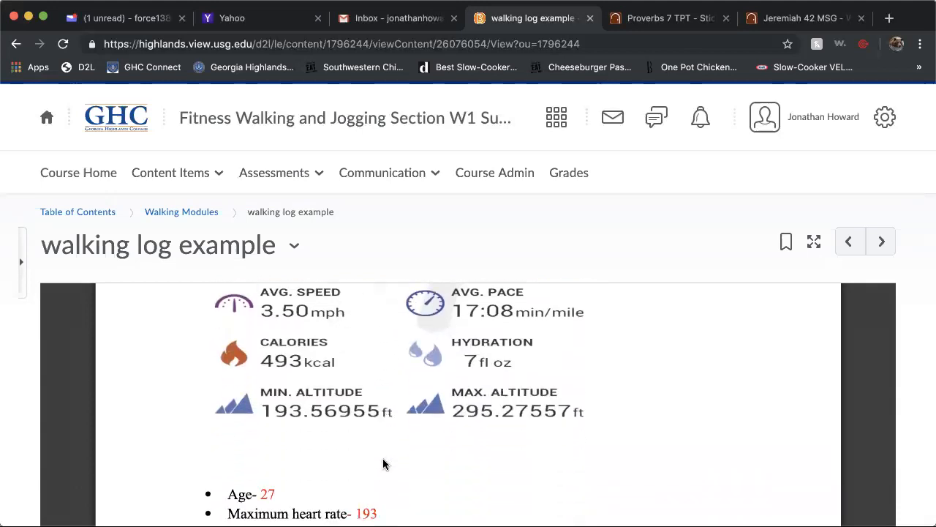
{"action": "scroll", "scroll_direction": "down", "scroll_amount": 3}
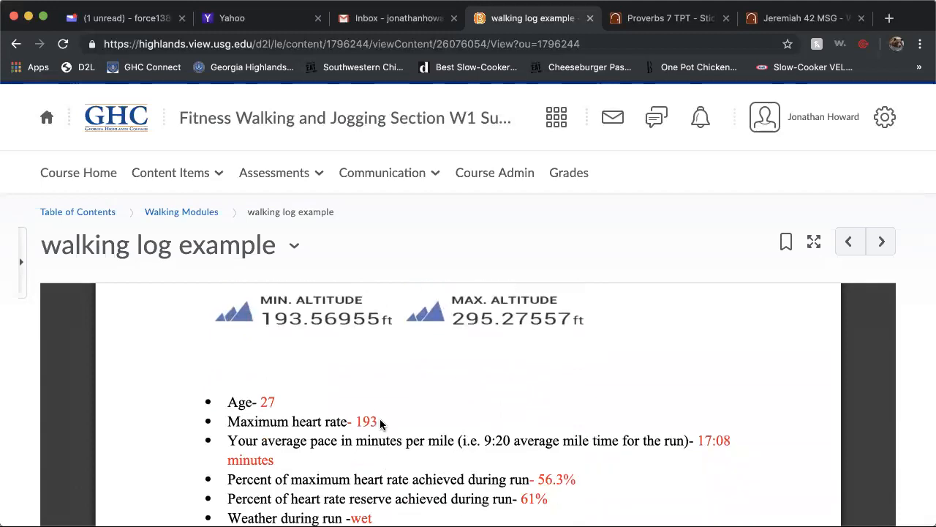
{"action": "scroll", "scroll_direction": "down", "scroll_amount": 3}
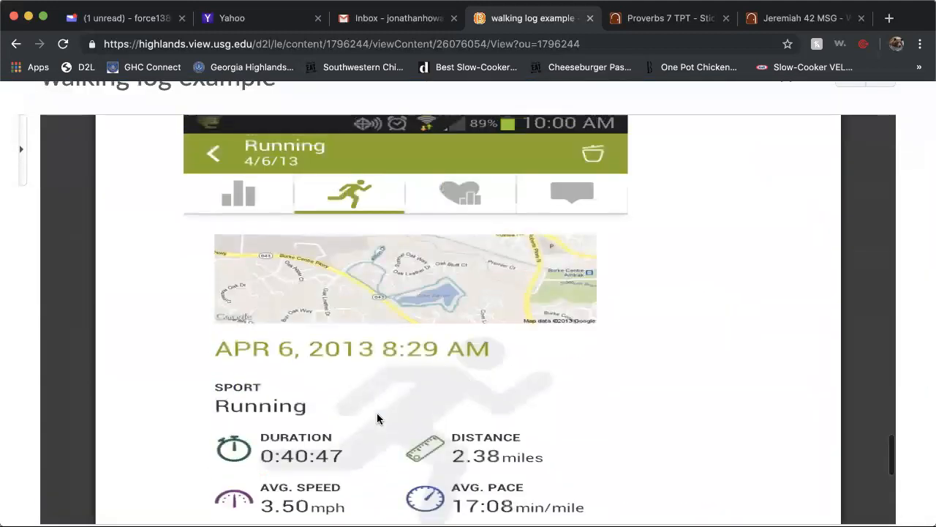
{"action": "scroll", "scroll_direction": "down", "scroll_amount": 3}
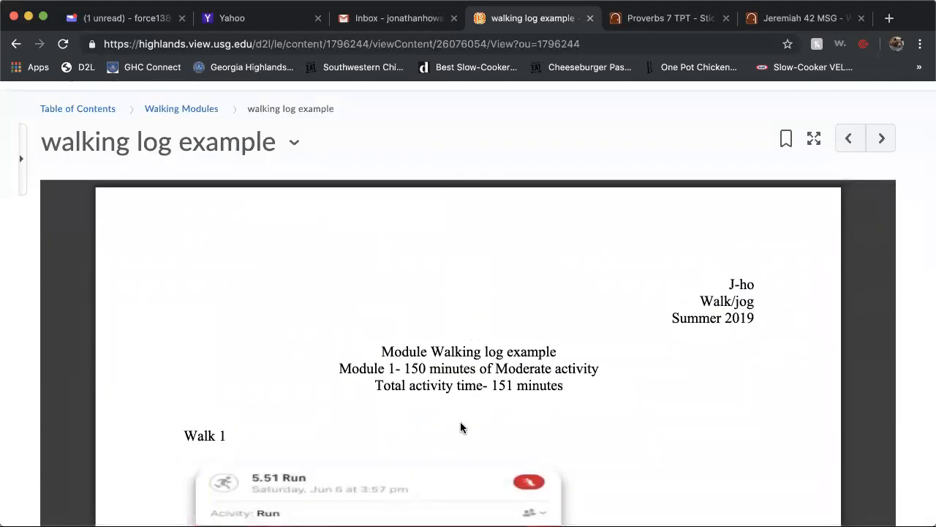
{"action": "mouse_move", "coordinate": [626, 416]}
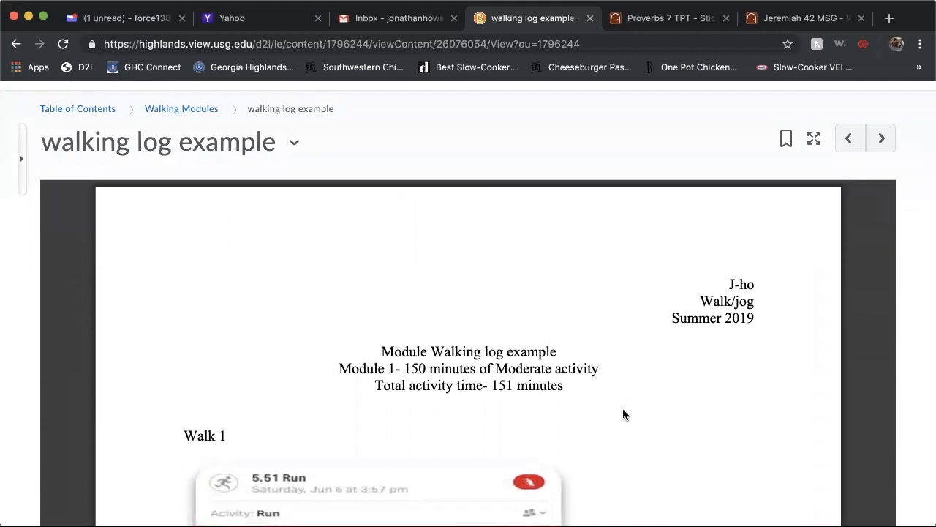